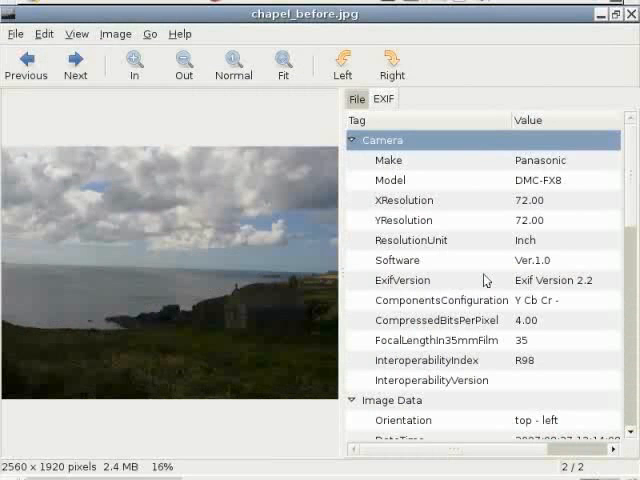
mouse_move(396, 108)
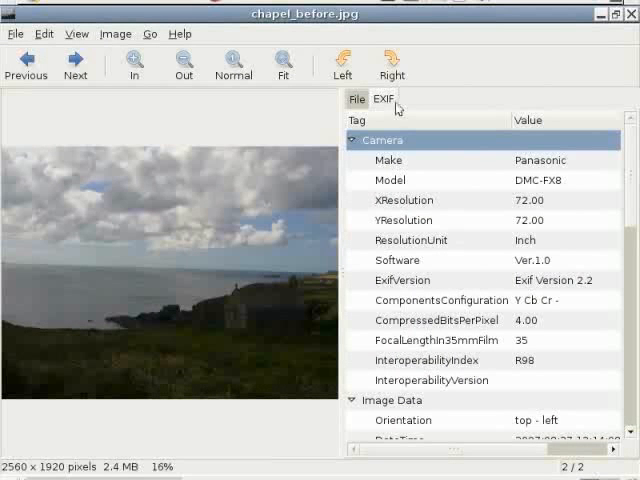
mouse_move(584, 244)
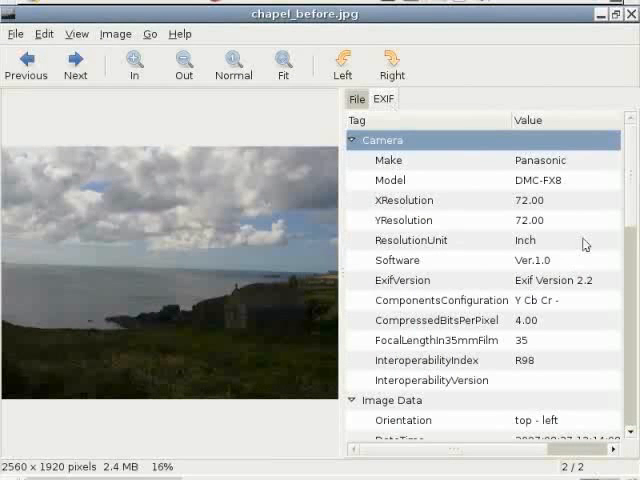
mouse_move(628, 172)
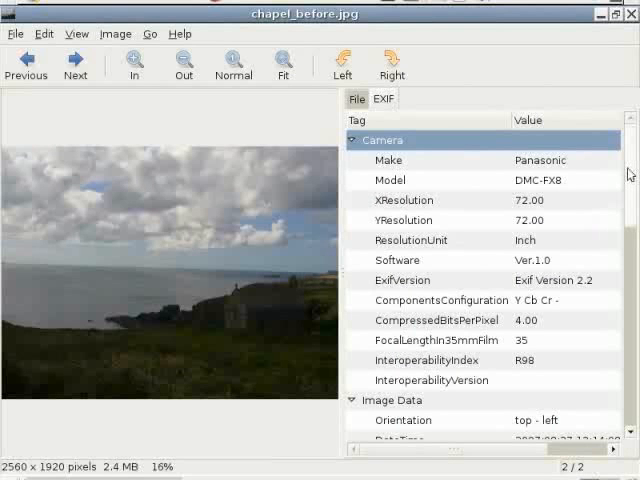
mouse_move(572, 180)
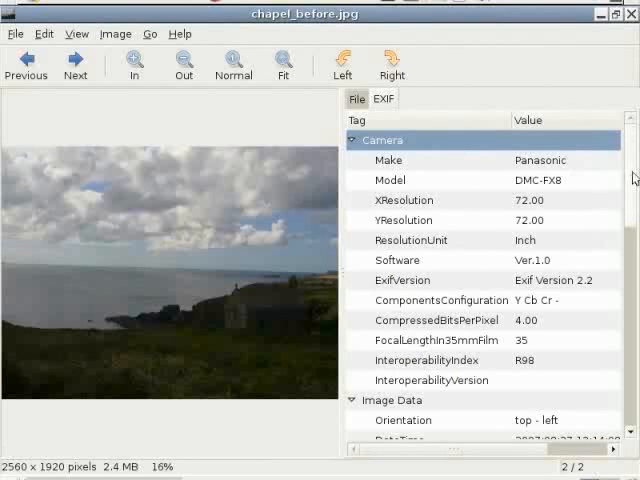
Scroll through the chapel photo's view in Eye of GNOME while its metadata panel is hidden
scroll("down", 3)
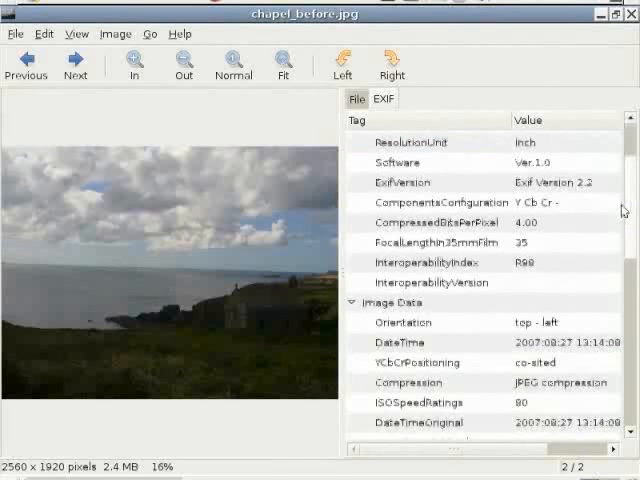
scroll("up", 3)
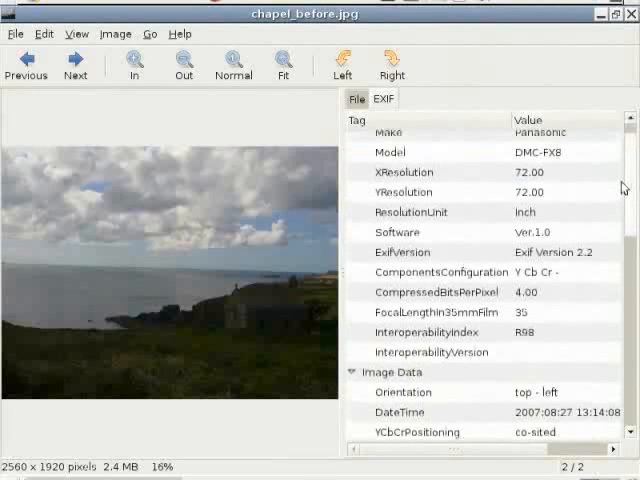
scroll("down", 3)
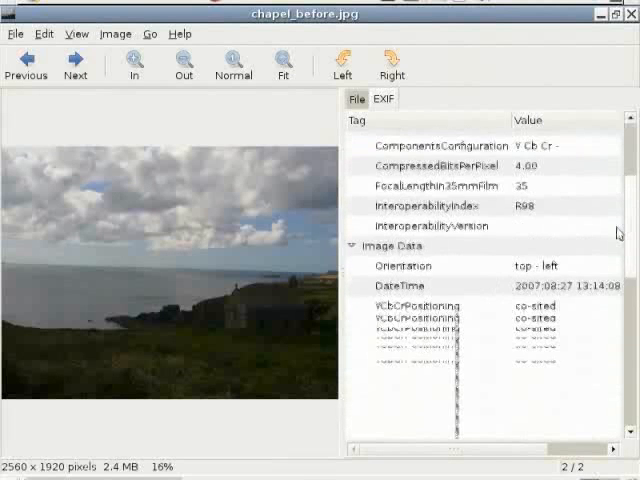
scroll("down", 3)
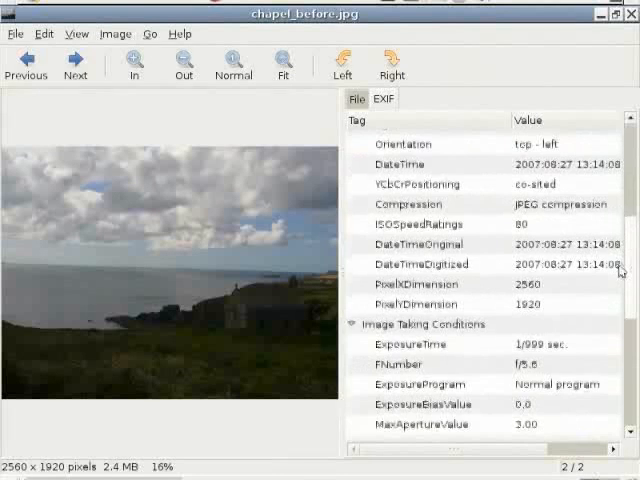
scroll("down", 3)
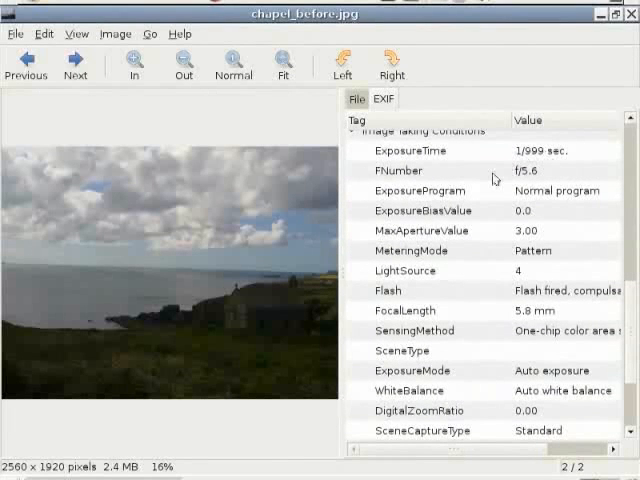
mouse_move(544, 178)
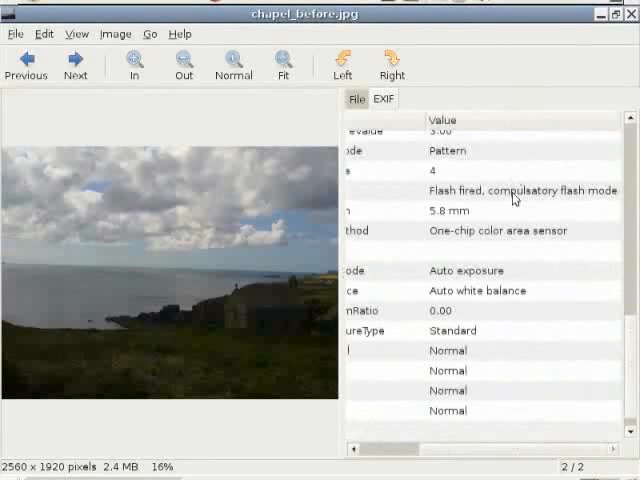
mouse_move(294, 306)
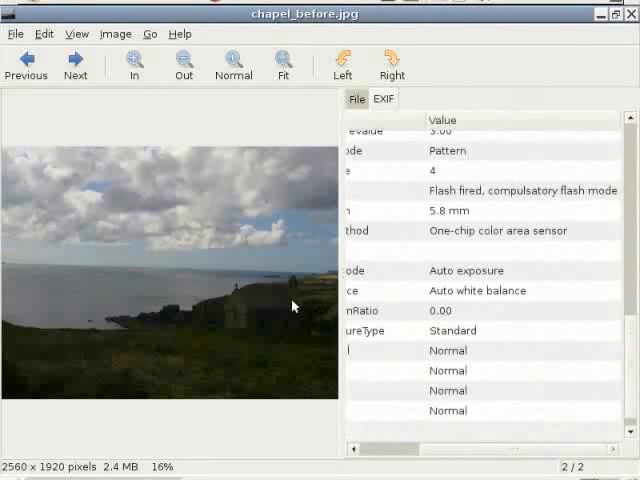
mouse_move(228, 322)
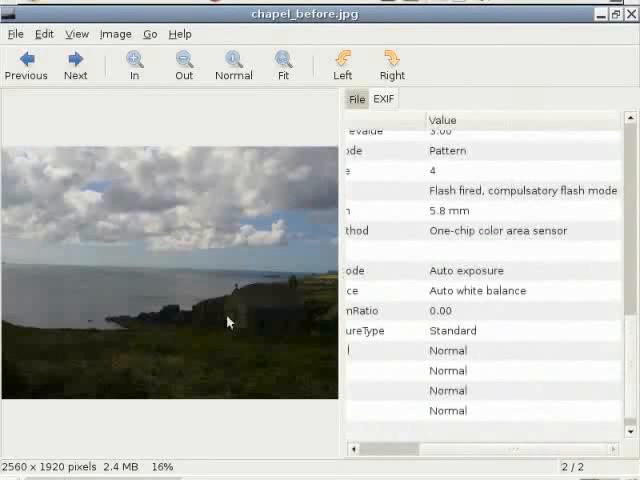
mouse_move(184, 344)
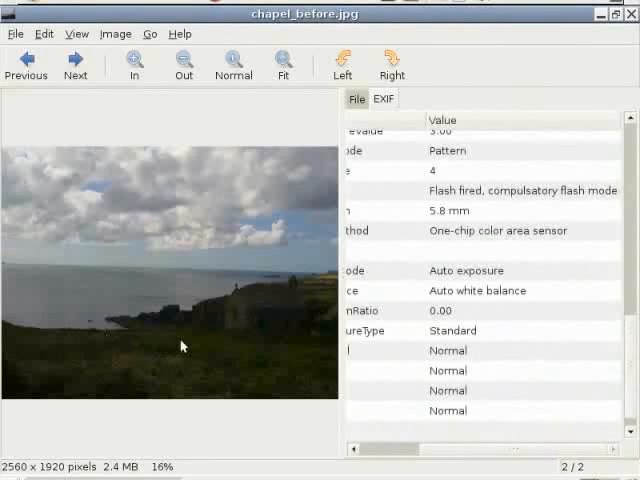
mouse_move(256, 308)
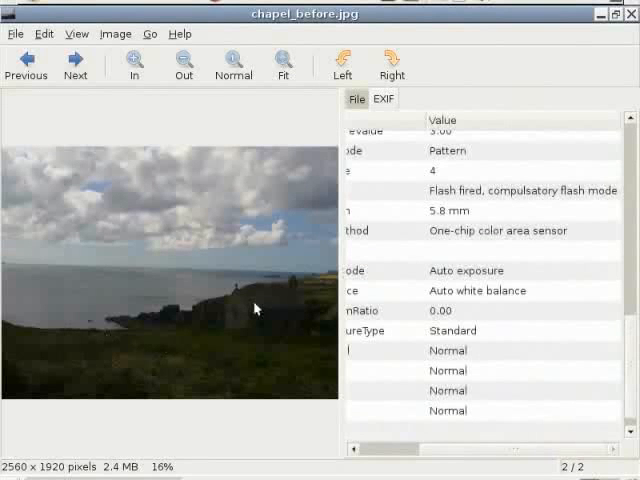
mouse_move(130, 234)
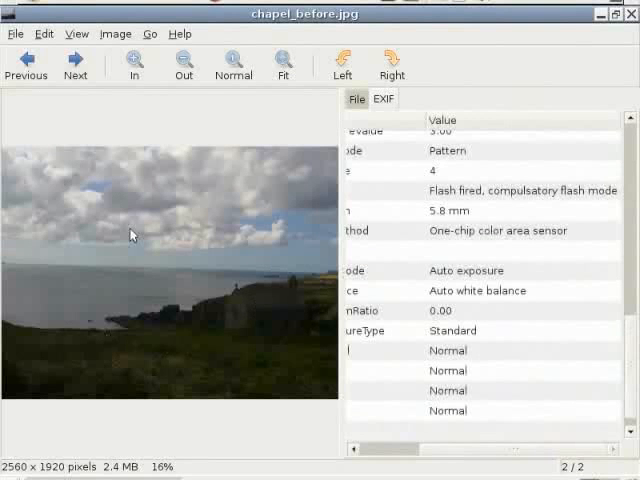
mouse_move(256, 330)
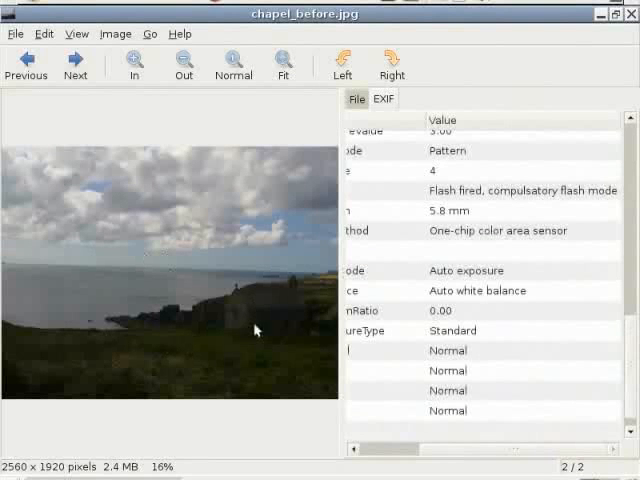
mouse_move(274, 304)
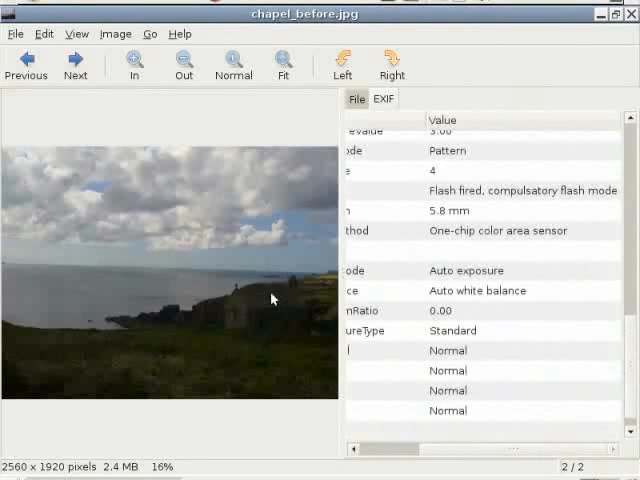
mouse_move(64, 264)
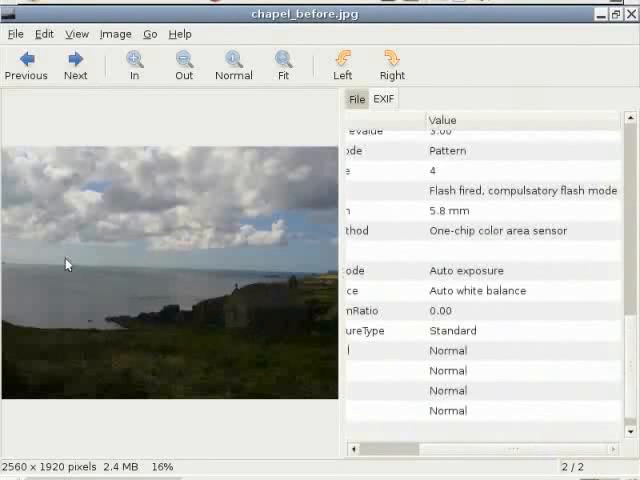
mouse_move(362, 270)
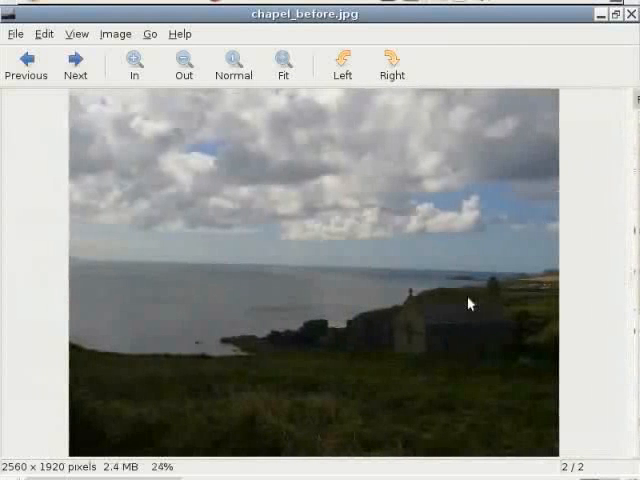
mouse_move(518, 344)
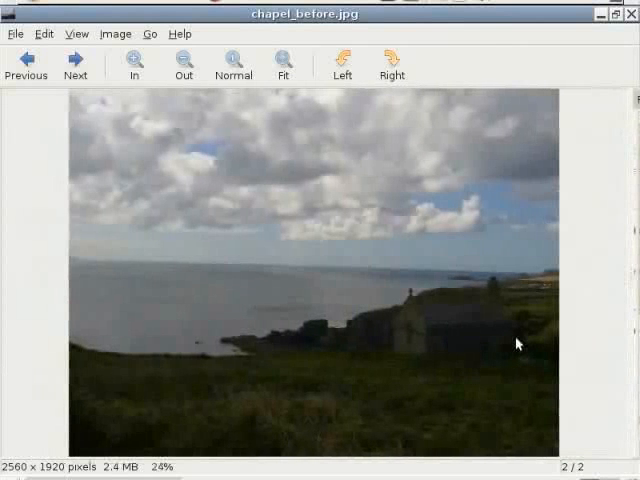
mouse_move(536, 362)
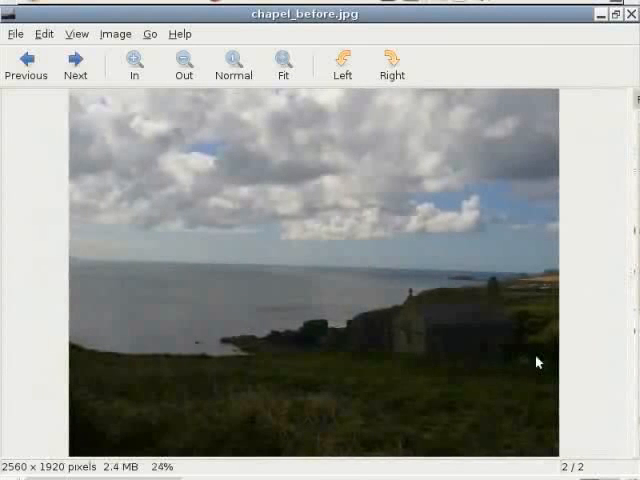
mouse_move(480, 424)
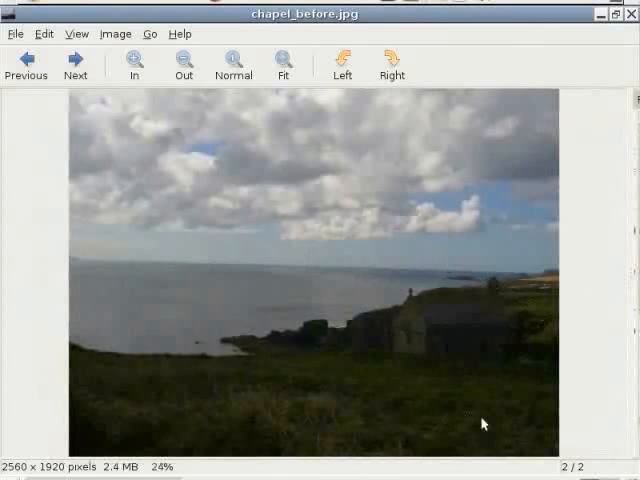
mouse_move(364, 340)
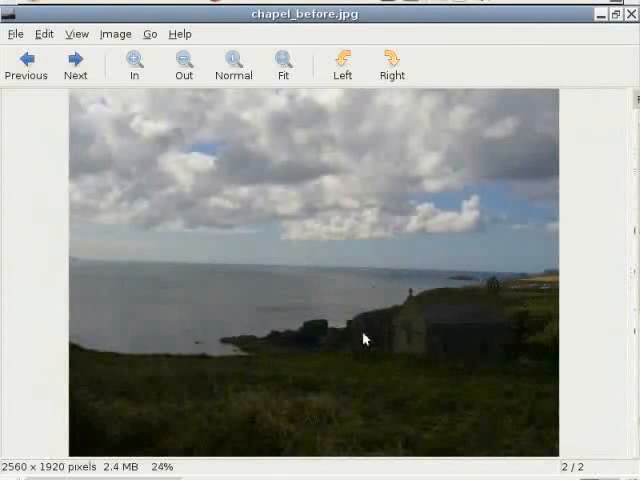
mouse_move(448, 360)
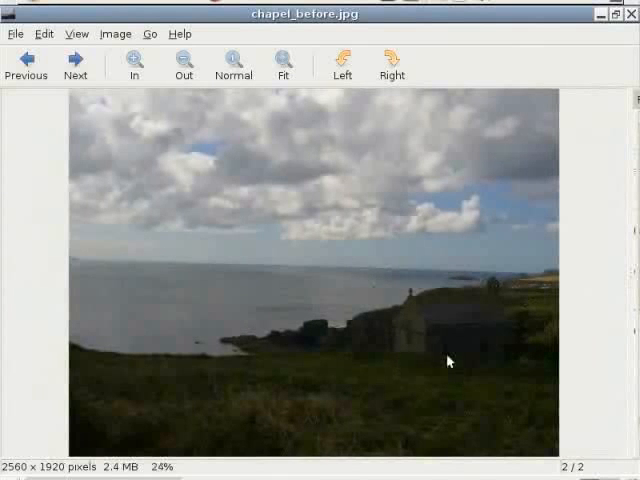
Show chapel_before.jpg at 100% actual pixel size
left_click(232, 60)
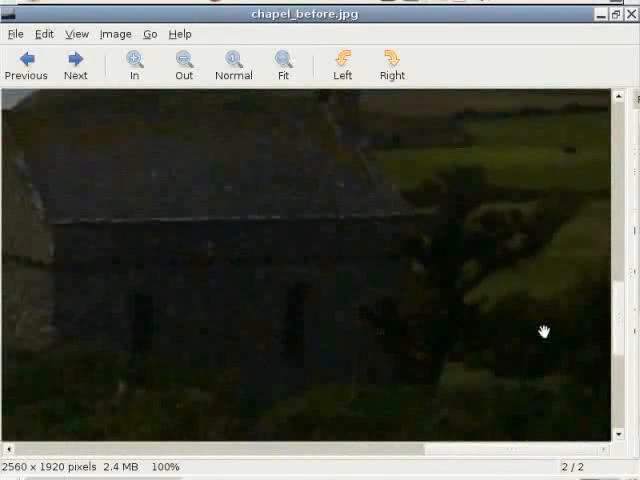
mouse_move(436, 328)
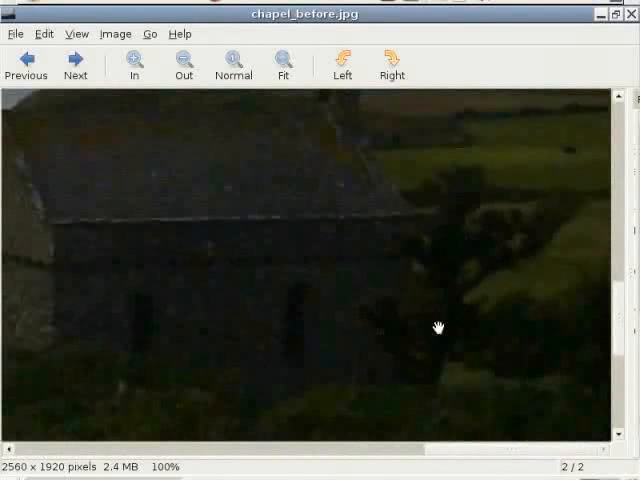
mouse_move(256, 256)
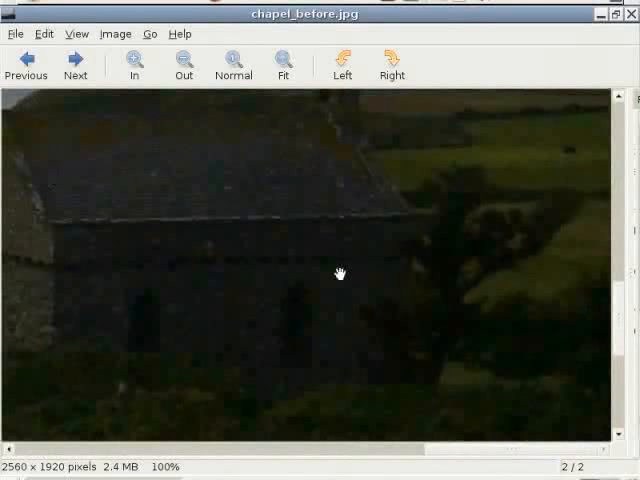
mouse_move(262, 244)
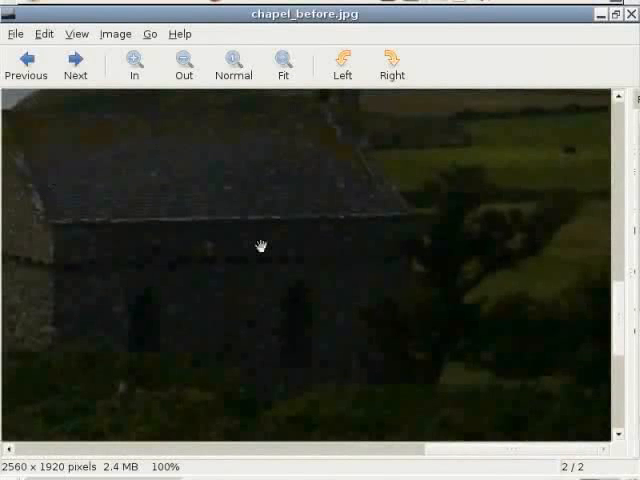
mouse_move(212, 232)
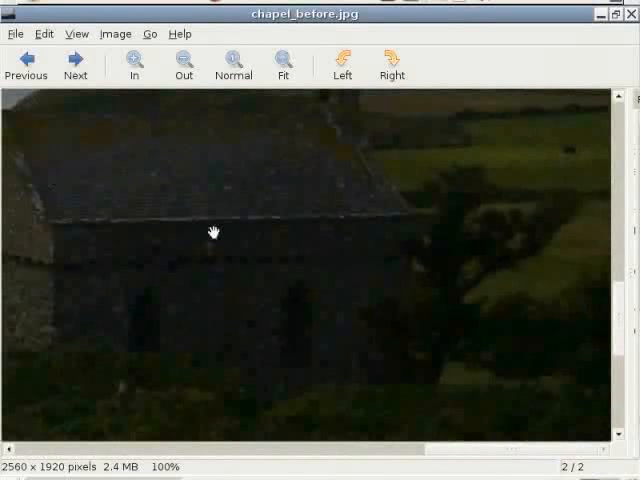
mouse_move(470, 338)
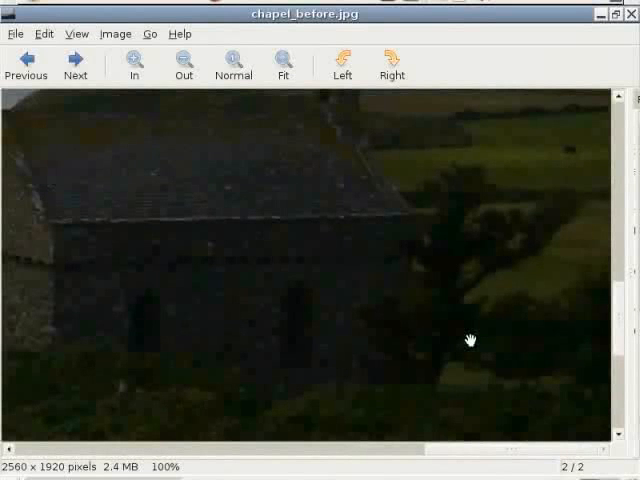
mouse_move(84, 256)
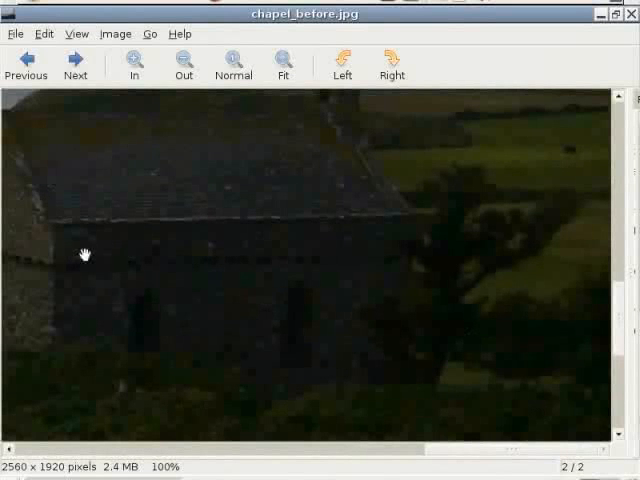
mouse_move(476, 332)
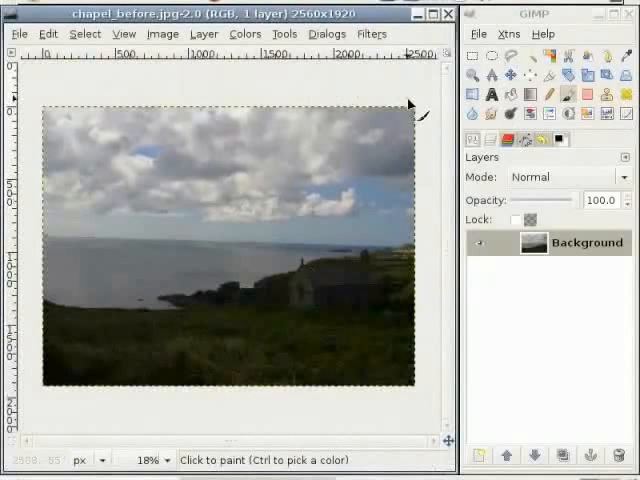
mouse_move(378, 180)
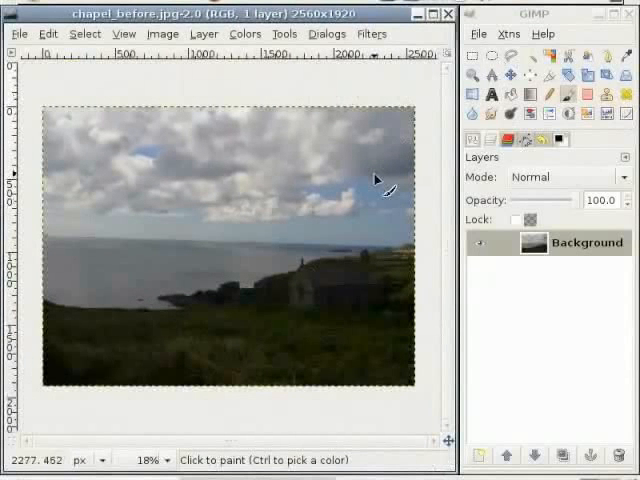
mouse_move(392, 210)
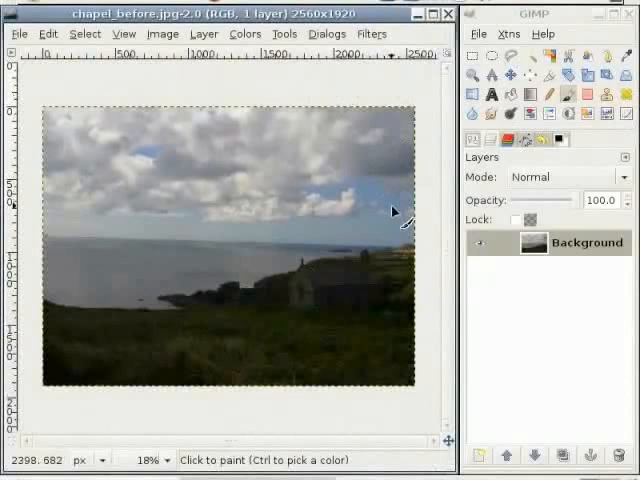
mouse_move(180, 204)
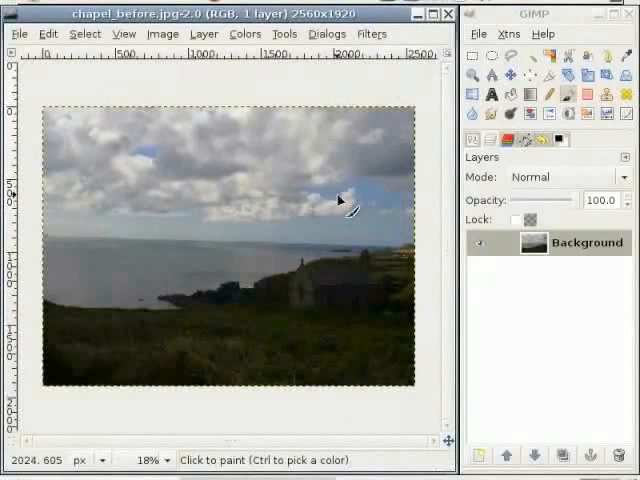
mouse_move(344, 208)
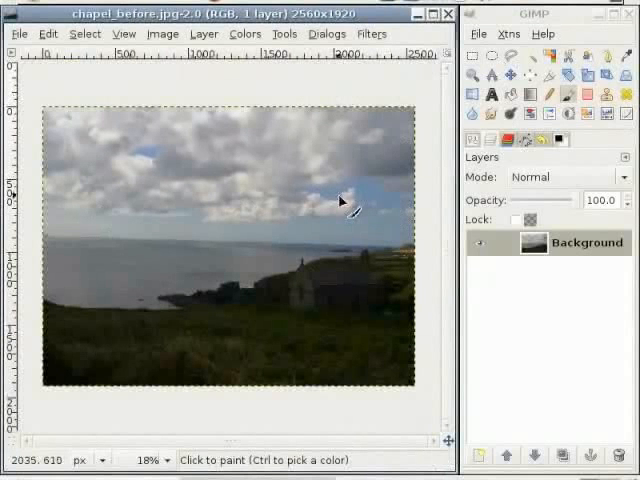
mouse_move(210, 84)
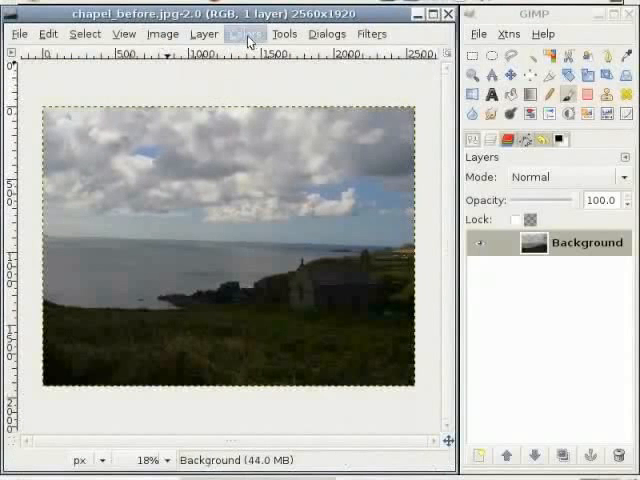
Scale the whole image from 2560×1920 down to 1000×750 pixels with Lanczos interpolation
left_click(160, 32)
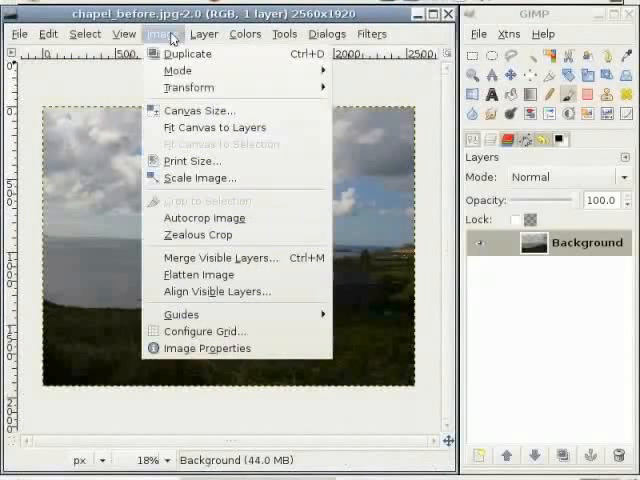
mouse_move(200, 178)
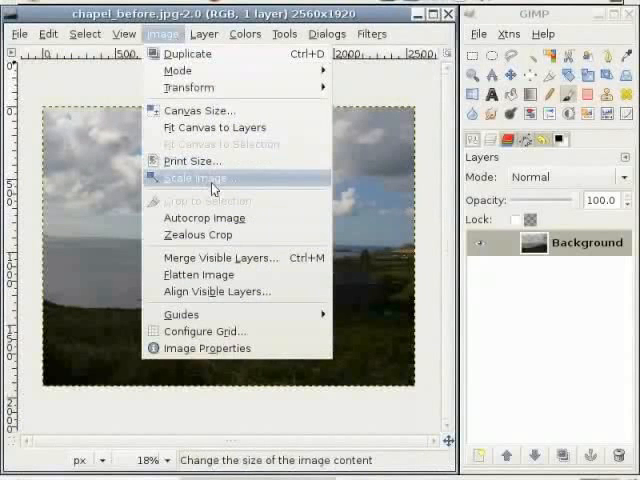
left_click(194, 176)
type("1000")
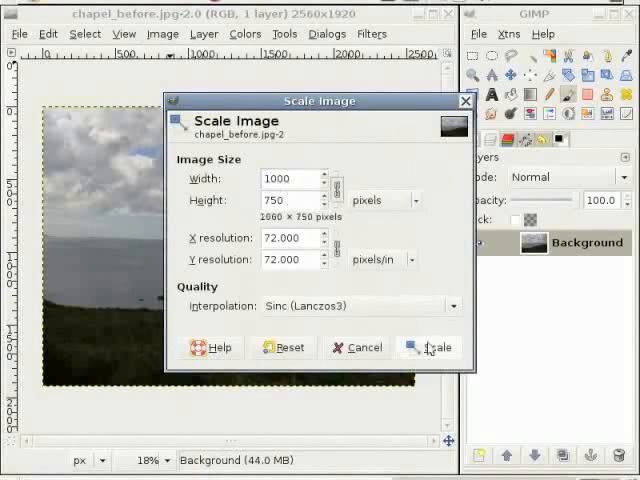
mouse_move(392, 316)
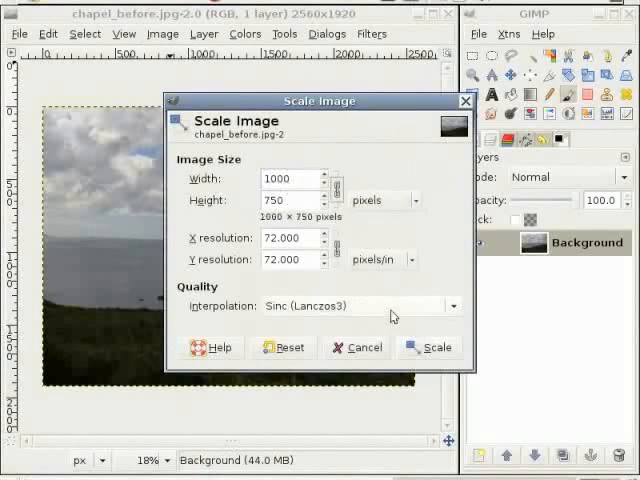
mouse_move(436, 348)
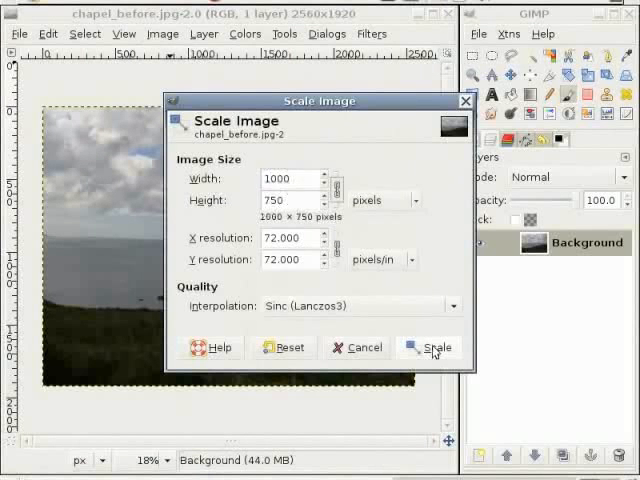
left_click(436, 348)
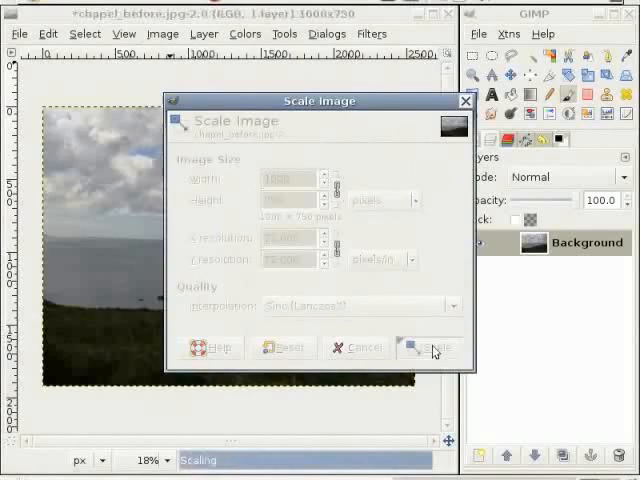
left_click(428, 348)
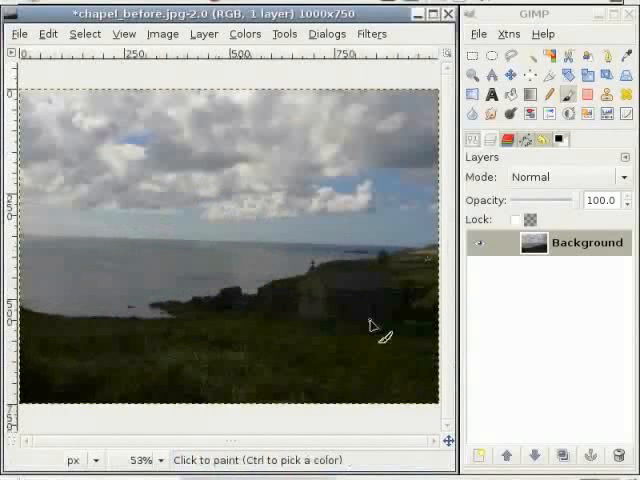
mouse_move(270, 396)
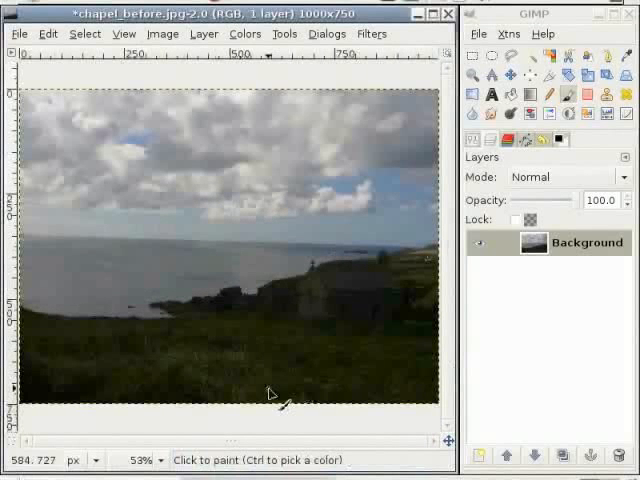
mouse_move(356, 290)
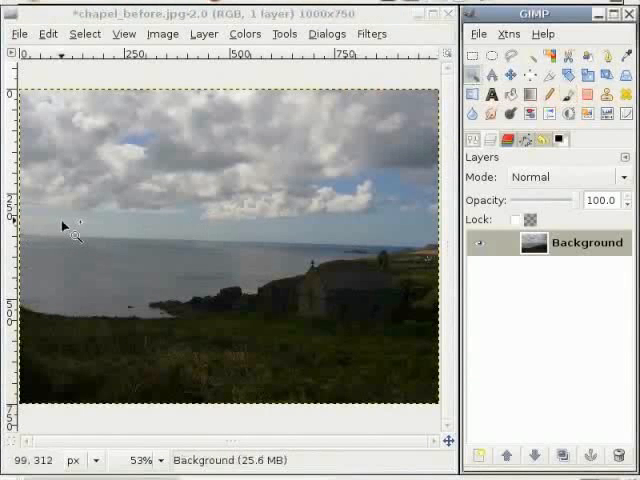
mouse_move(80, 224)
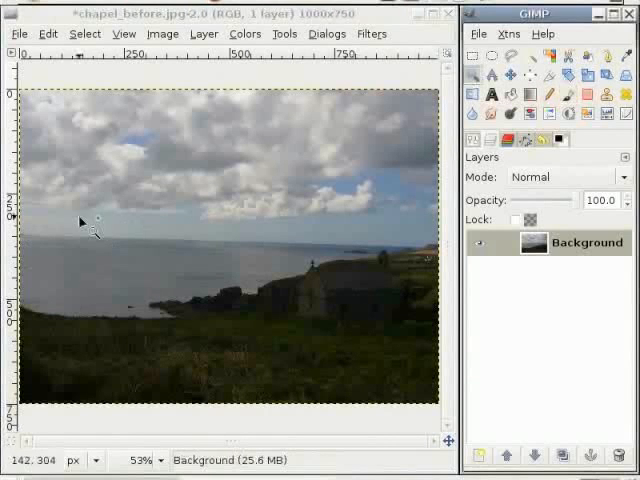
Magnify the view to about 168% around the sea horizon
left_click_drag(82, 224, 206, 264)
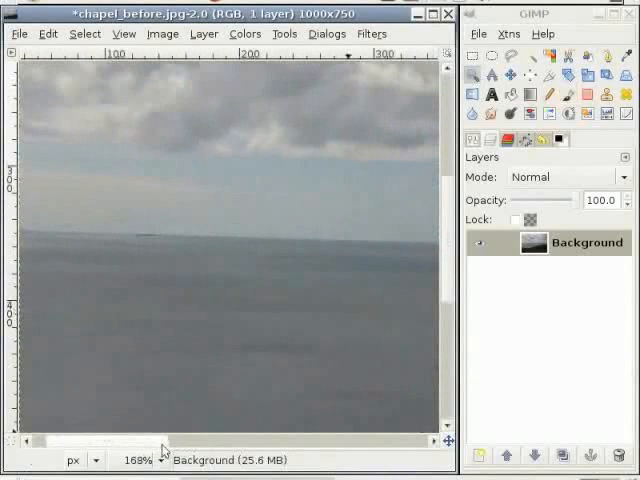
mouse_move(444, 318)
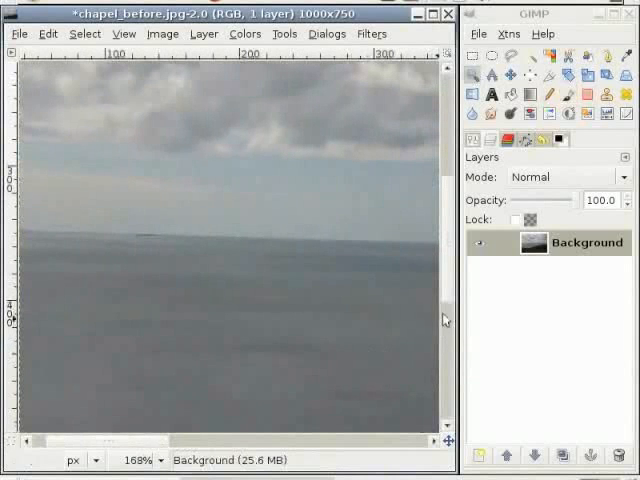
mouse_move(320, 288)
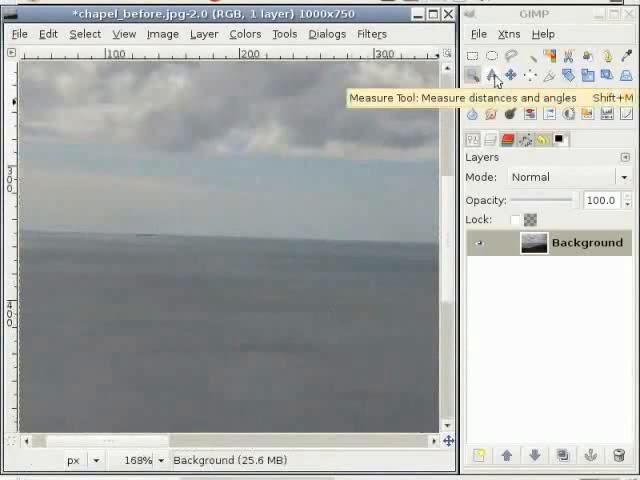
Measure the sea horizon's tilt with the Measure tool, info window toggled
left_click(490, 76)
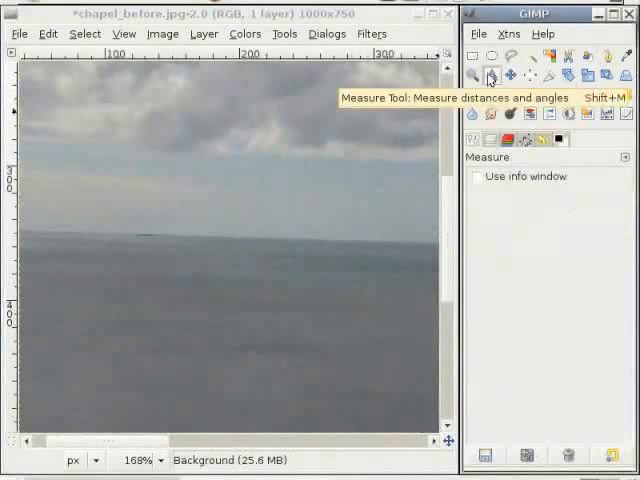
mouse_move(482, 188)
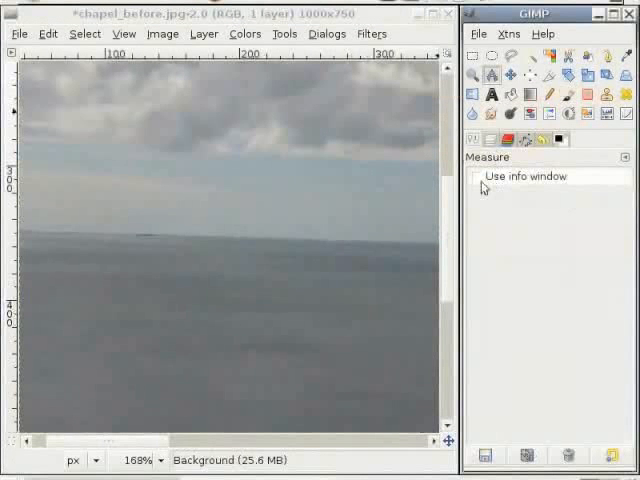
left_click(478, 176)
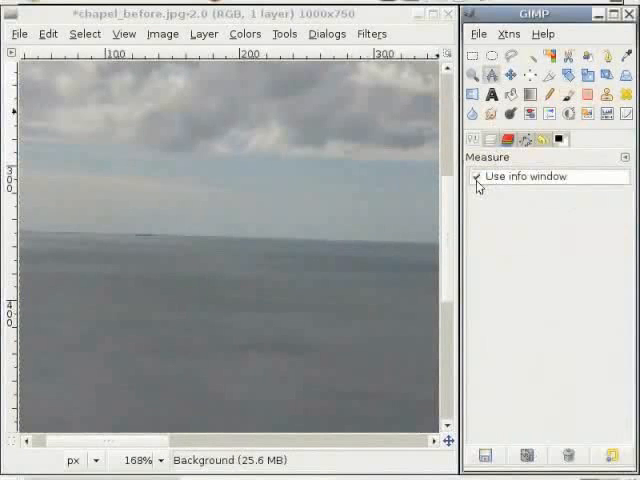
left_click_drag(164, 232, 348, 240)
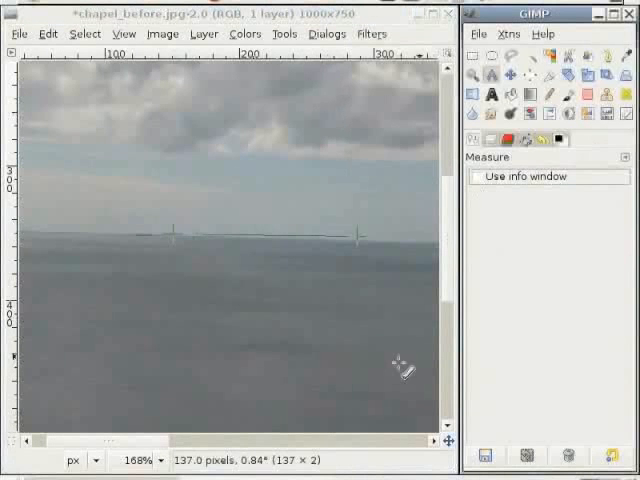
mouse_move(180, 336)
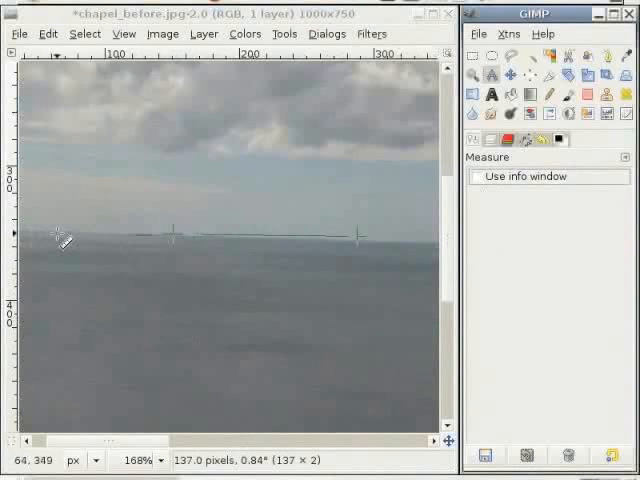
mouse_move(56, 232)
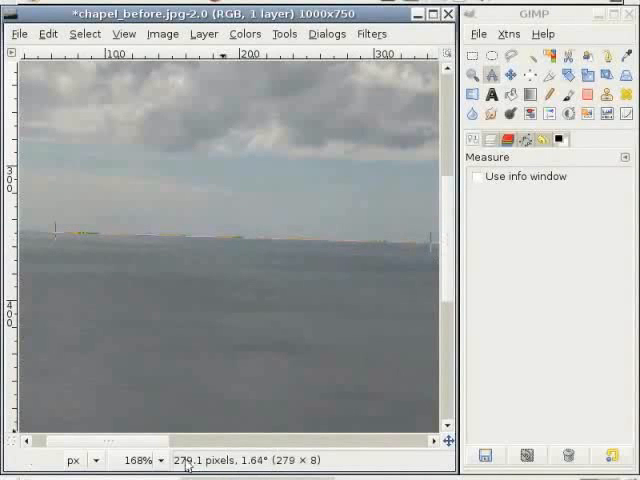
mouse_move(278, 304)
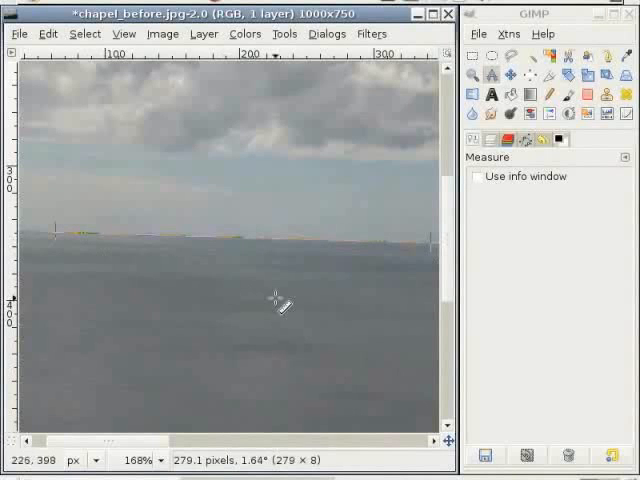
mouse_move(556, 76)
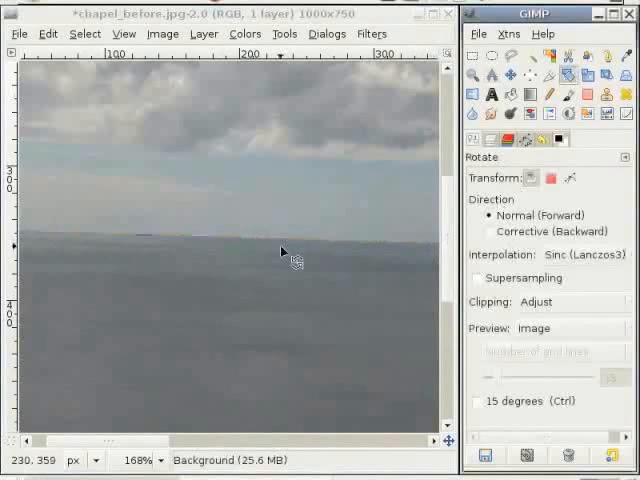
left_click(280, 260)
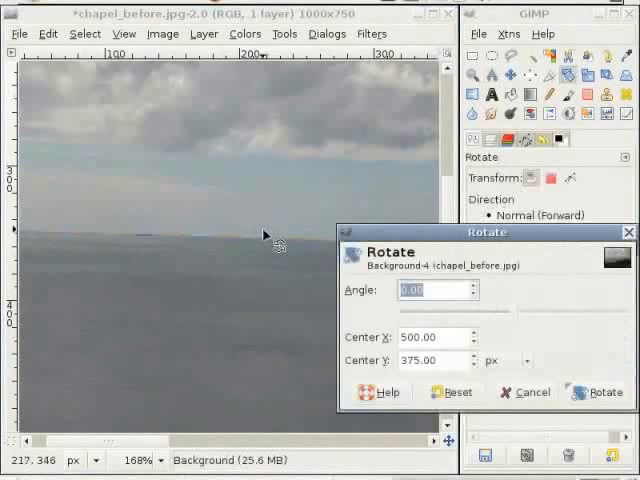
left_click(420, 290)
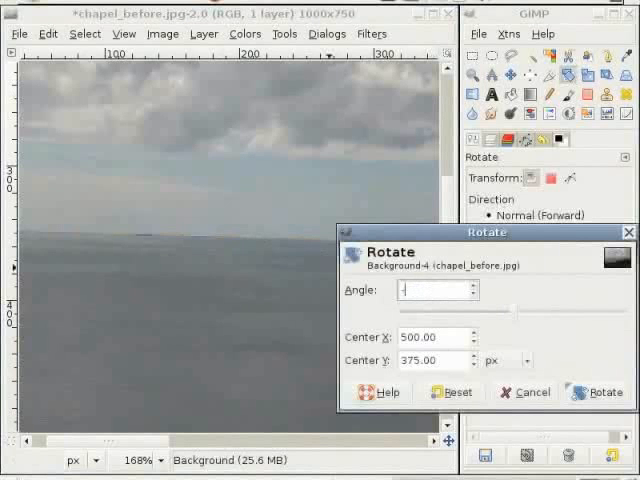
type("-1.63")
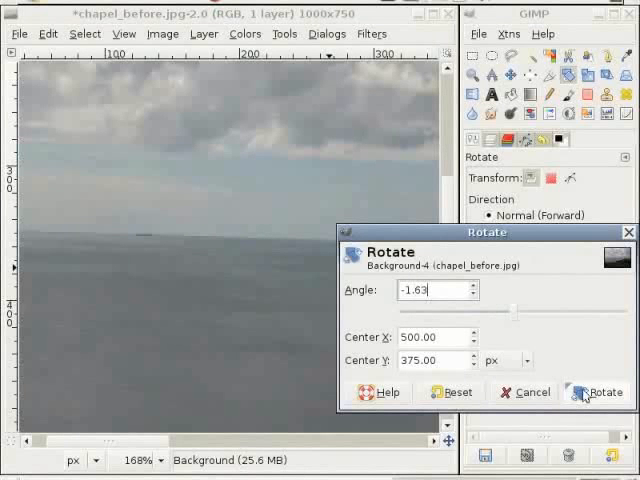
left_click(604, 392)
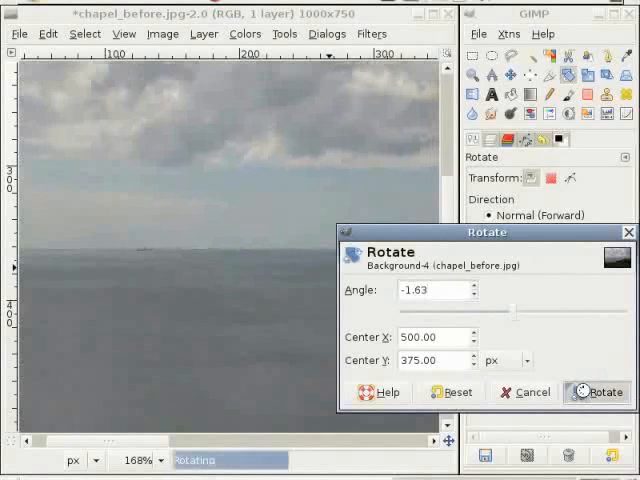
left_click(596, 392)
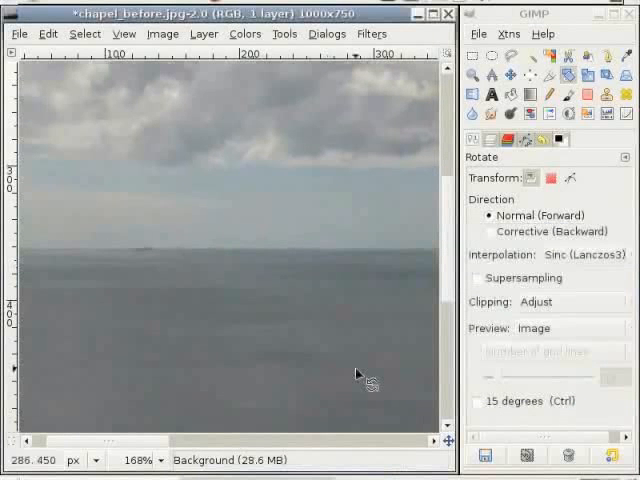
mouse_move(222, 48)
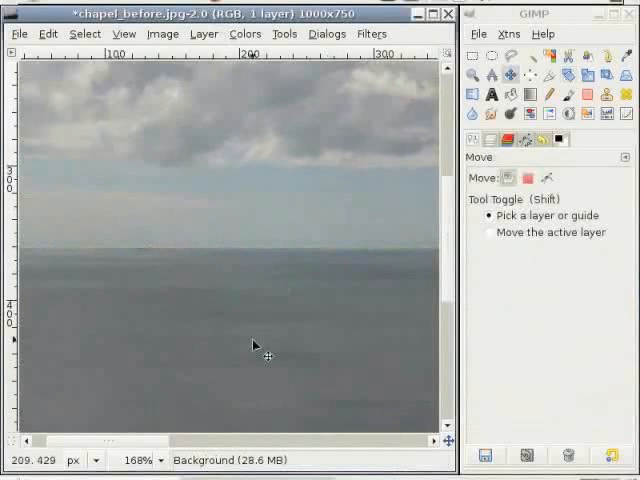
mouse_move(378, 324)
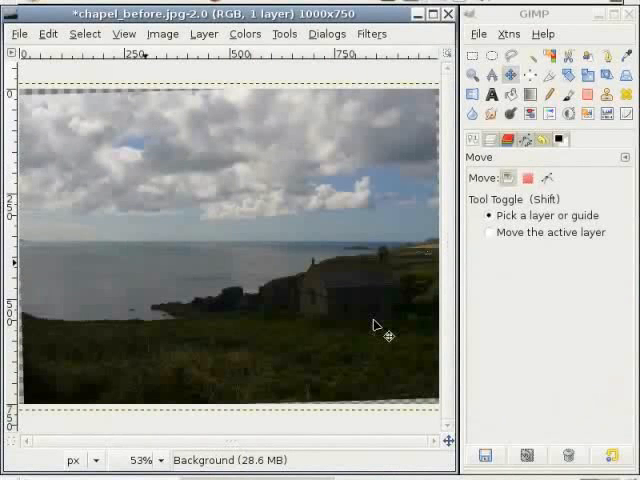
mouse_move(268, 310)
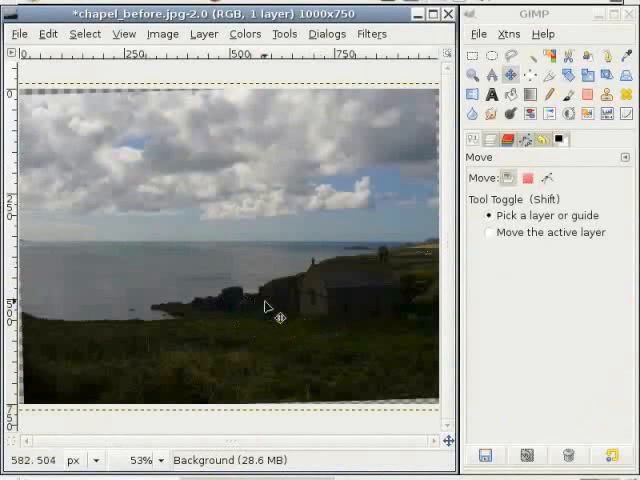
mouse_move(432, 330)
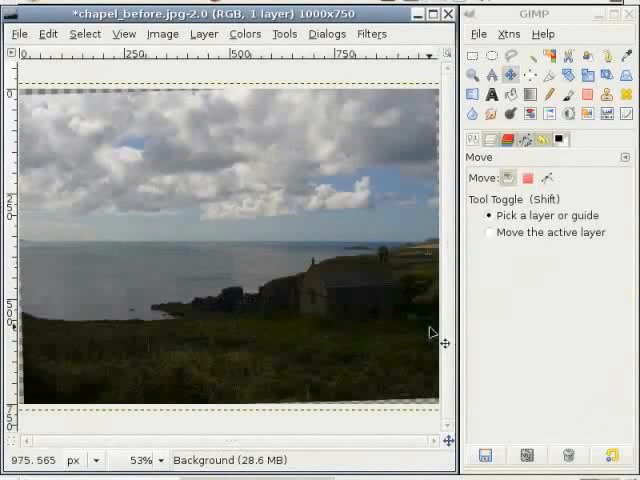
mouse_move(408, 344)
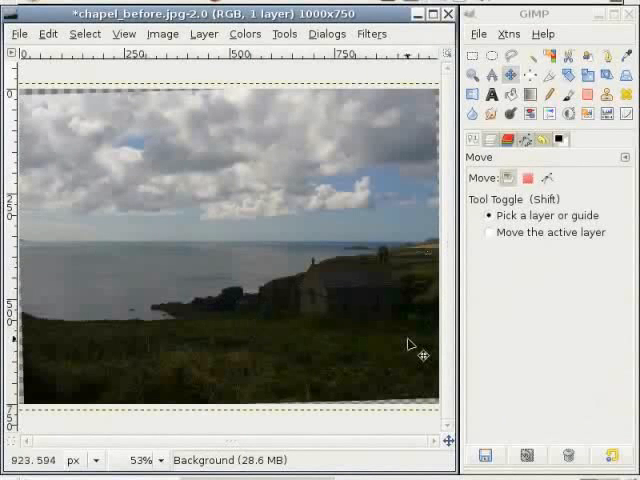
mouse_move(402, 338)
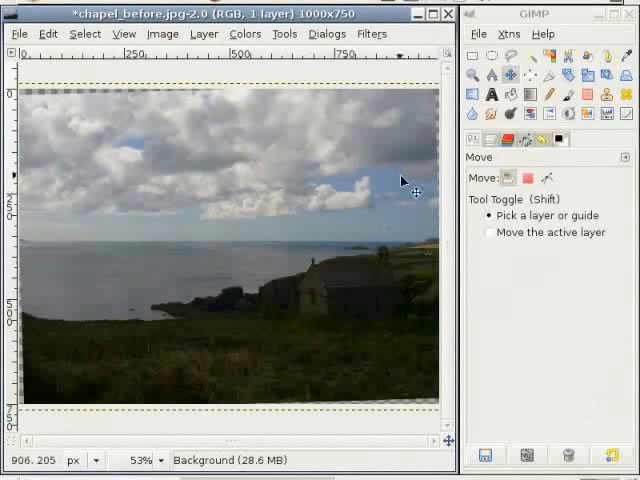
mouse_move(484, 156)
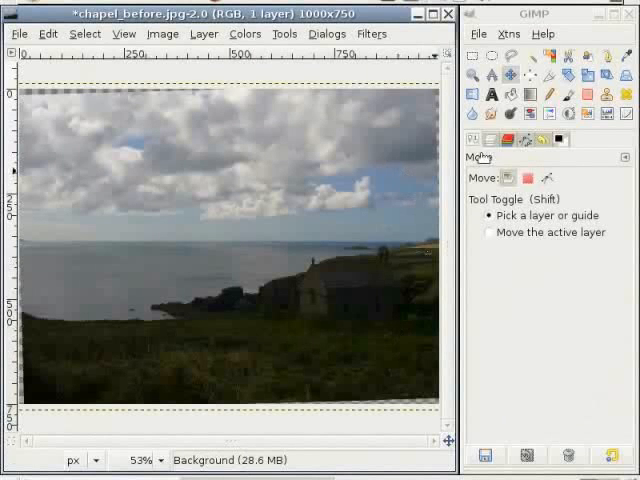
mouse_move(492, 140)
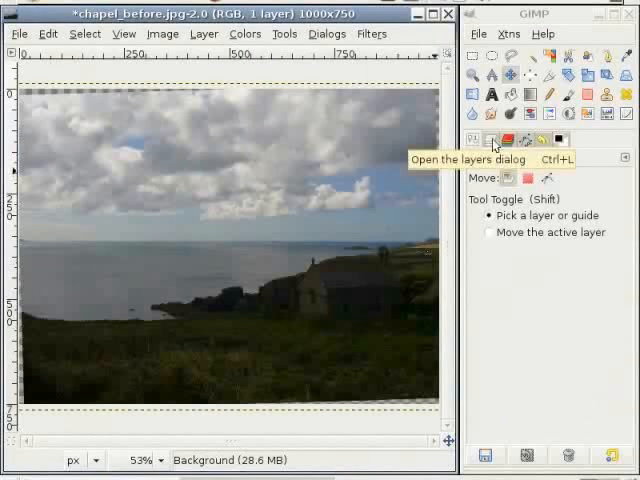
Duplicate the Background layer and rename the copy 'Land'
left_click(492, 140)
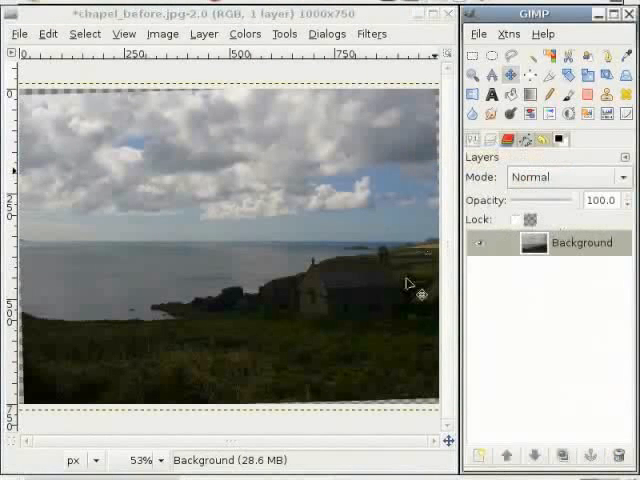
mouse_move(368, 332)
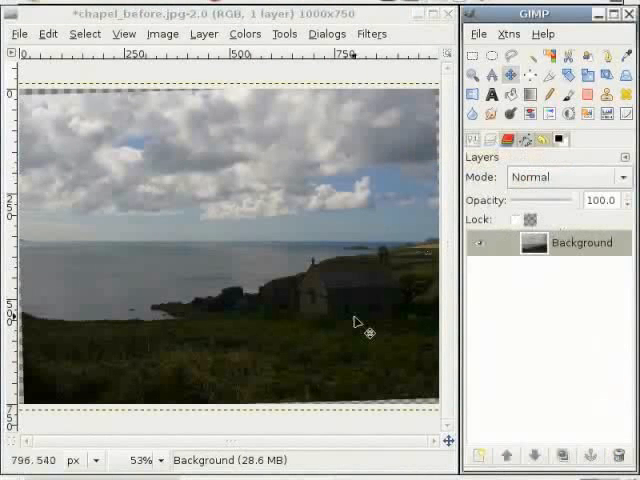
mouse_move(616, 430)
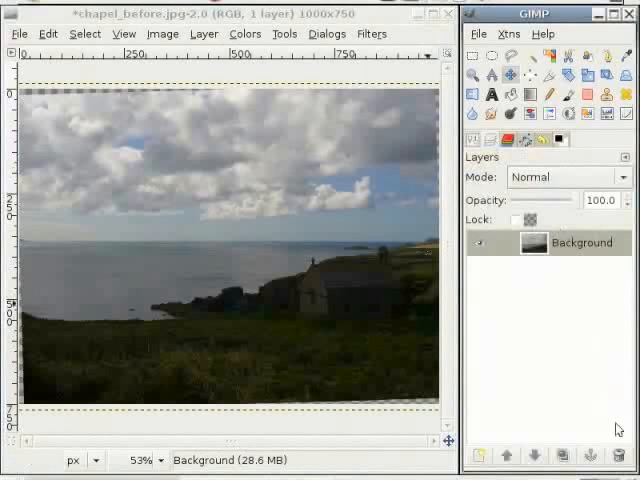
left_click(562, 456)
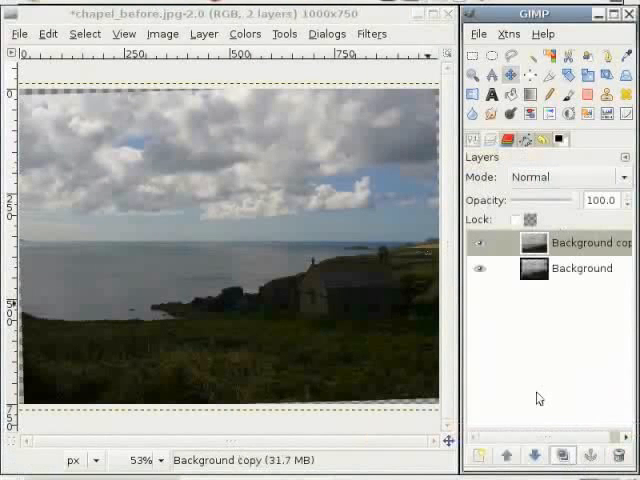
mouse_move(572, 276)
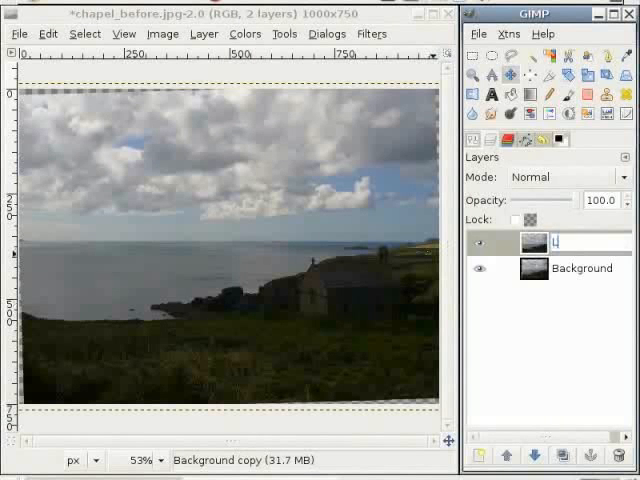
type("Land")
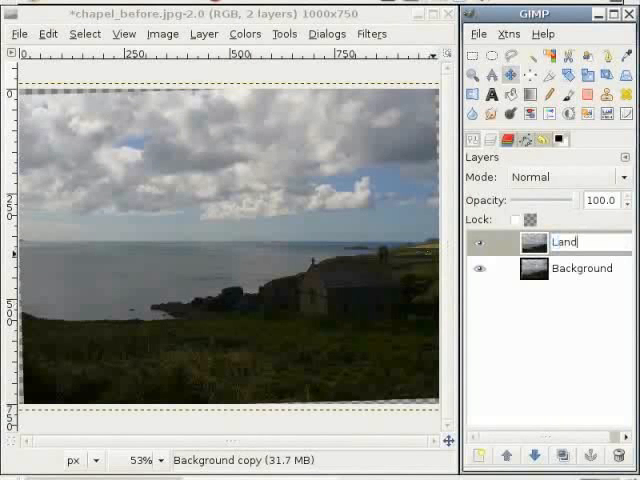
left_click(576, 242)
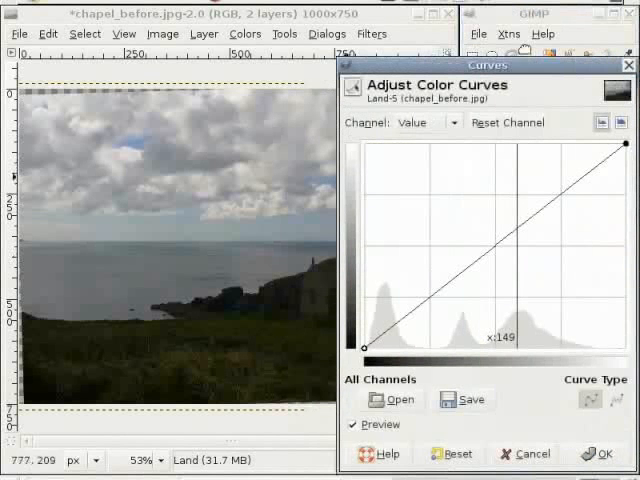
mouse_move(280, 228)
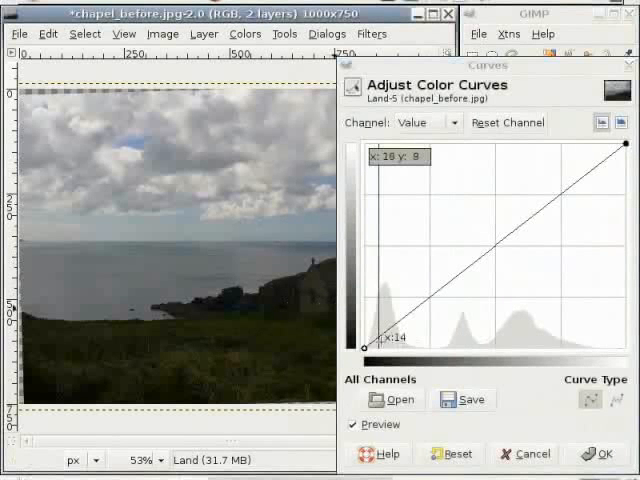
mouse_move(88, 352)
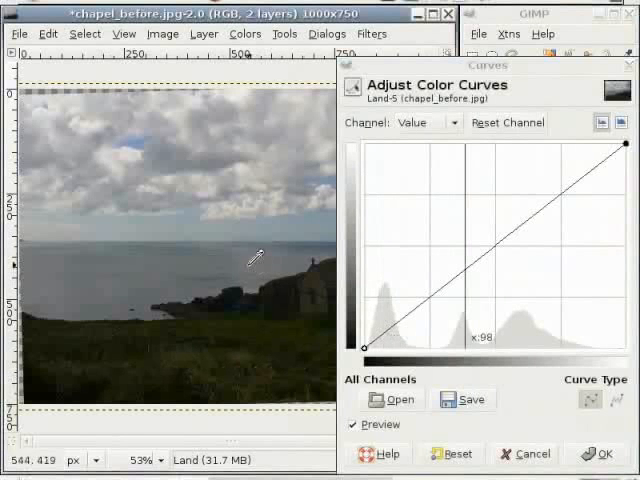
mouse_move(504, 276)
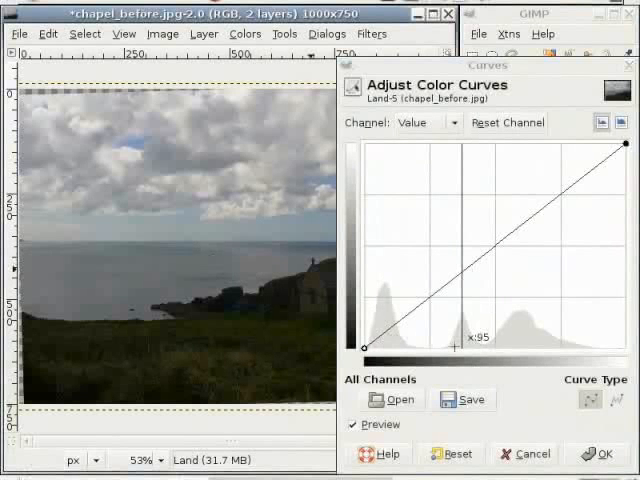
mouse_move(252, 148)
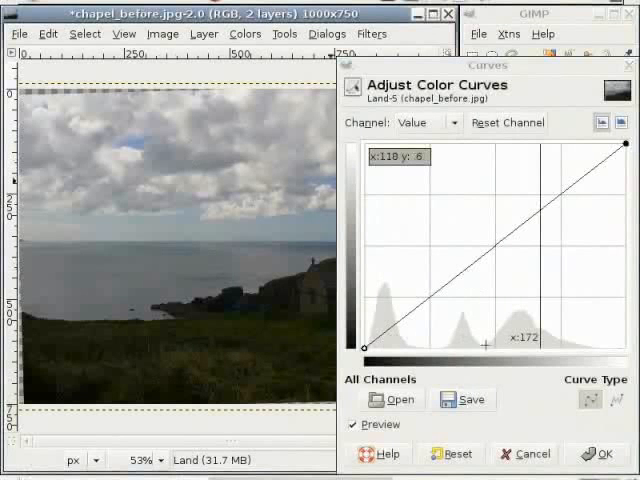
mouse_move(612, 344)
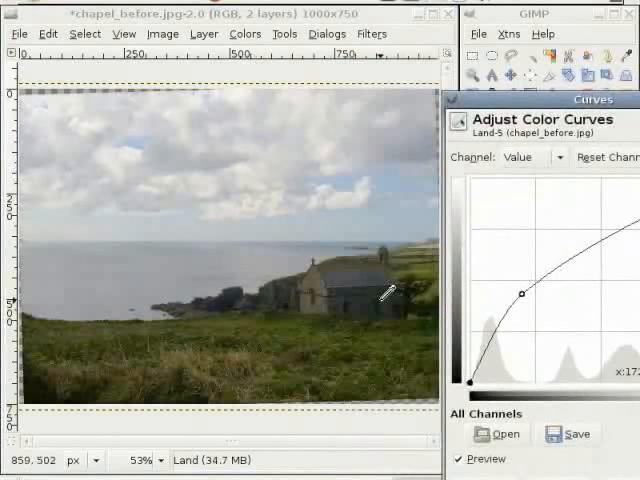
mouse_move(258, 136)
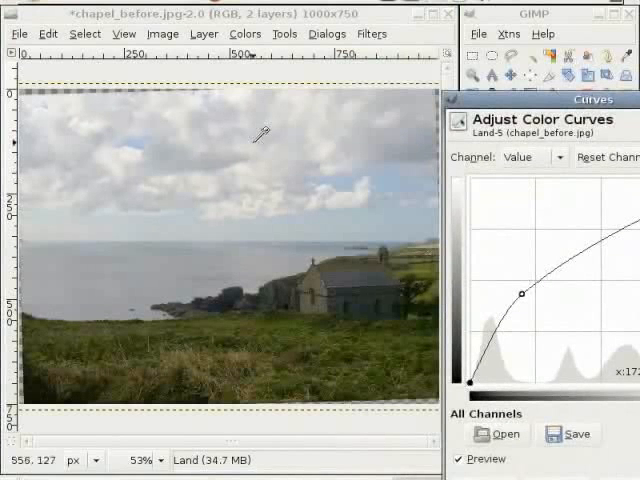
mouse_move(238, 132)
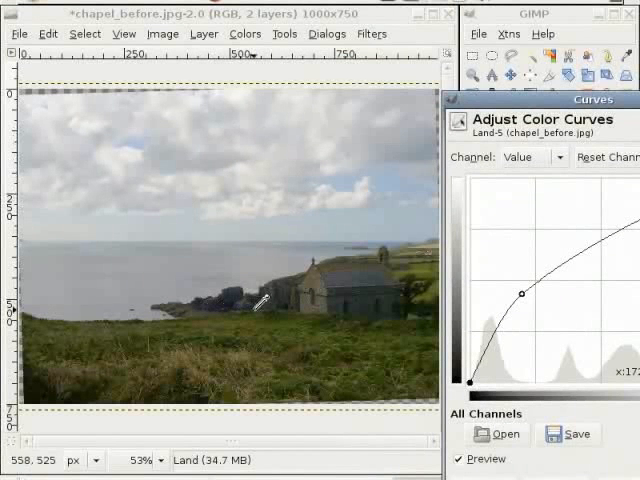
mouse_move(288, 304)
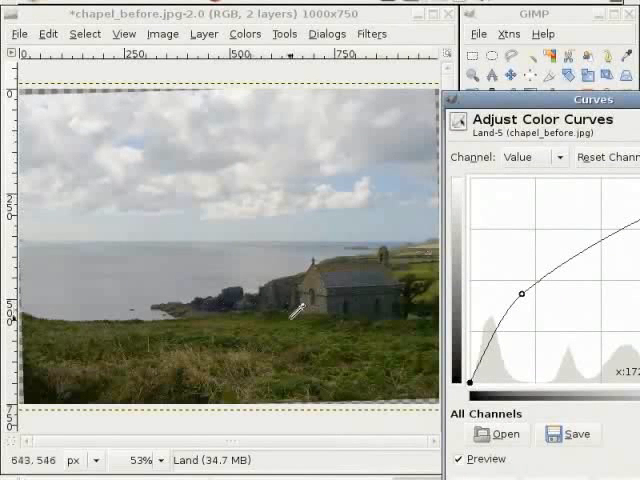
Raise the Value curve's midtone point to about input 53 / output 120 to brighten the land
left_click_drag(520, 292, 520, 324)
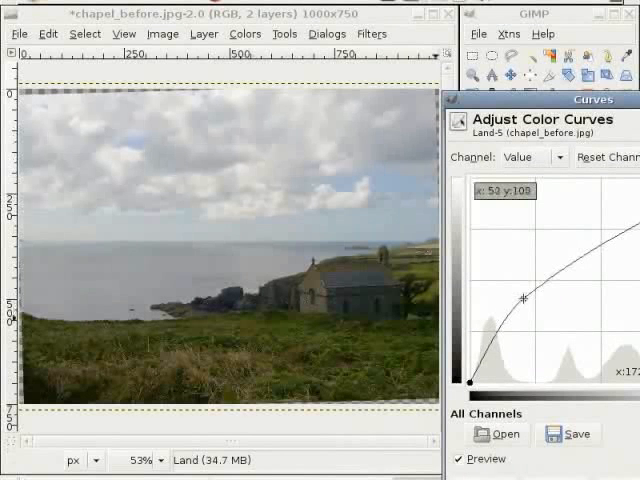
left_click_drag(522, 300, 524, 292)
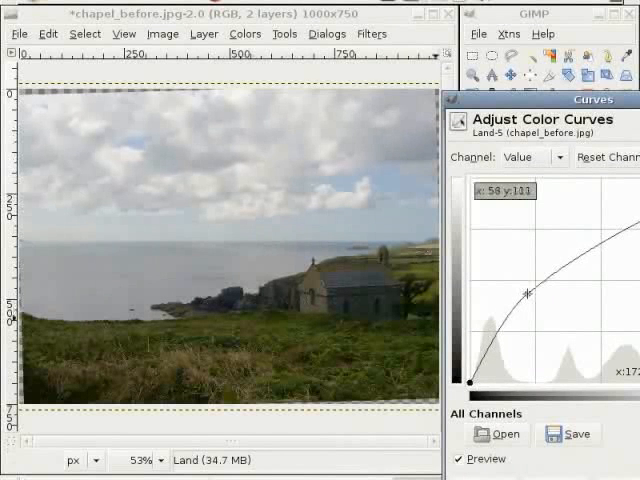
left_click_drag(528, 292, 522, 288)
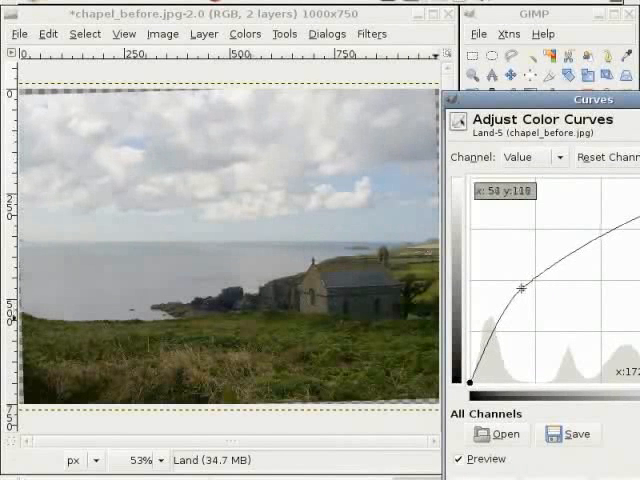
left_click_drag(520, 288, 520, 282)
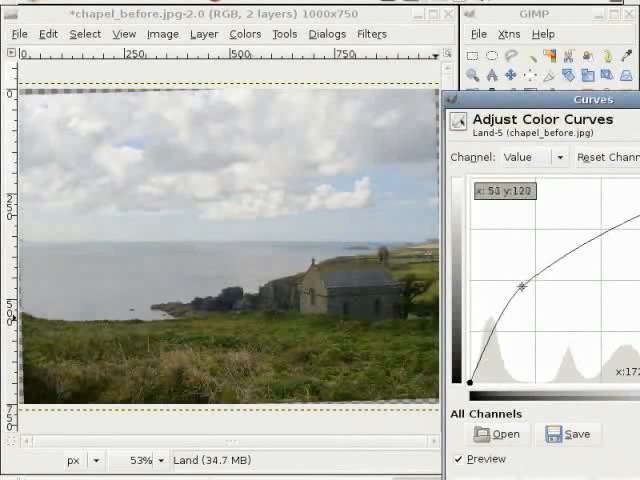
left_click_drag(528, 290, 520, 284)
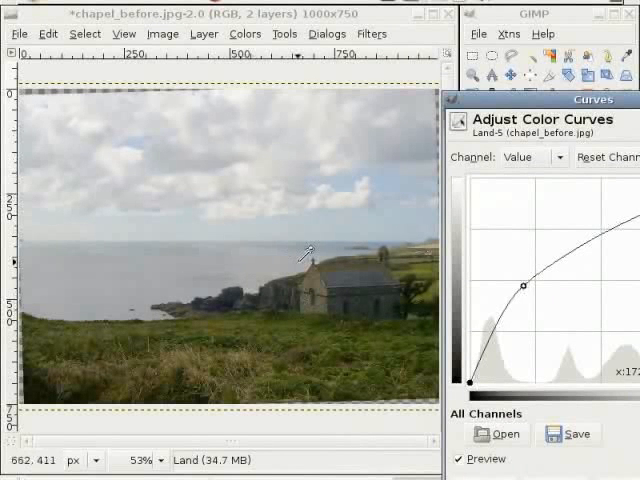
mouse_move(360, 300)
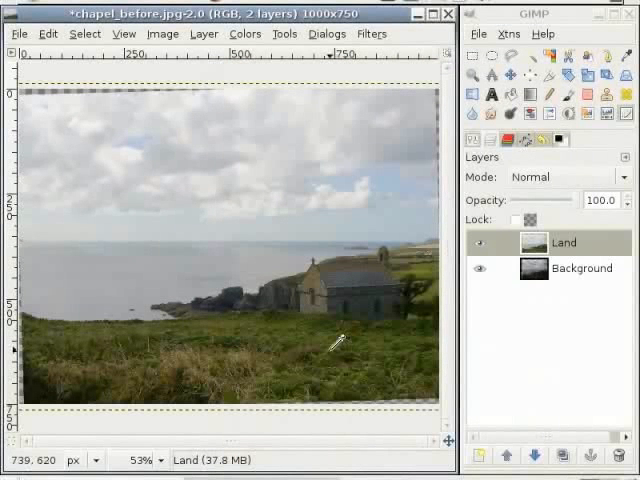
mouse_move(344, 290)
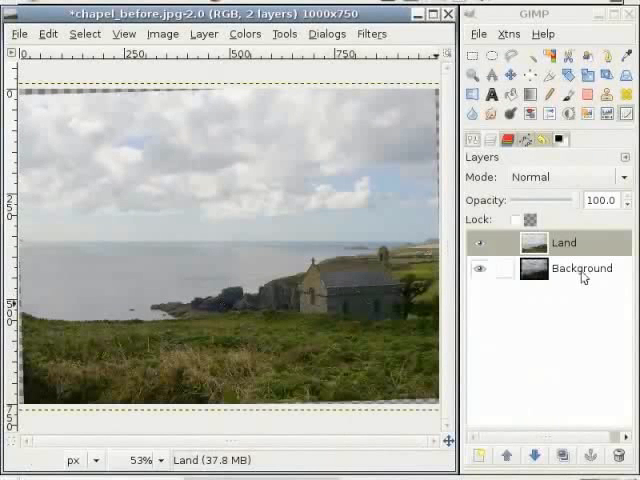
Duplicate the Background layer again and rename the copy 'Sky'
left_click(582, 268)
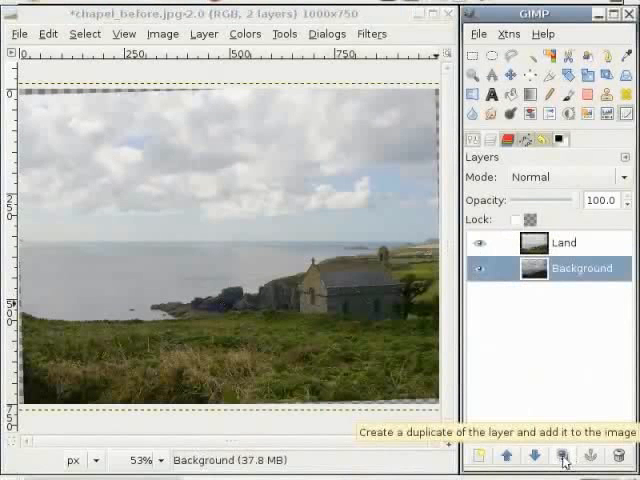
left_click(564, 456)
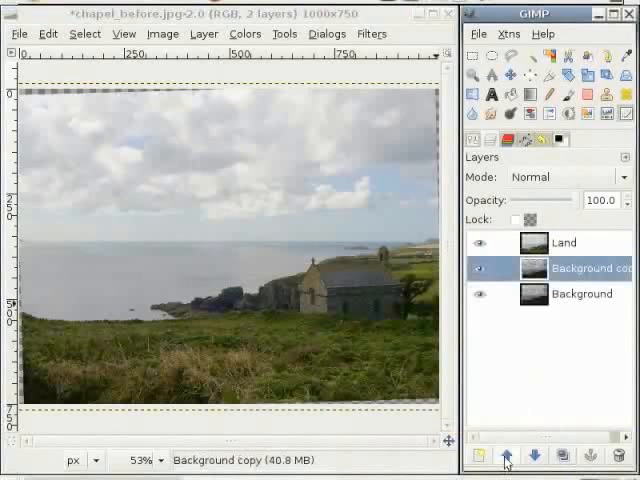
left_click(508, 456)
type("Sk")
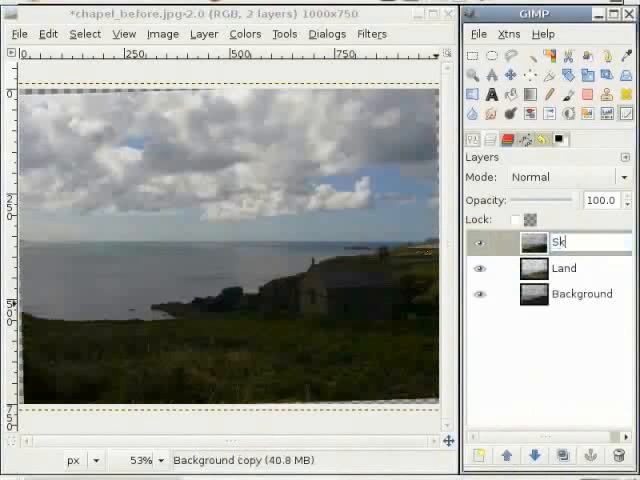
type("y")
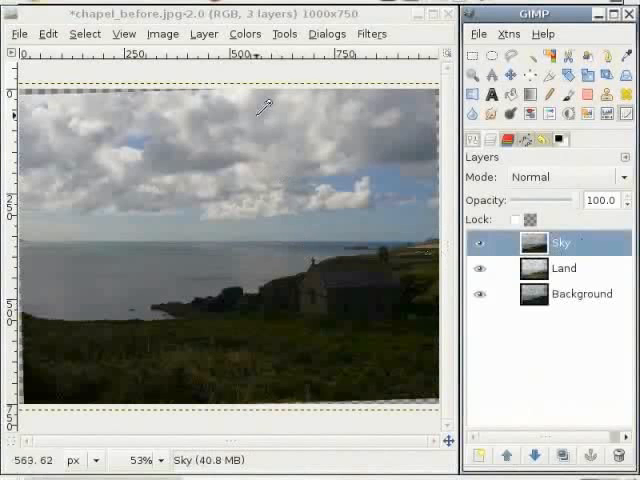
mouse_move(280, 218)
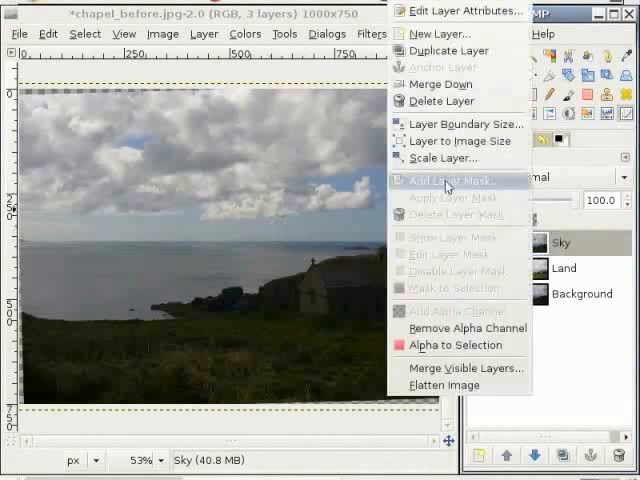
Add a white, fully opaque layer mask to the Sky layer
left_click(450, 180)
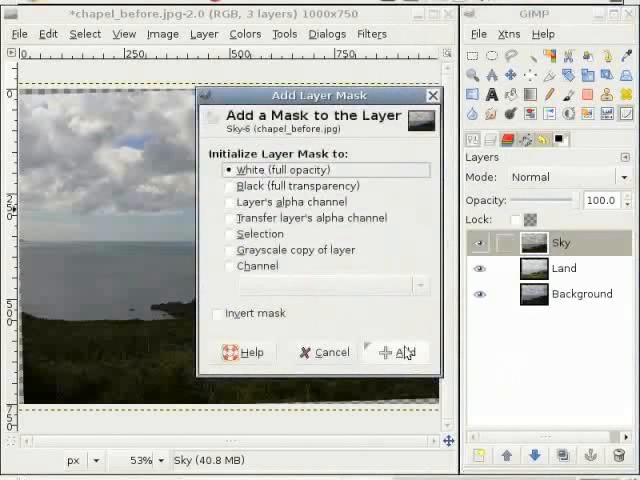
left_click(396, 352)
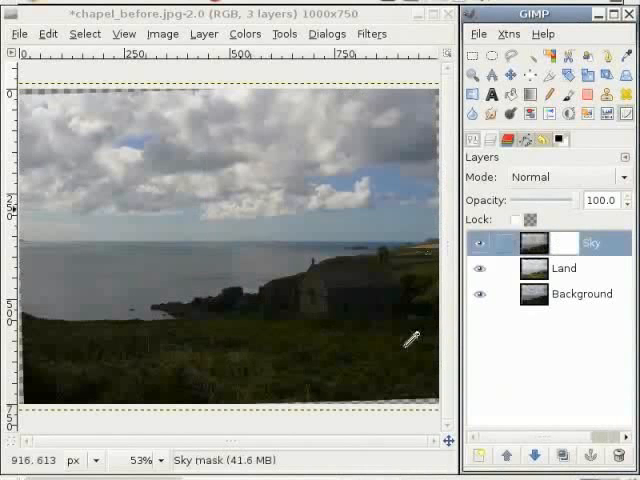
mouse_move(320, 96)
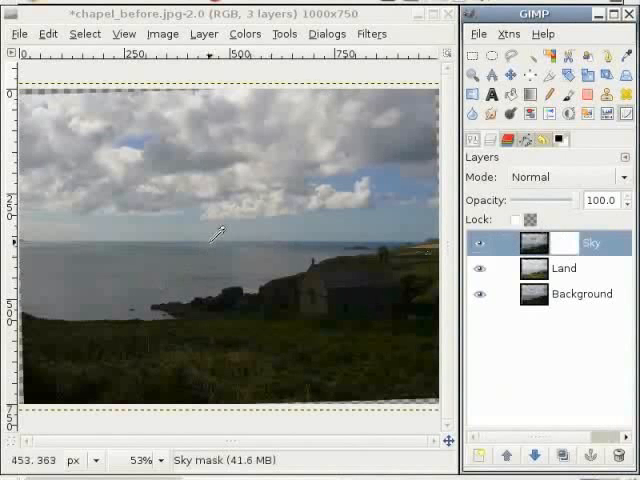
mouse_move(208, 376)
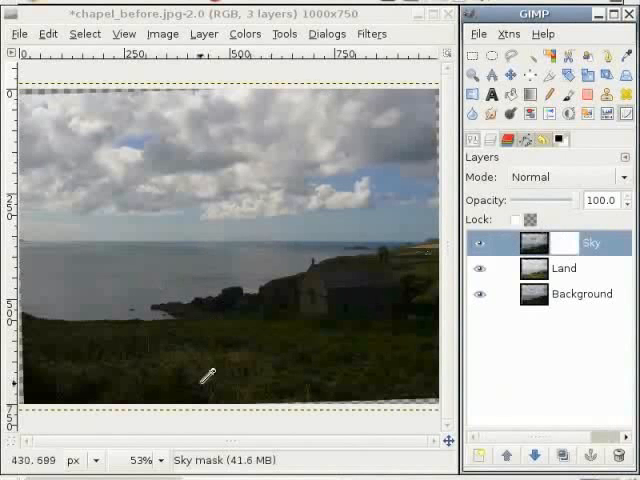
mouse_move(308, 288)
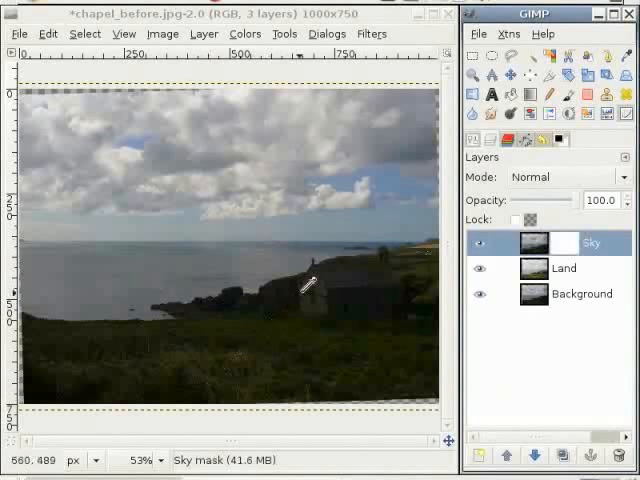
mouse_move(272, 228)
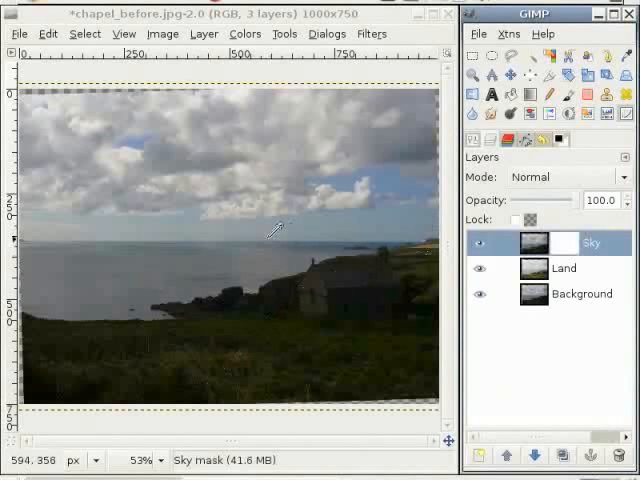
mouse_move(120, 240)
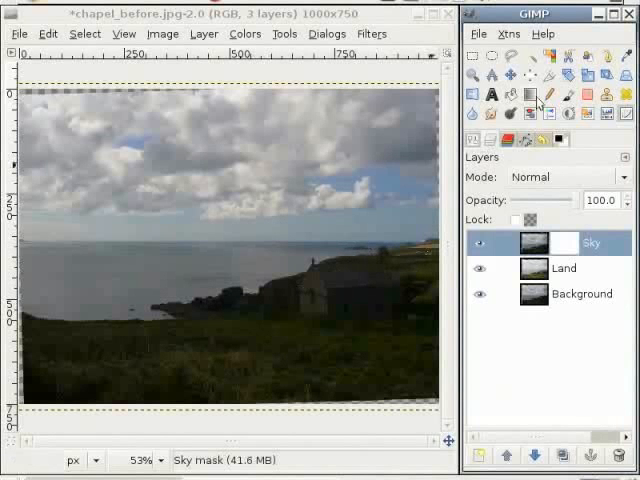
mouse_move(532, 96)
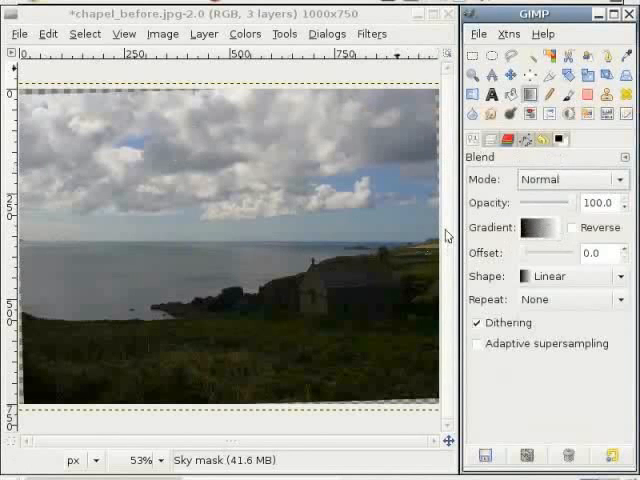
mouse_move(144, 164)
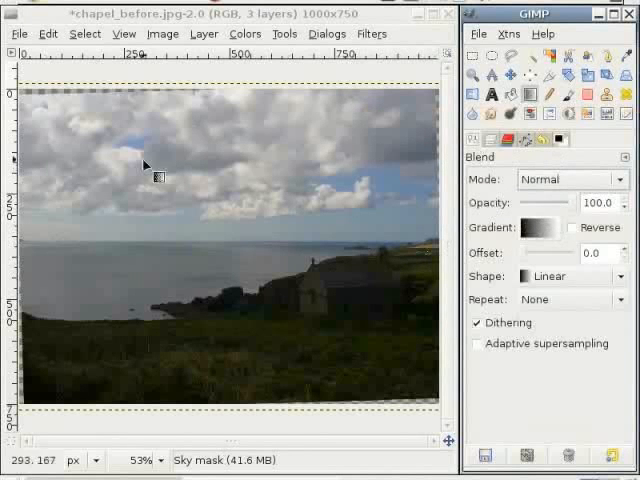
Create a new white-filled layer above the Sky layer
left_click(490, 140)
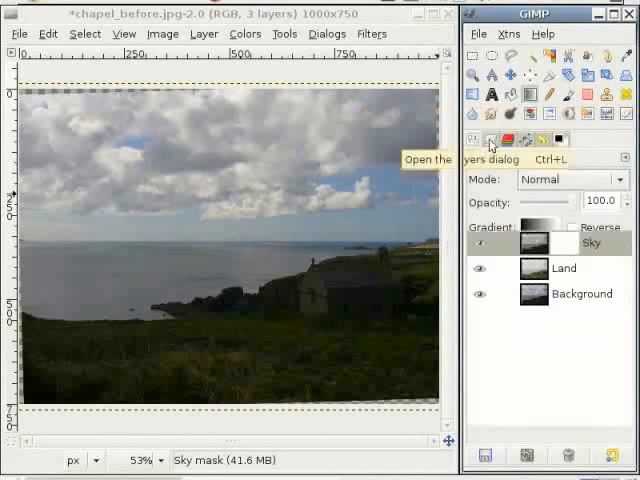
left_click(480, 456)
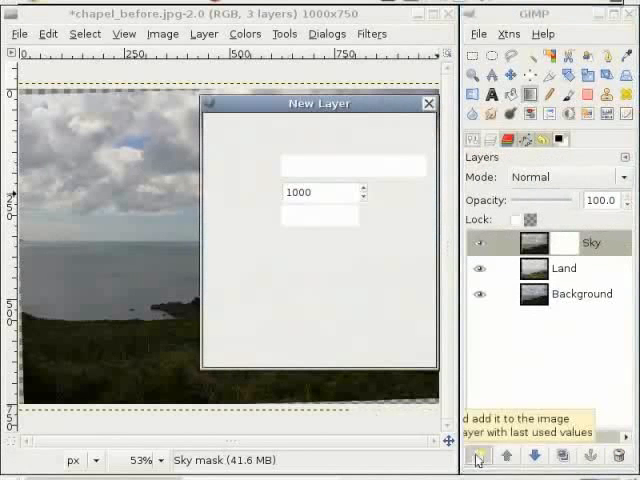
left_click(478, 456)
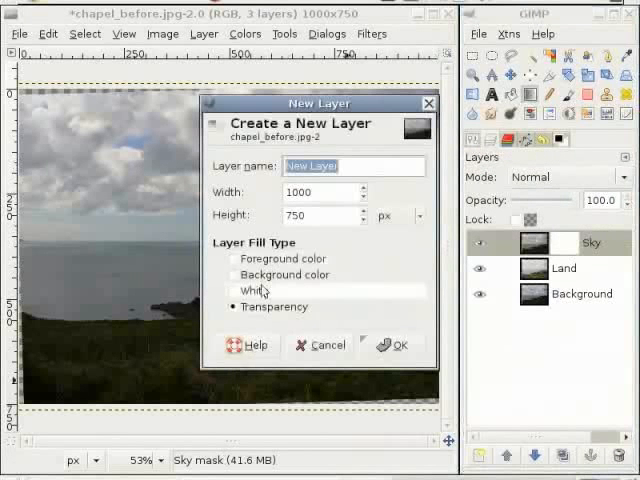
left_click(396, 344)
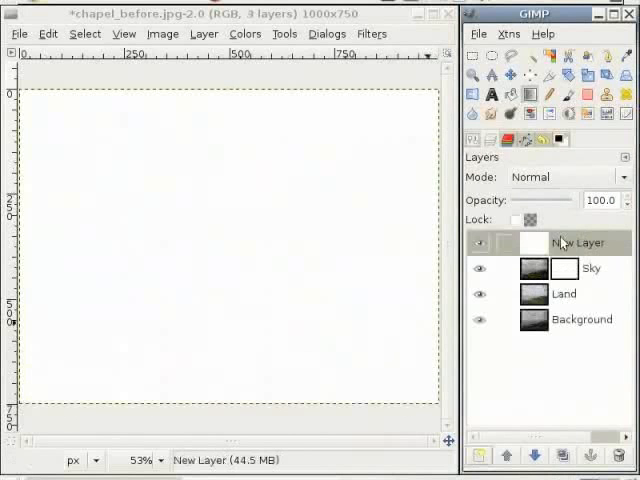
mouse_move(532, 96)
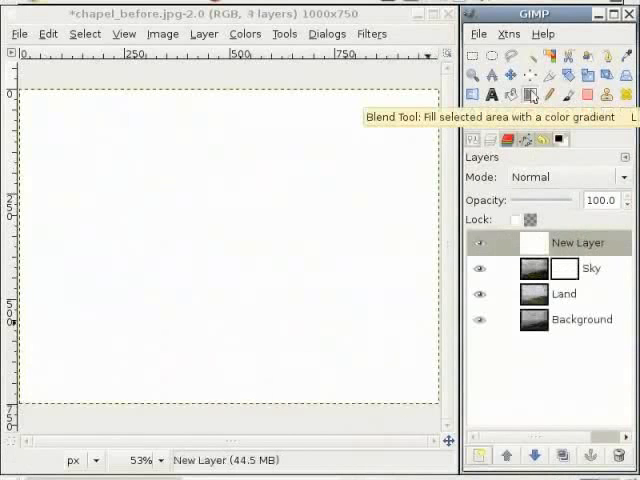
Select the Blend gradient tool, briefly trying the Pencil before returning to it
left_click(532, 96)
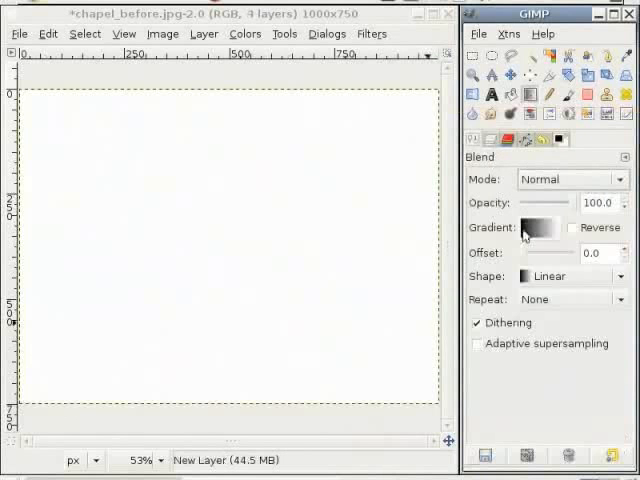
mouse_move(528, 96)
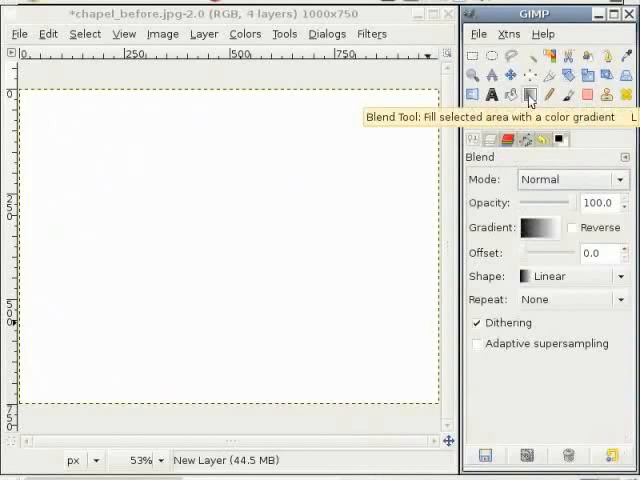
left_click(550, 94)
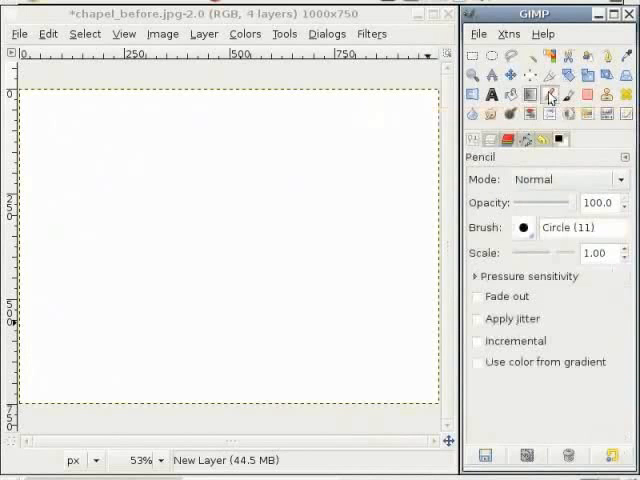
left_click(528, 94)
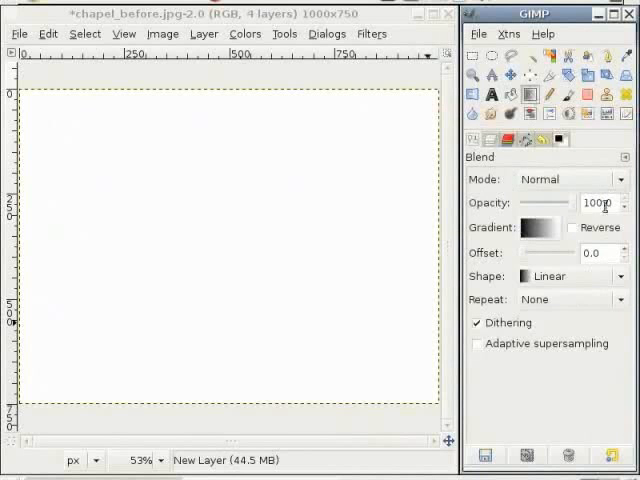
mouse_move(200, 216)
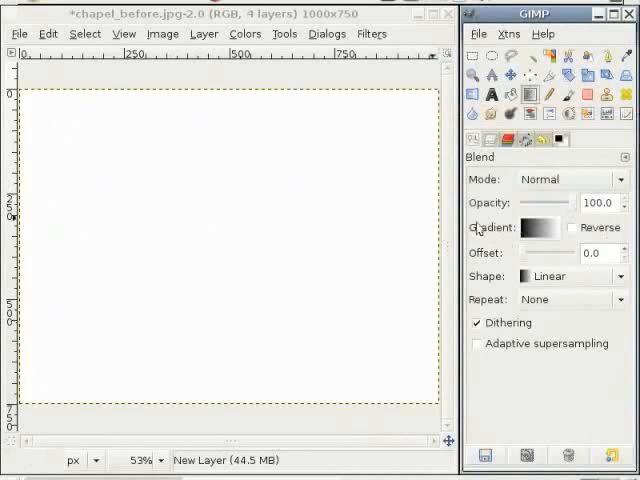
mouse_move(196, 212)
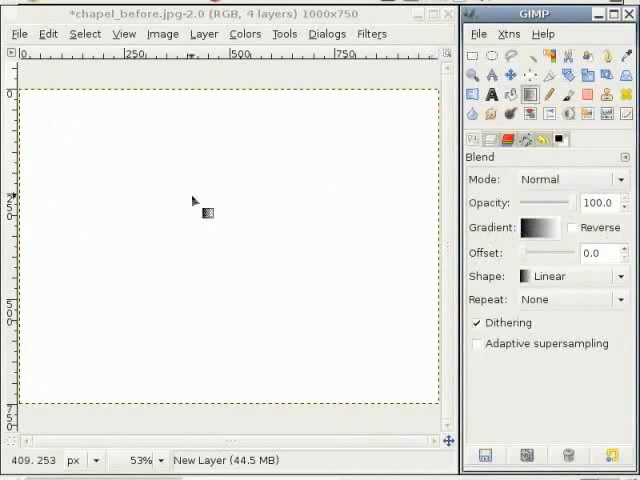
Draw a black-to-white linear gradient across the test layer, redrawing it at several diagonal angles
left_click_drag(180, 188, 280, 238)
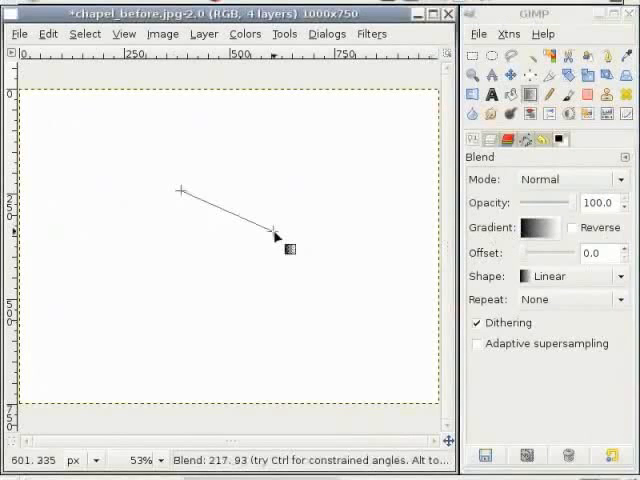
left_click_drag(180, 188, 276, 236)
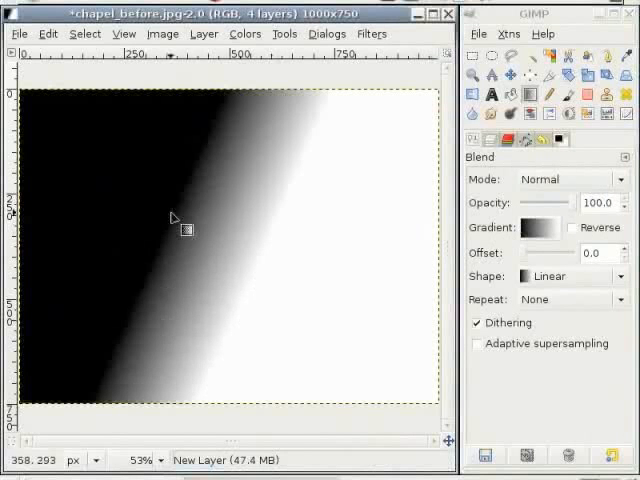
mouse_move(280, 232)
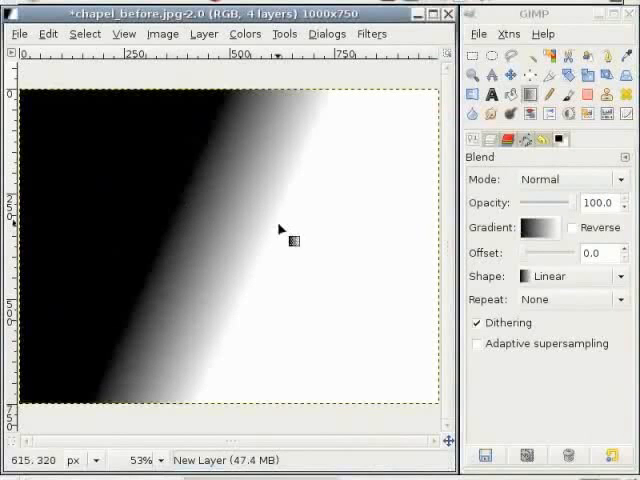
mouse_move(196, 210)
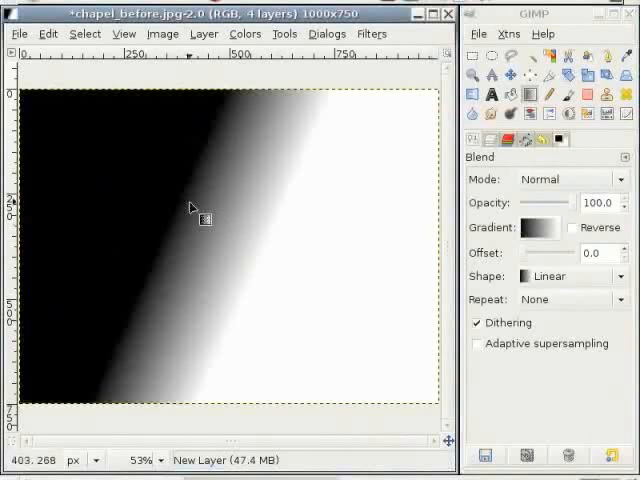
mouse_move(164, 196)
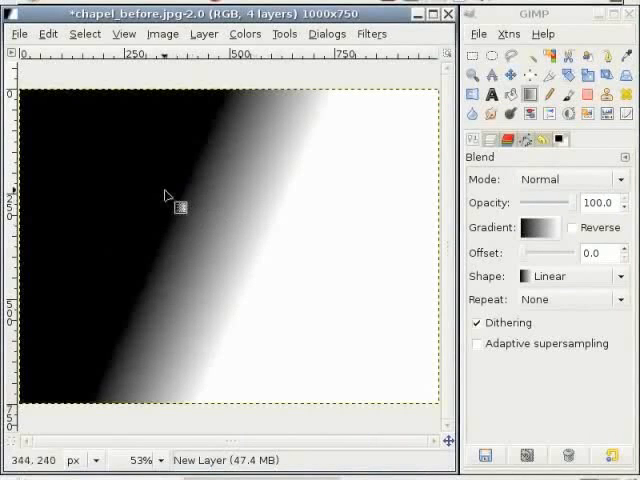
mouse_move(184, 176)
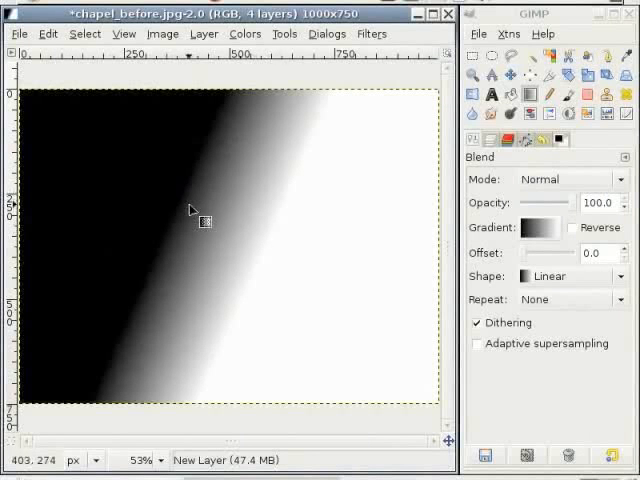
mouse_move(284, 250)
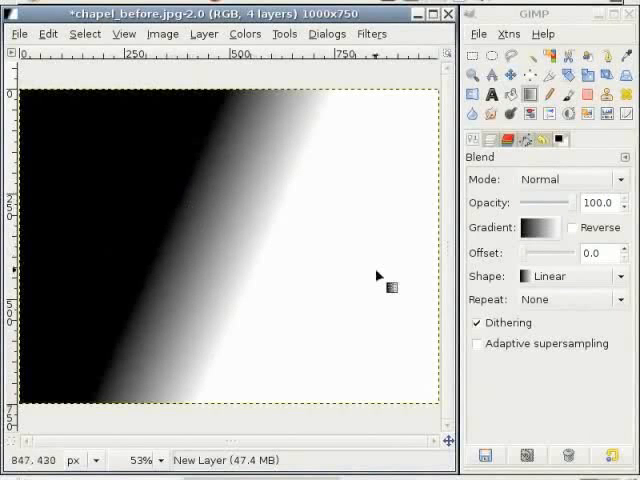
mouse_move(428, 280)
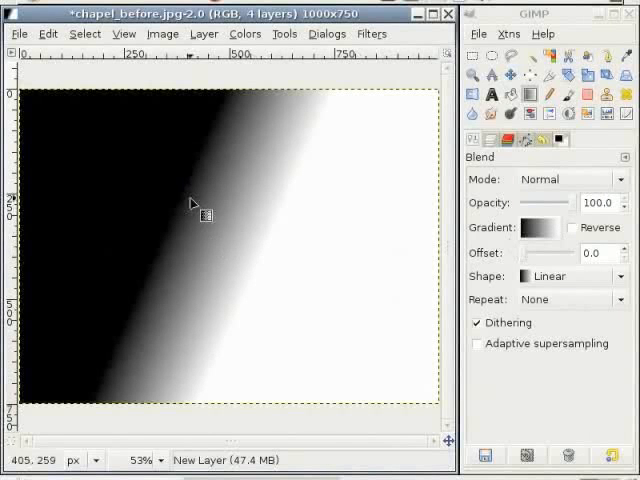
mouse_move(288, 244)
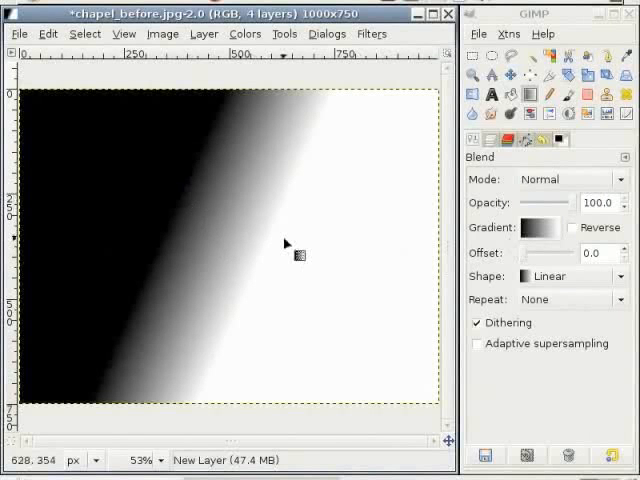
mouse_move(260, 236)
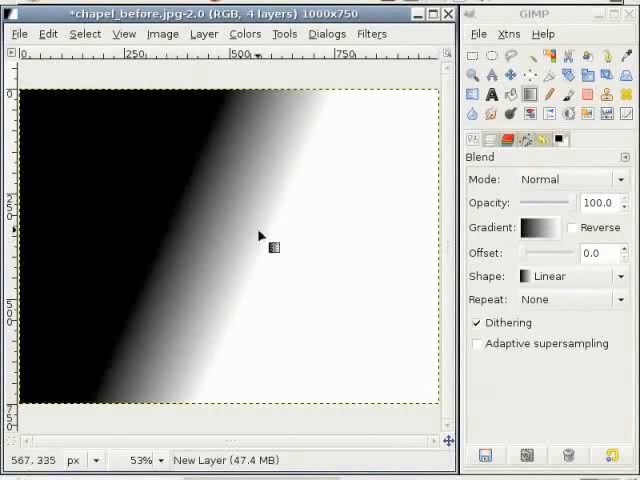
mouse_move(238, 302)
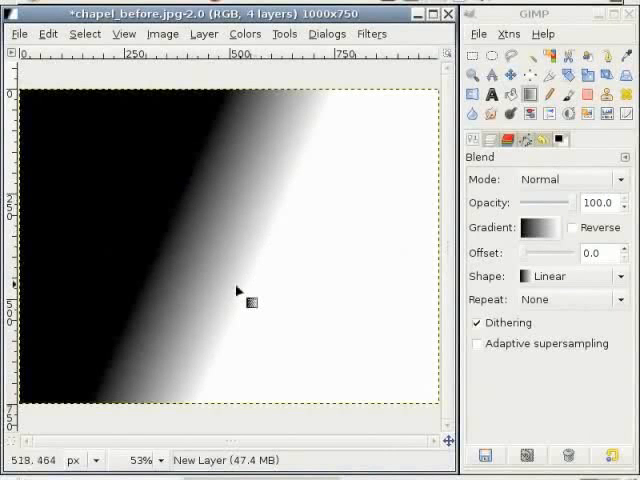
left_click_drag(158, 348, 376, 132)
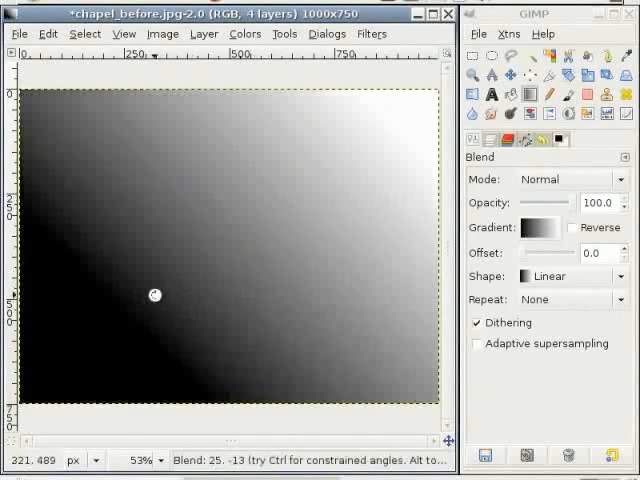
left_click_drag(156, 296, 396, 270)
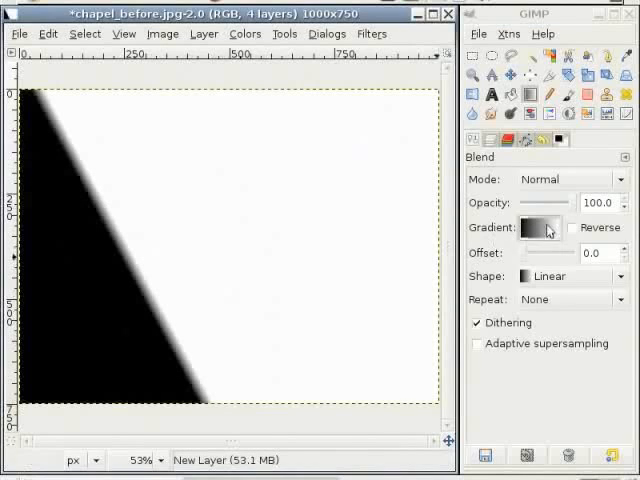
Choose the FG to BG (RGB) gradient and switch its shape to Radial
left_click(538, 228)
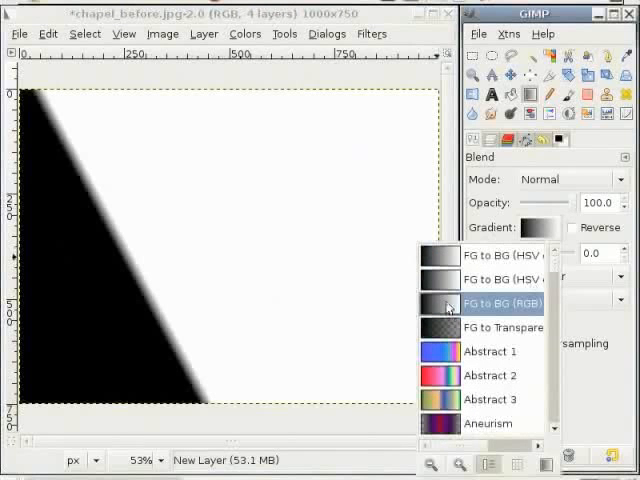
mouse_move(536, 228)
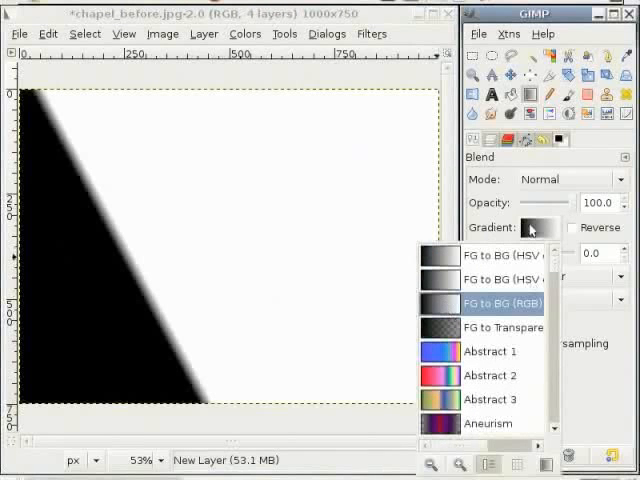
left_click(504, 304)
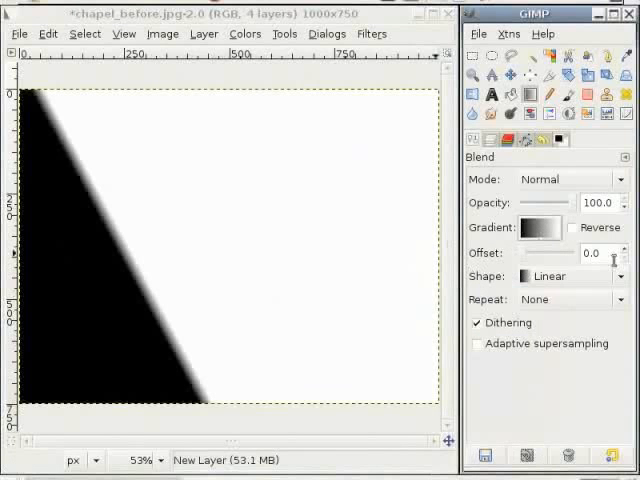
left_click(570, 276)
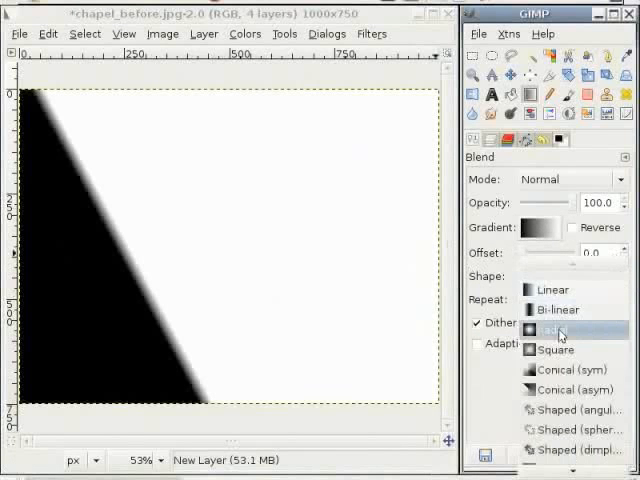
left_click(556, 330)
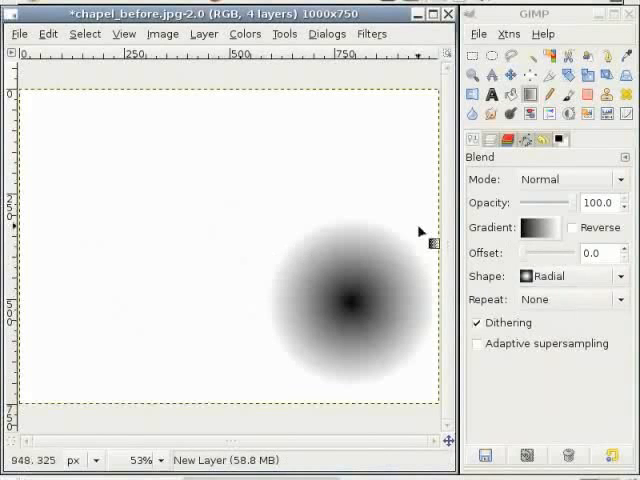
mouse_move(516, 256)
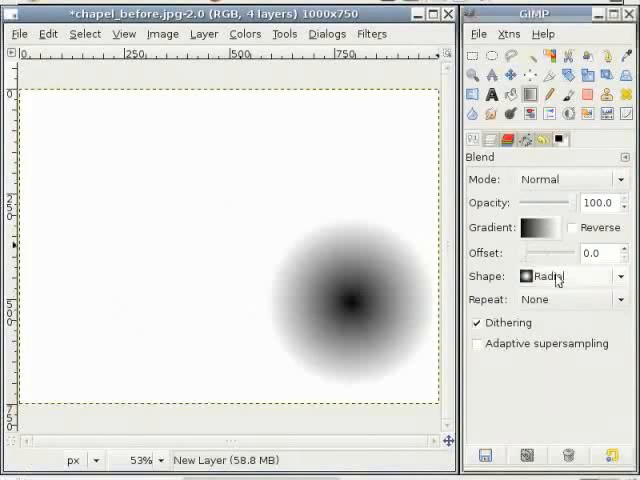
Set the gradient shape back to Linear and delete the test layer
left_click(568, 276)
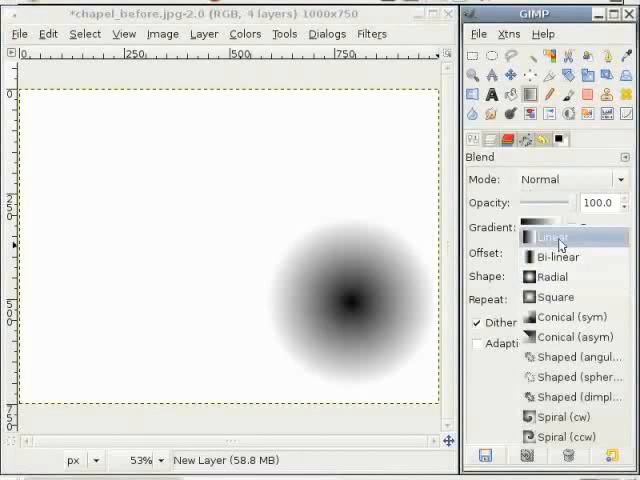
left_click(558, 236)
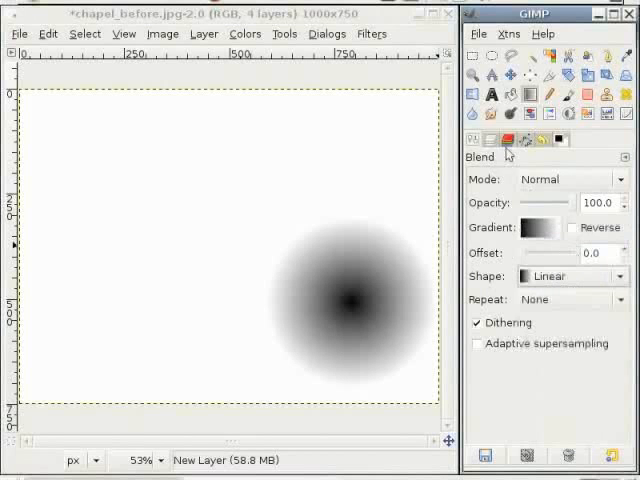
mouse_move(476, 96)
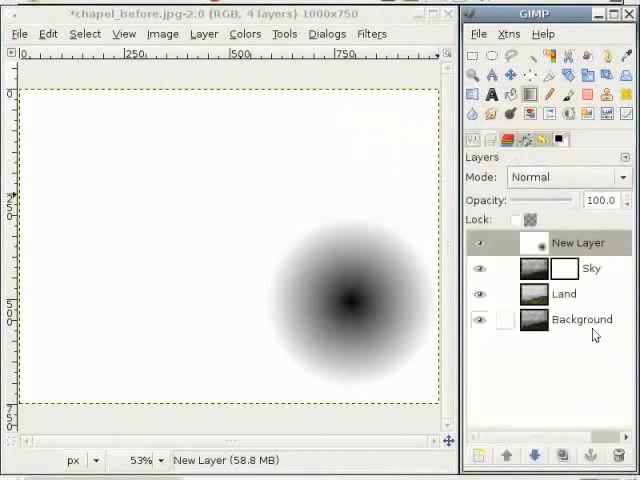
left_click(626, 456)
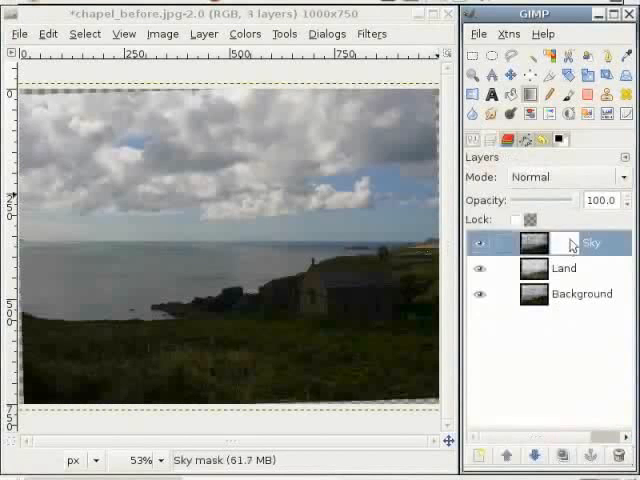
left_click(478, 140)
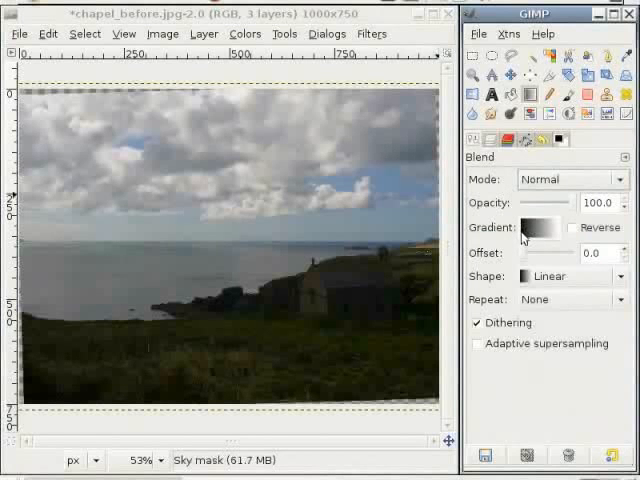
mouse_move(562, 238)
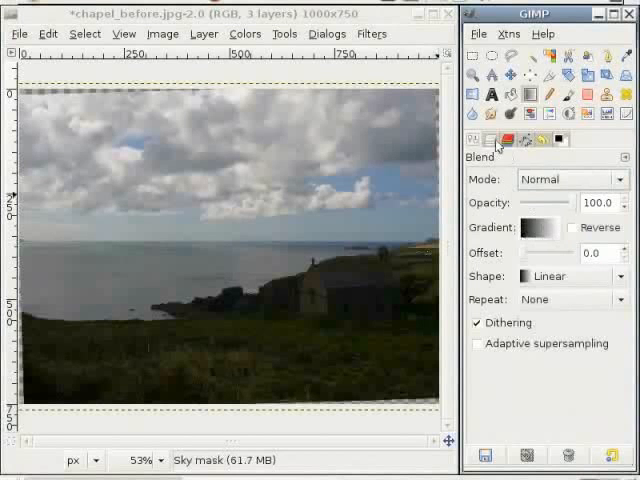
left_click(480, 140)
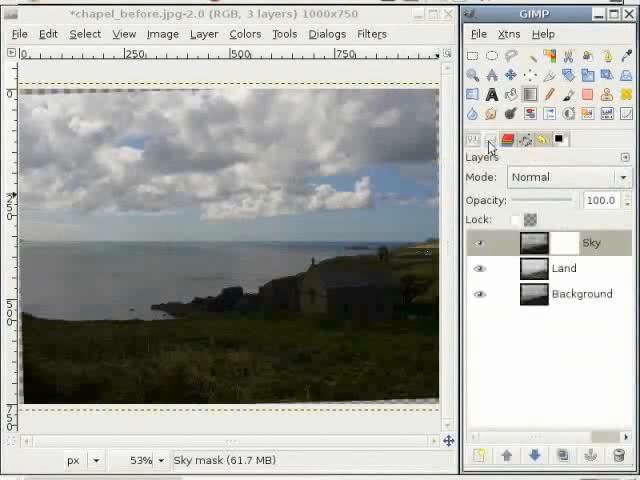
mouse_move(568, 244)
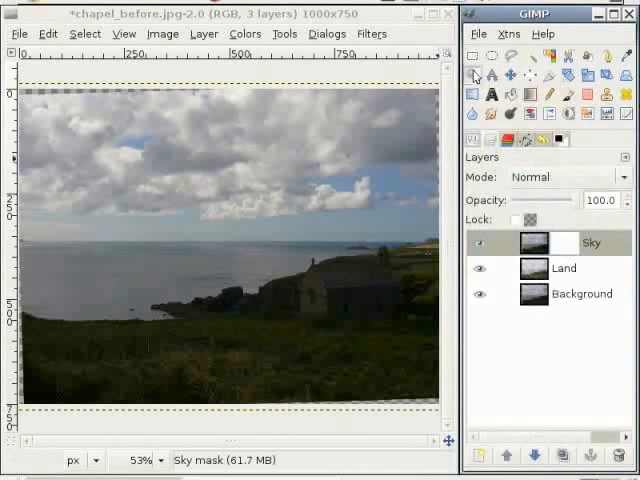
Draw a short vertical gradient across the horizon on the Sky mask
left_click_drag(134, 184, 352, 296)
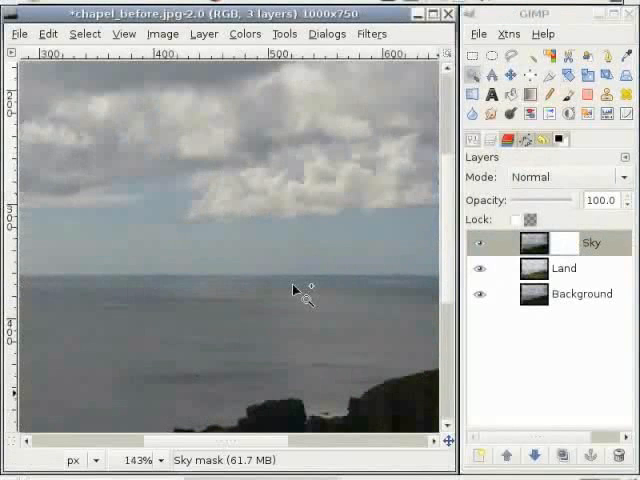
mouse_move(242, 282)
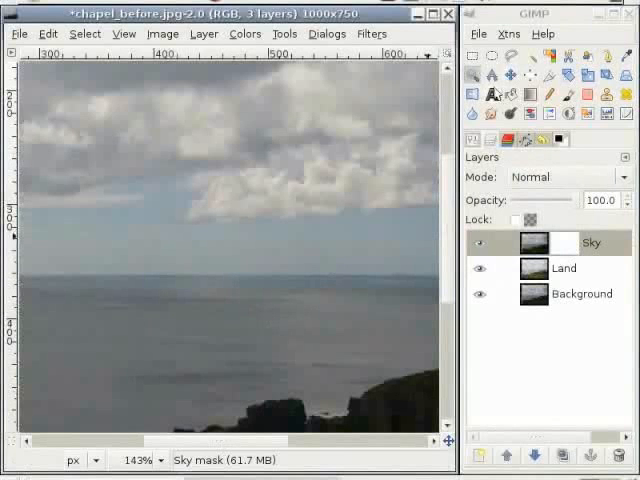
mouse_move(532, 94)
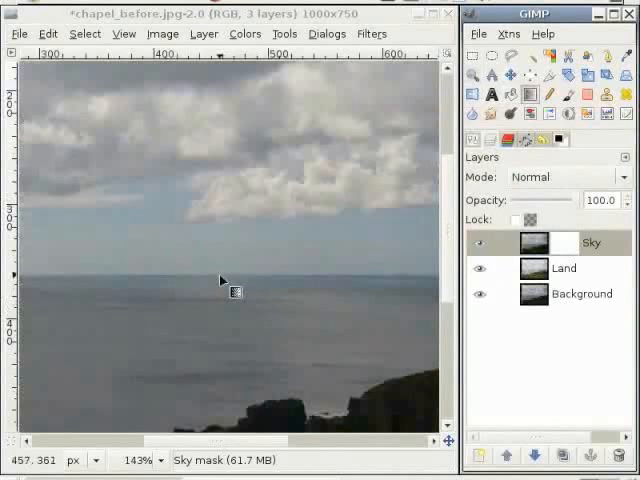
mouse_move(224, 240)
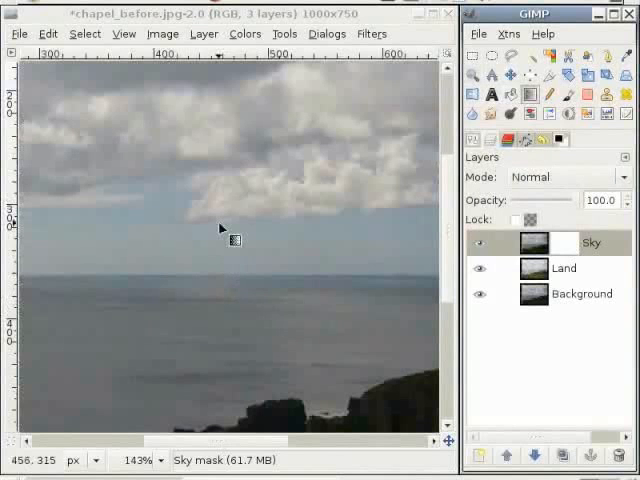
mouse_move(224, 272)
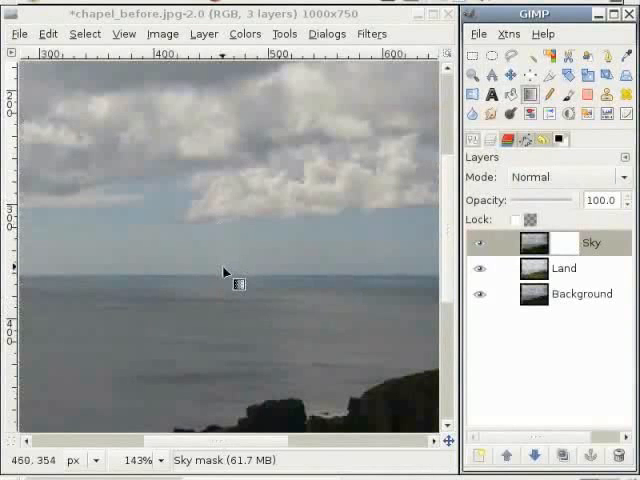
mouse_move(232, 226)
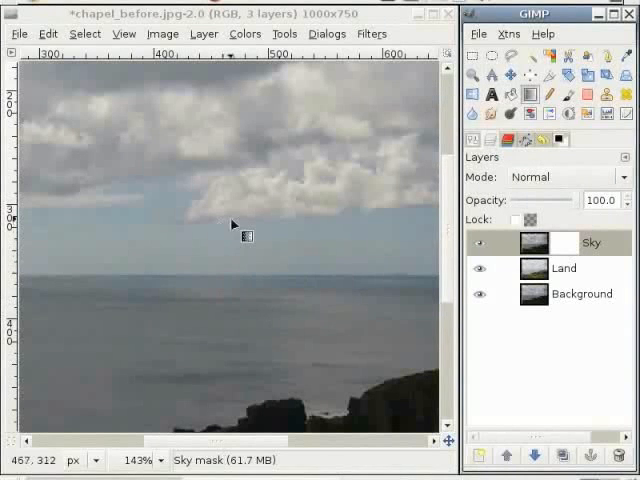
mouse_move(396, 316)
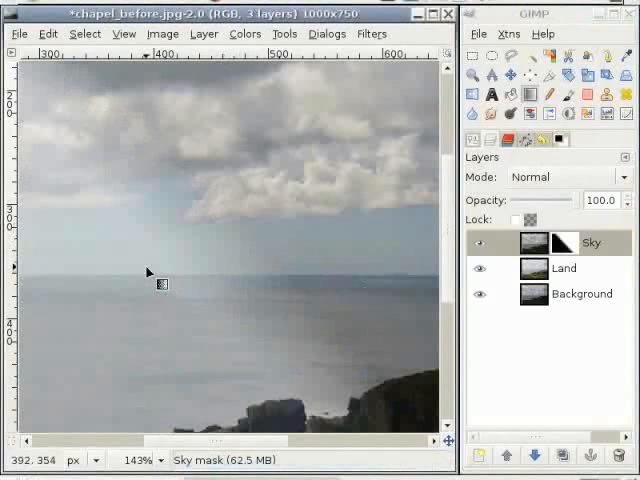
mouse_move(196, 288)
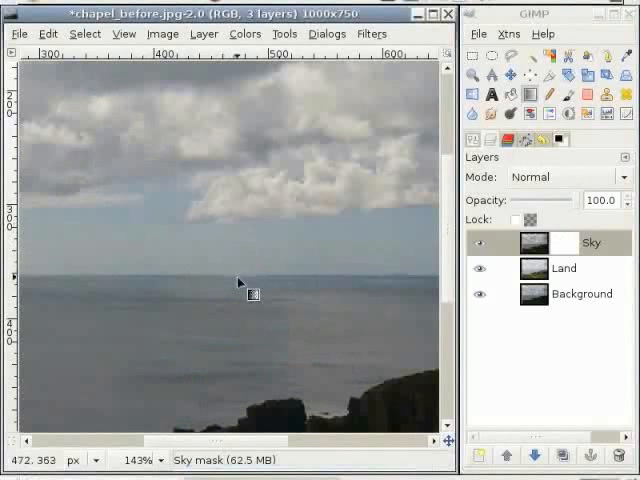
mouse_move(236, 280)
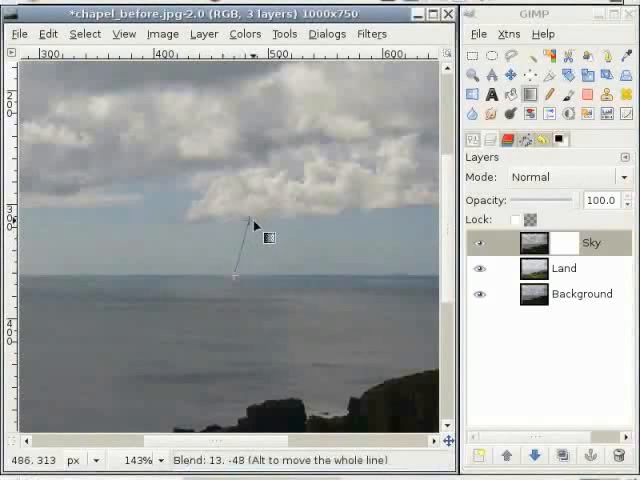
left_click_drag(256, 224, 240, 236)
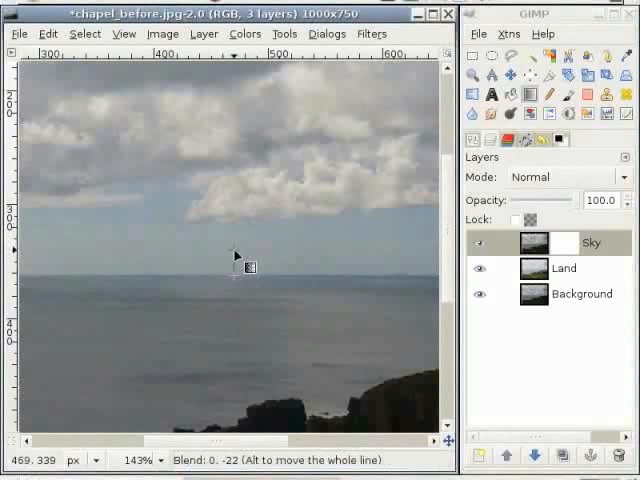
mouse_move(236, 250)
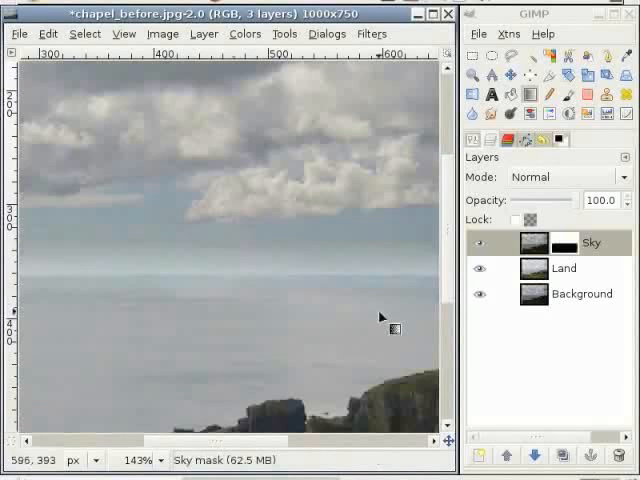
Show the Land and Background layers again beneath the sky
scroll("down", 3)
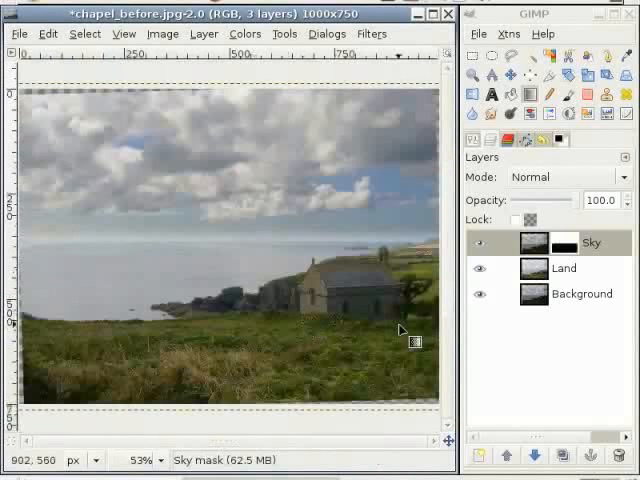
mouse_move(90, 302)
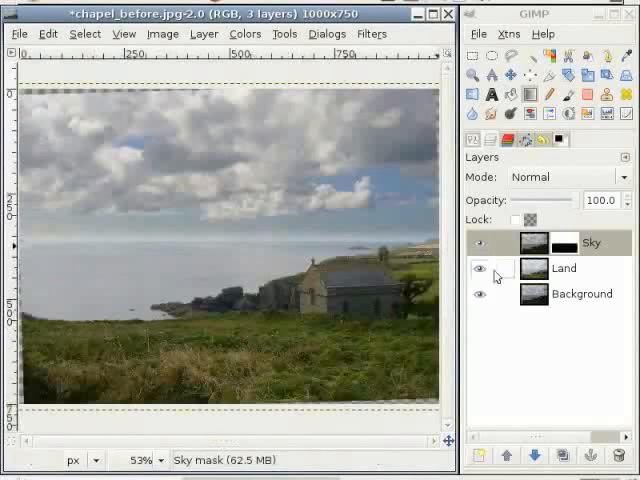
left_click(480, 268)
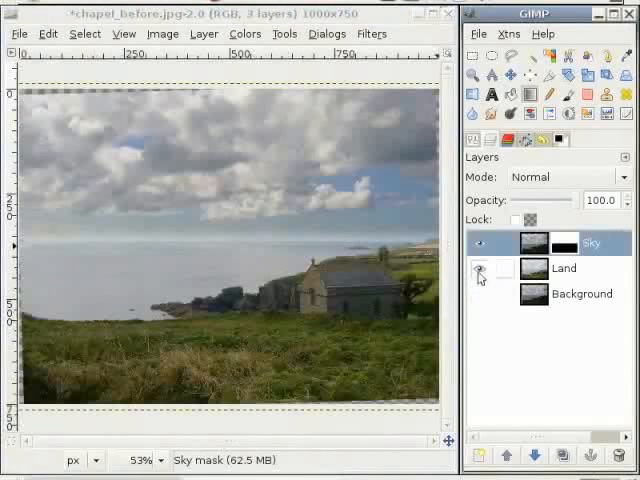
left_click(484, 268)
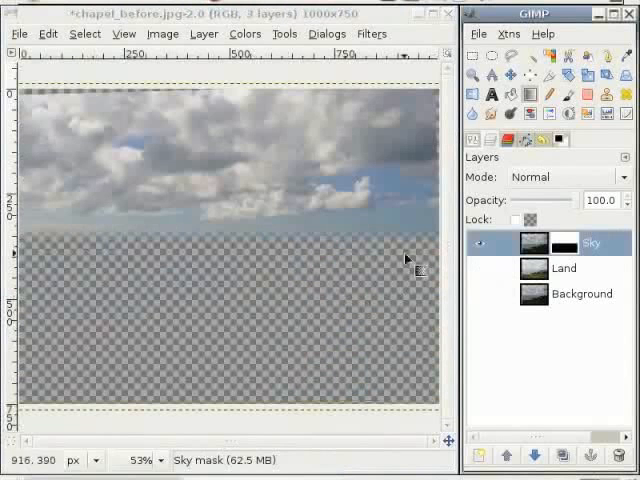
mouse_move(290, 246)
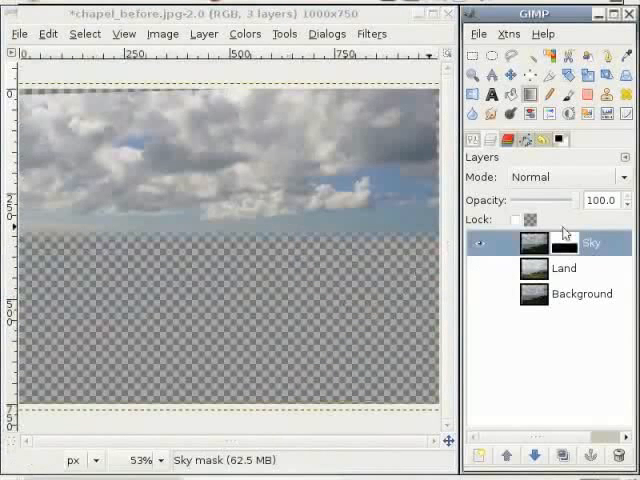
left_click(480, 294)
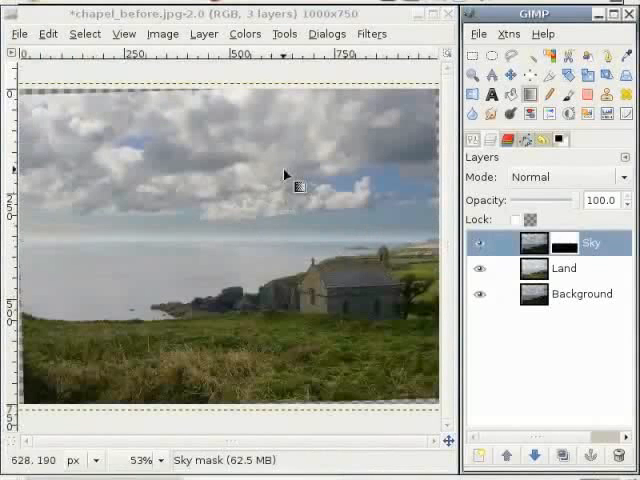
mouse_move(148, 224)
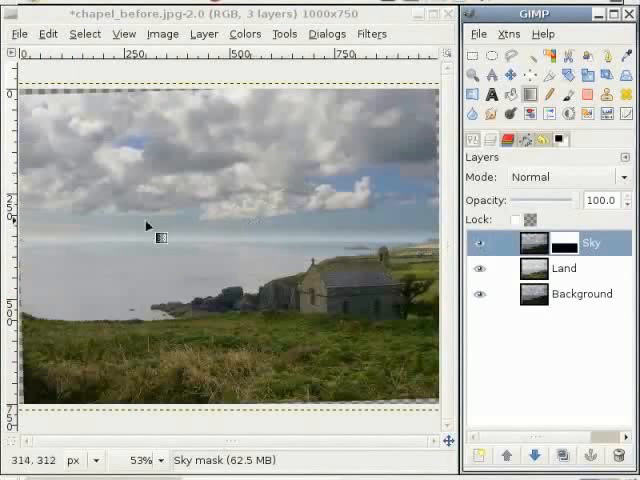
mouse_move(342, 220)
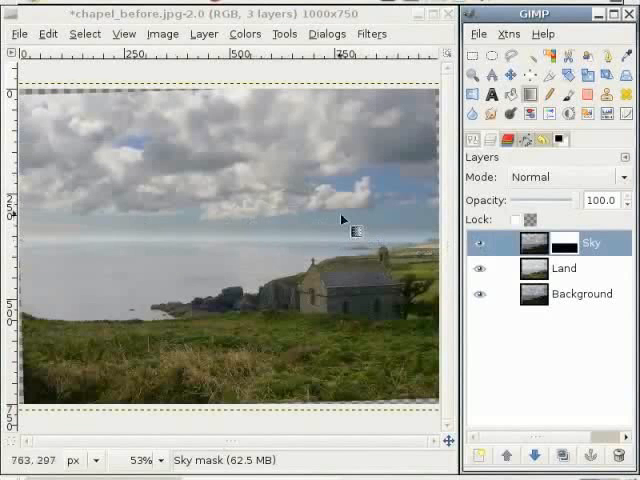
mouse_move(290, 164)
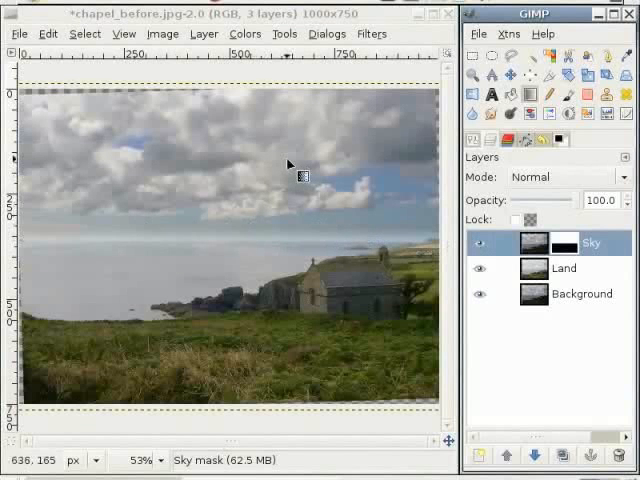
mouse_move(596, 122)
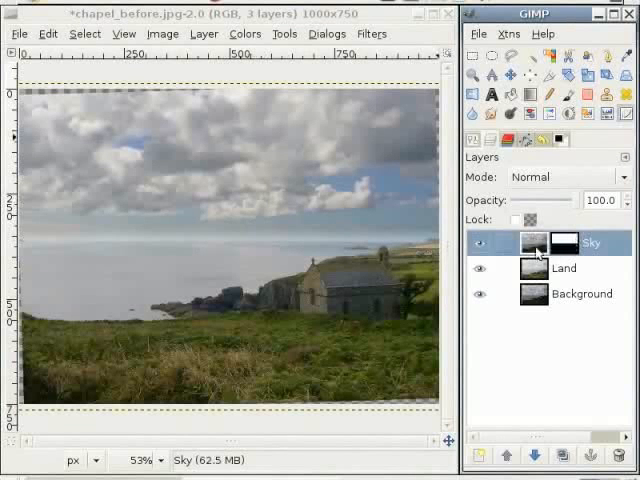
Run Curves on the Sky layer mask and pull the upper curve point up to lighten it
left_click(556, 242)
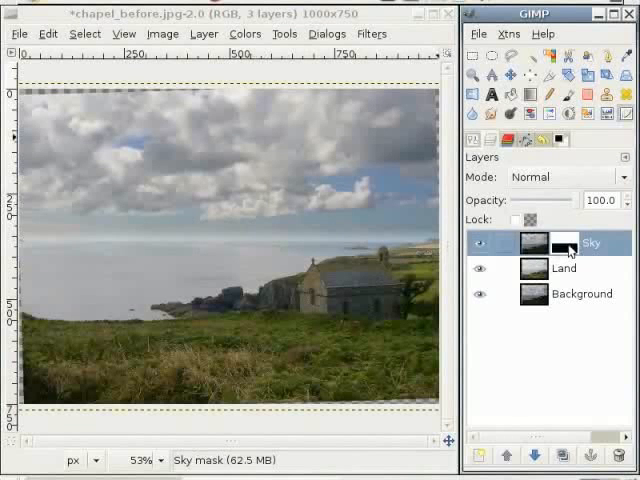
left_click(536, 242)
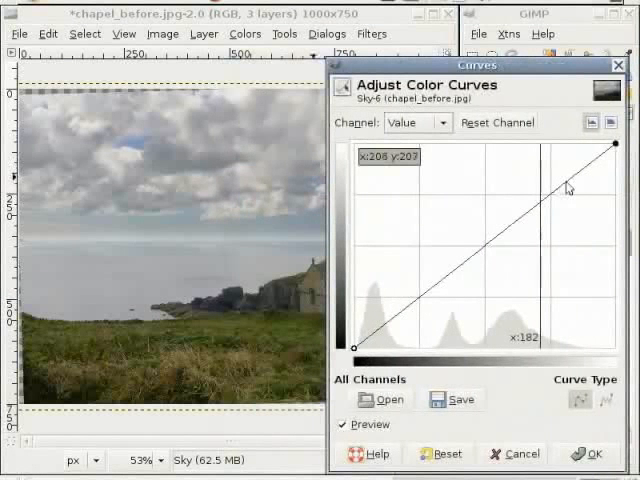
left_click_drag(568, 188, 564, 168)
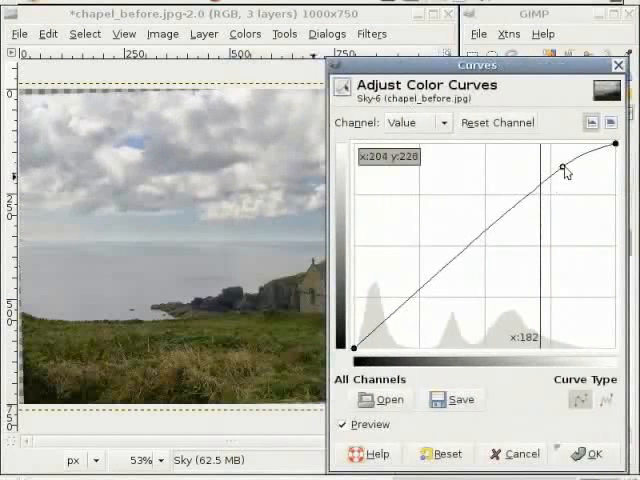
left_click_drag(564, 168, 556, 158)
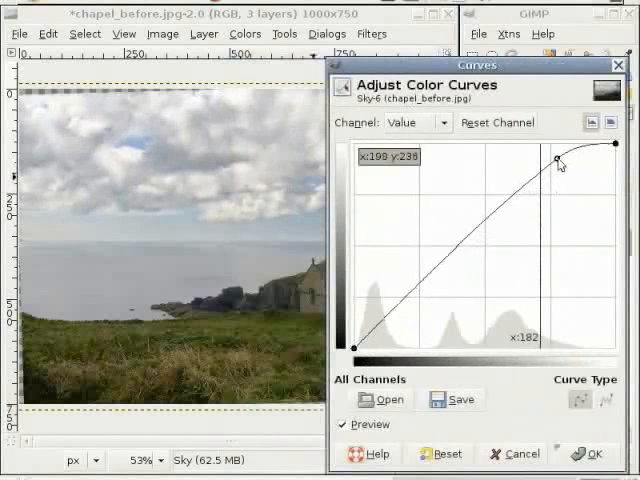
left_click_drag(556, 158, 538, 166)
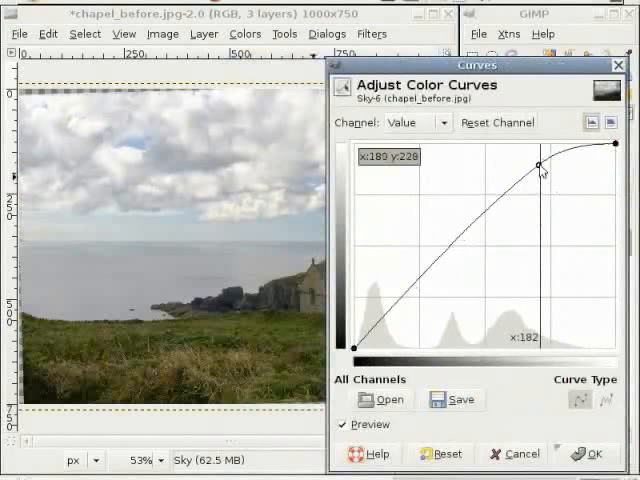
left_click_drag(540, 166, 536, 168)
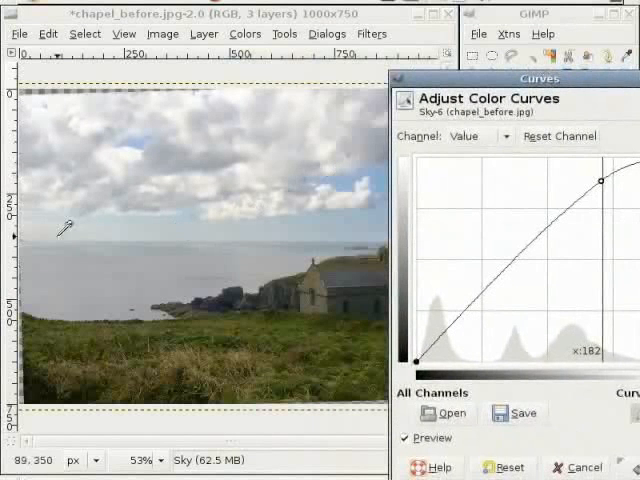
mouse_move(244, 270)
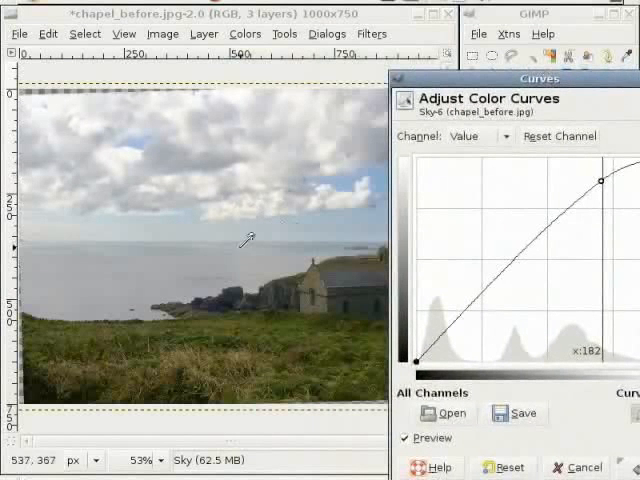
mouse_move(248, 128)
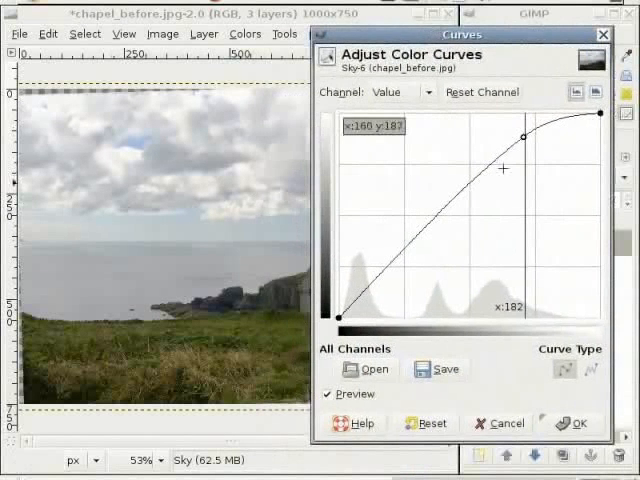
mouse_move(596, 404)
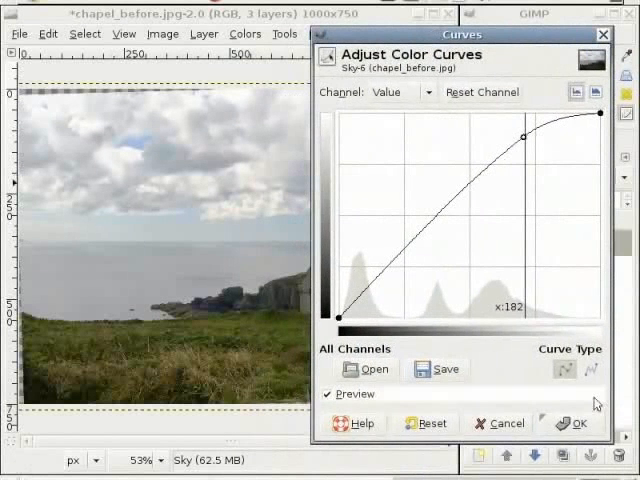
Apply the curve to the mask and toggle the Land layer off and on to compare
left_click(578, 424)
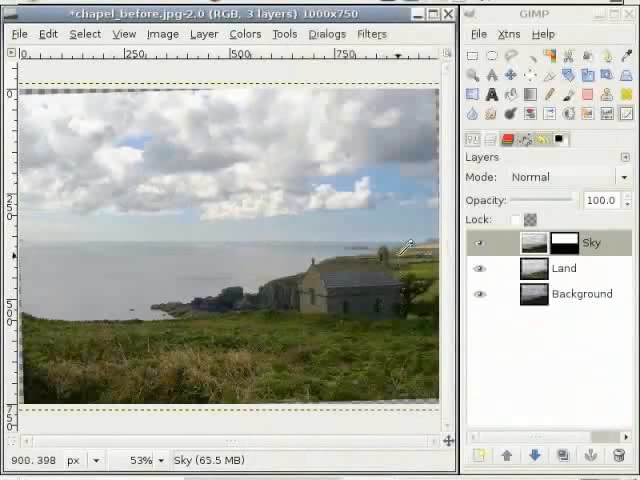
mouse_move(332, 224)
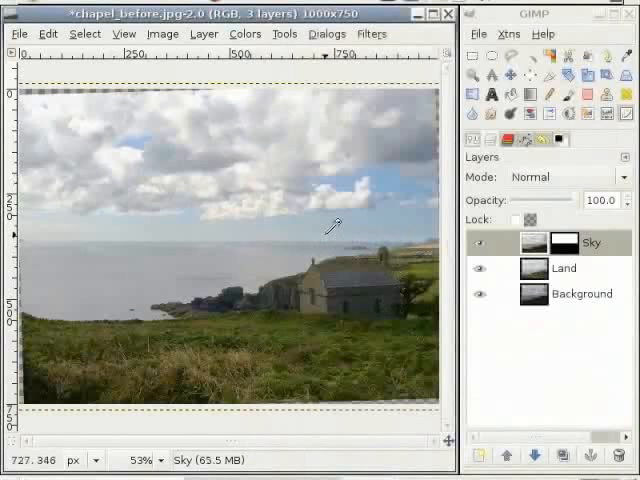
left_click(480, 242)
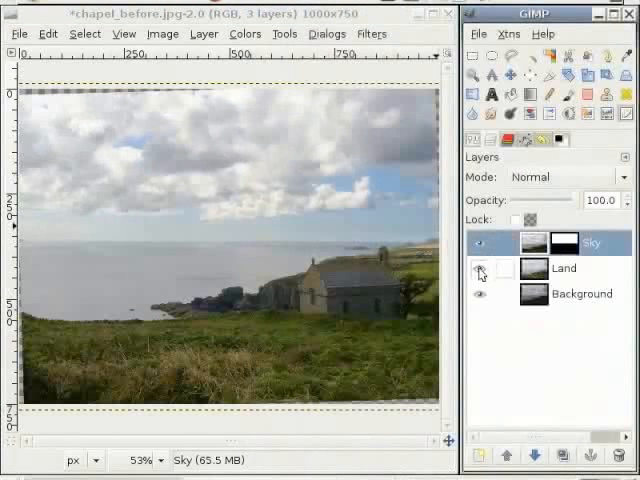
left_click(480, 268)
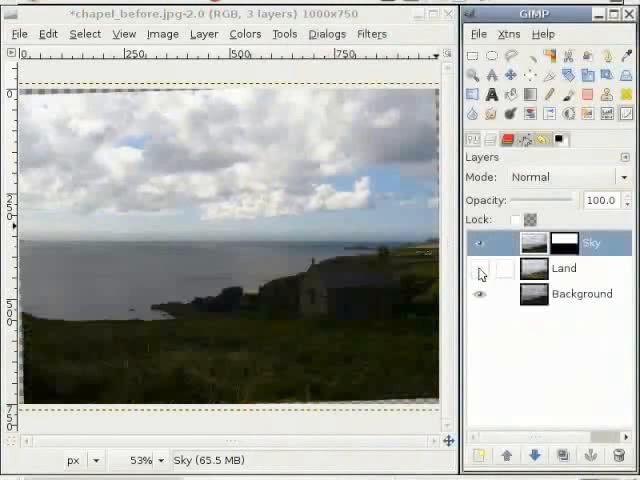
left_click(480, 268)
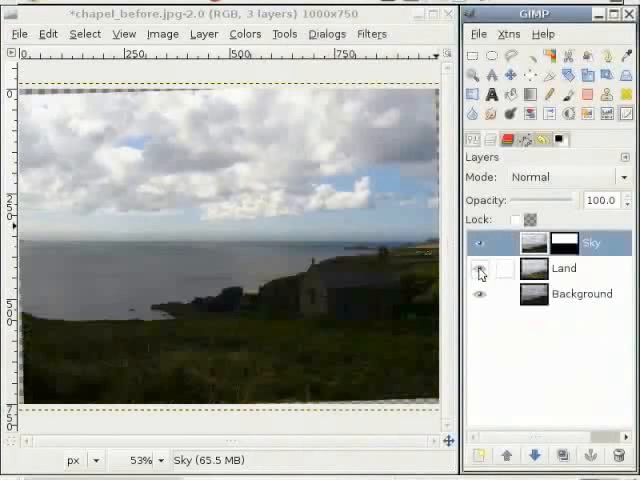
left_click(480, 272)
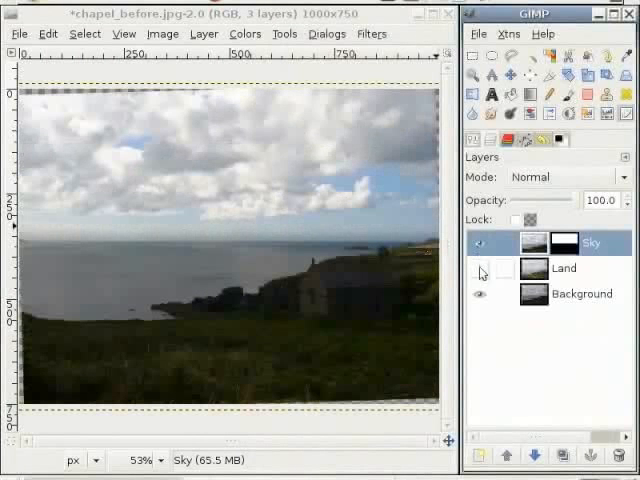
left_click(480, 268)
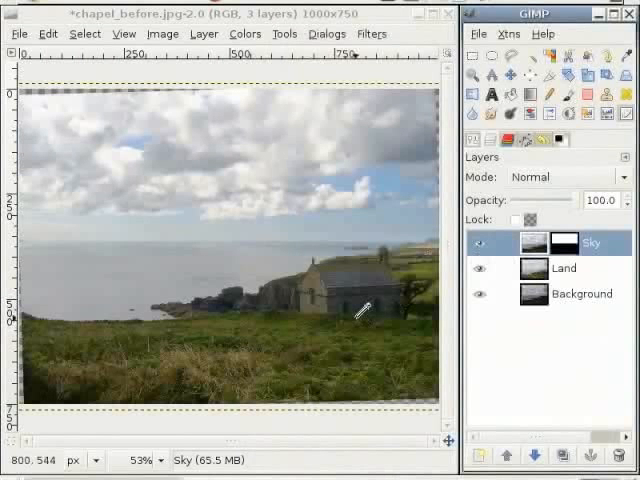
mouse_move(360, 276)
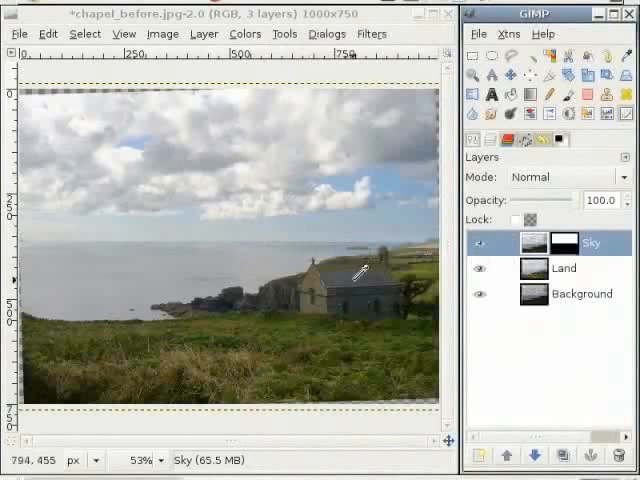
mouse_move(352, 292)
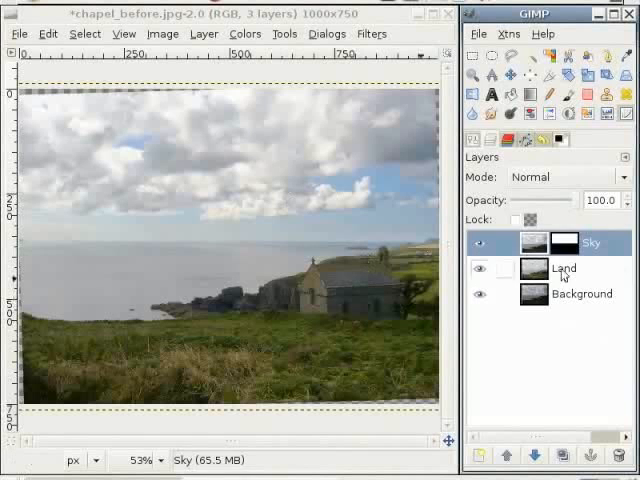
Duplicate the Land layer, blend the copy in Overlay mode and set its opacity to 19
left_click(564, 268)
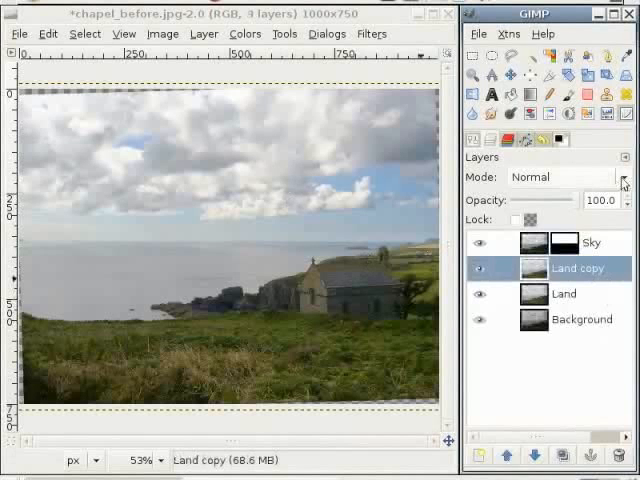
left_click(622, 176)
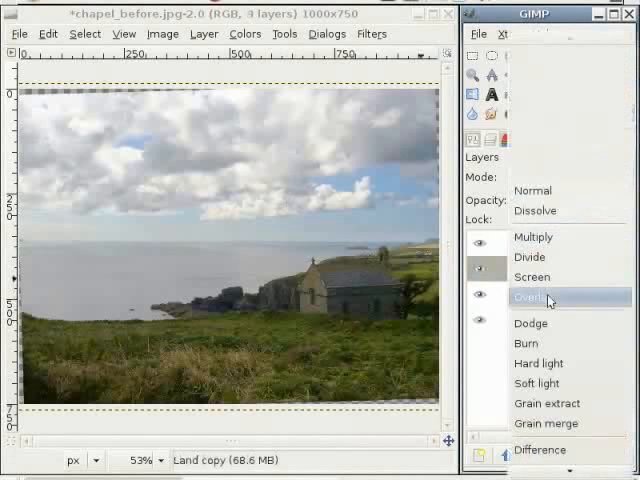
left_click(534, 298)
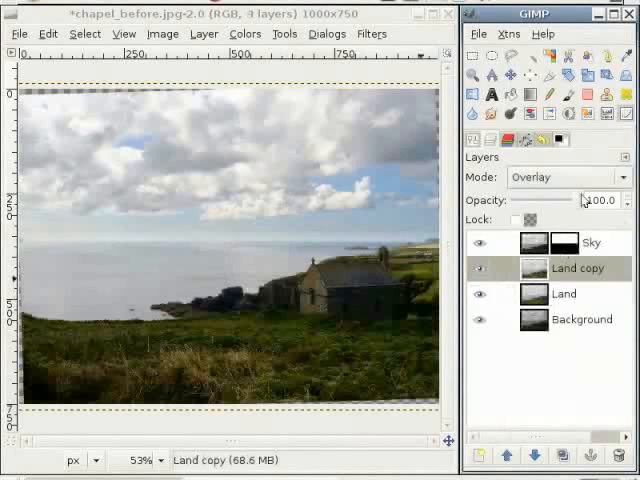
left_click_drag(590, 200, 538, 200)
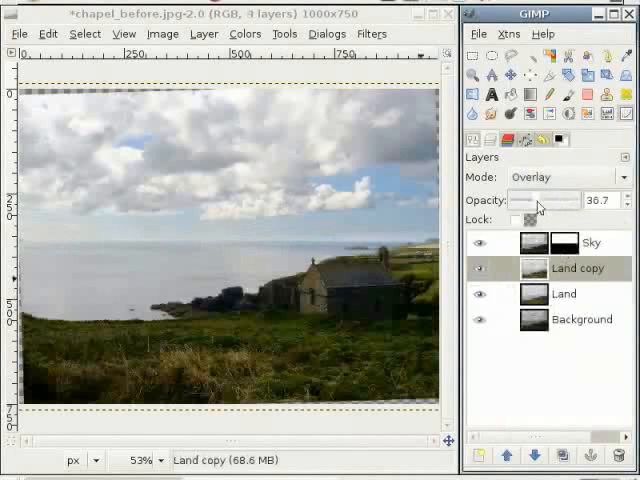
left_click_drag(538, 200, 524, 200)
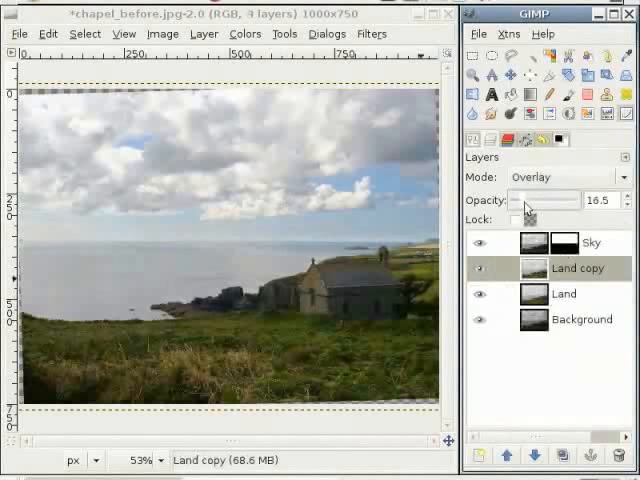
left_click_drag(540, 200, 520, 200)
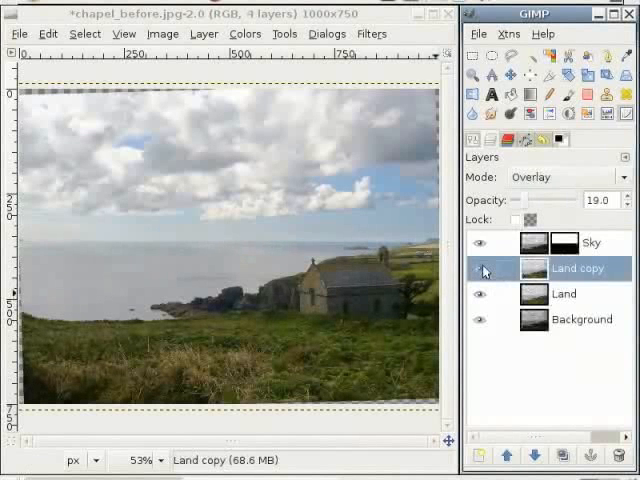
mouse_move(520, 214)
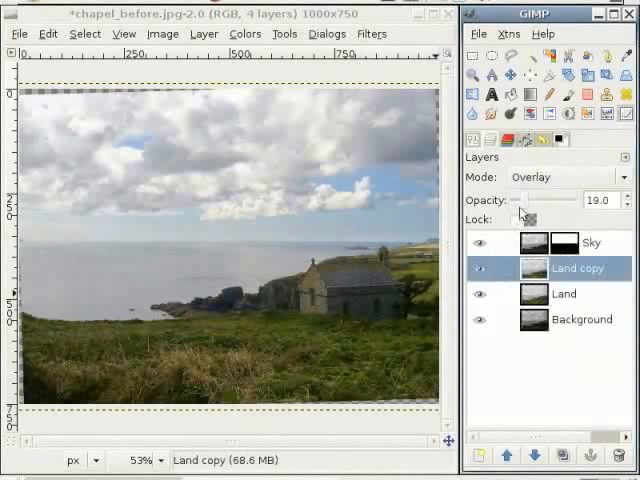
mouse_move(530, 204)
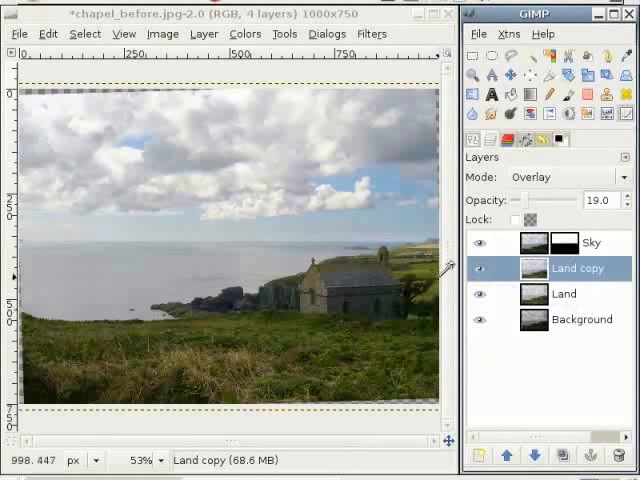
mouse_move(492, 76)
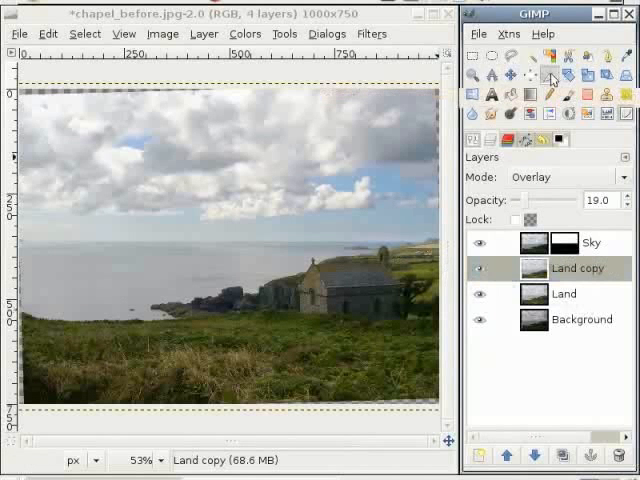
mouse_move(470, 140)
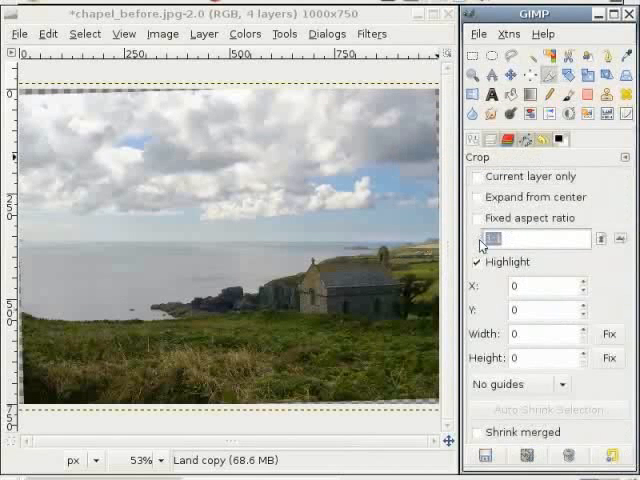
Enter 7:5 as the crop aspect and lock Fixed aspect ratio
type("7")
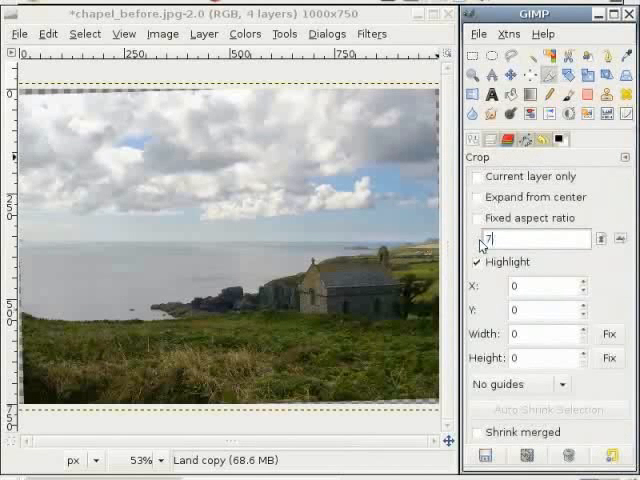
type(":5")
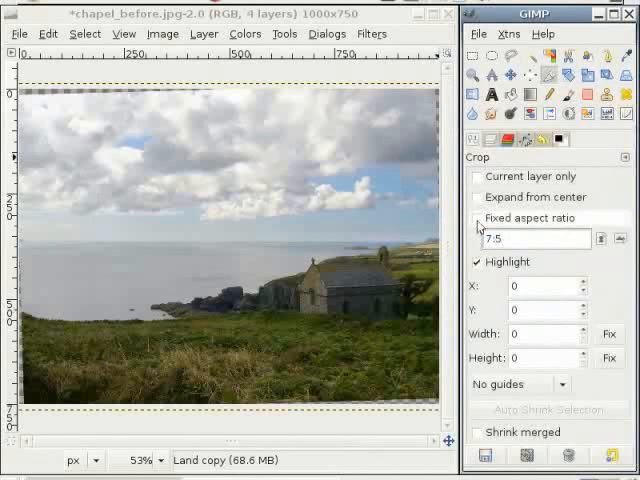
left_click(480, 218)
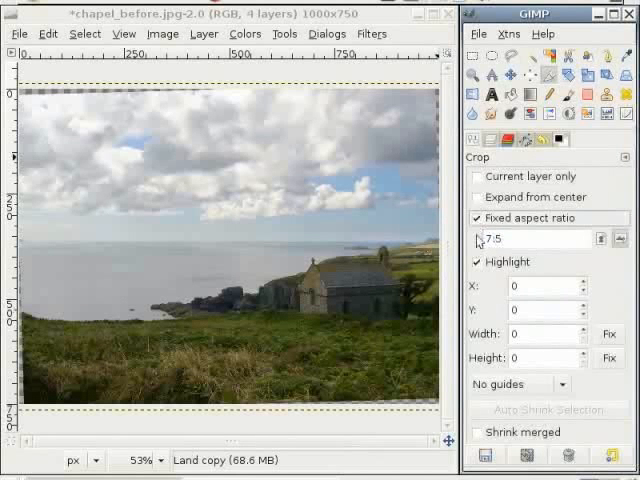
mouse_move(196, 388)
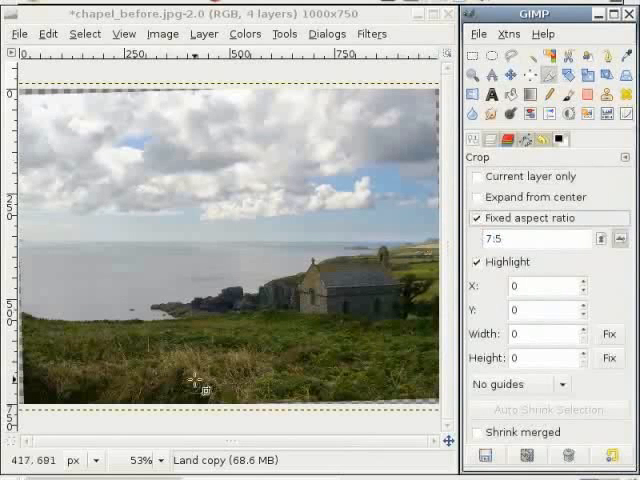
mouse_move(366, 382)
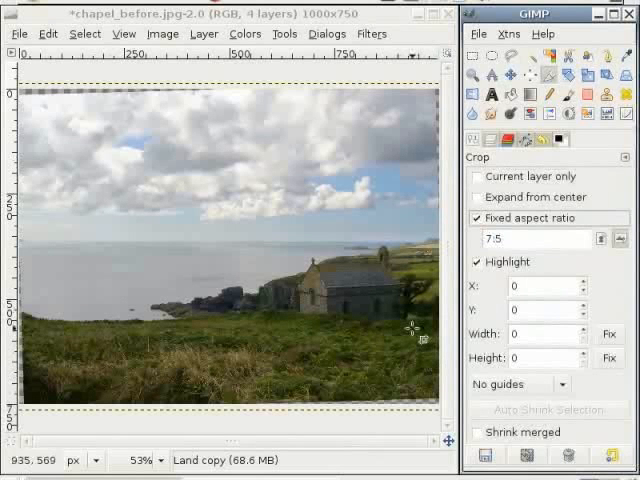
mouse_move(232, 370)
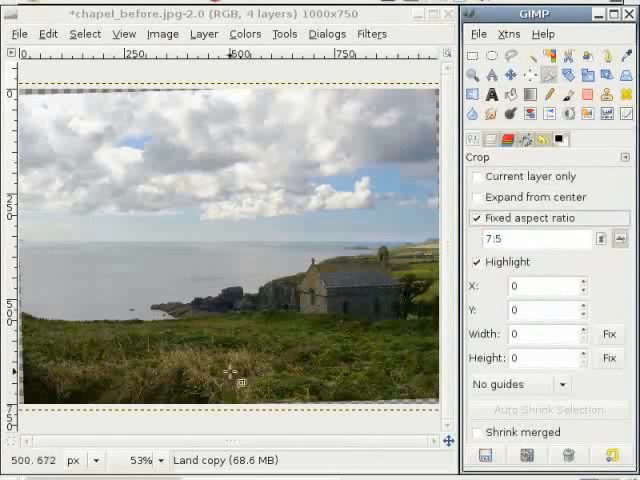
mouse_move(430, 280)
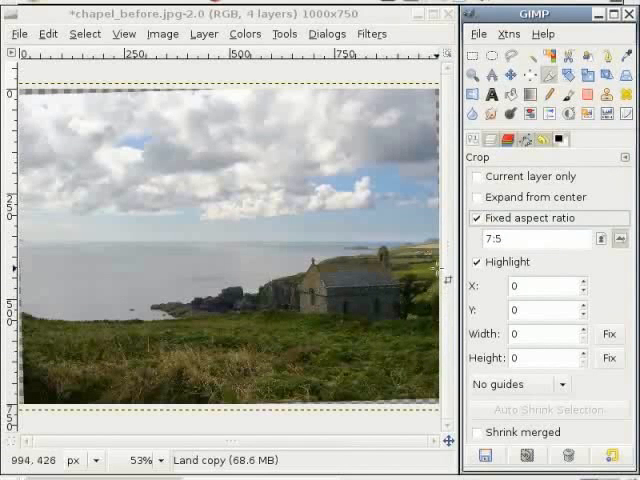
mouse_move(80, 362)
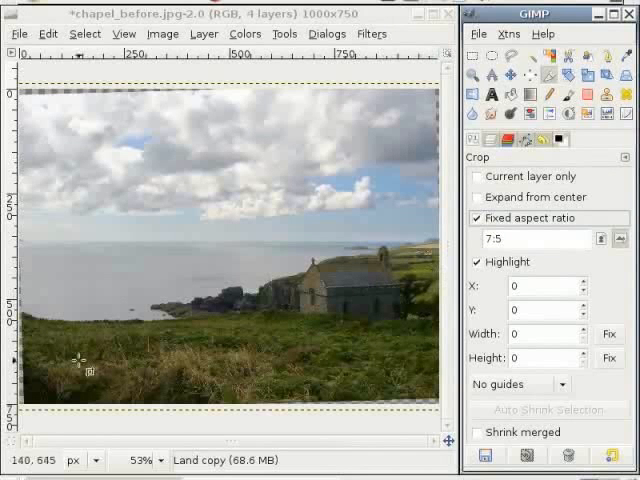
mouse_move(380, 376)
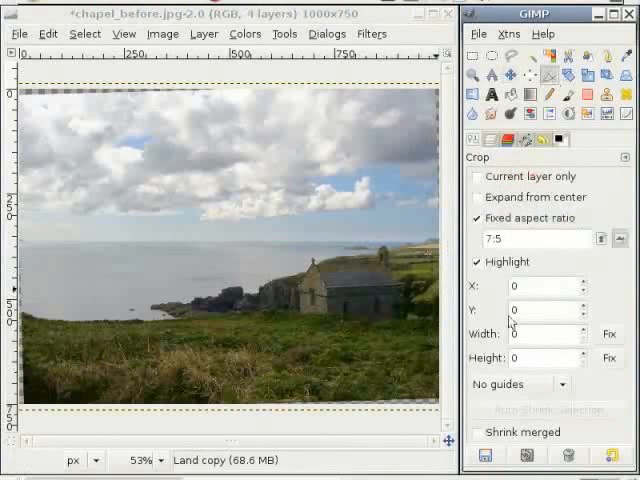
mouse_move(438, 378)
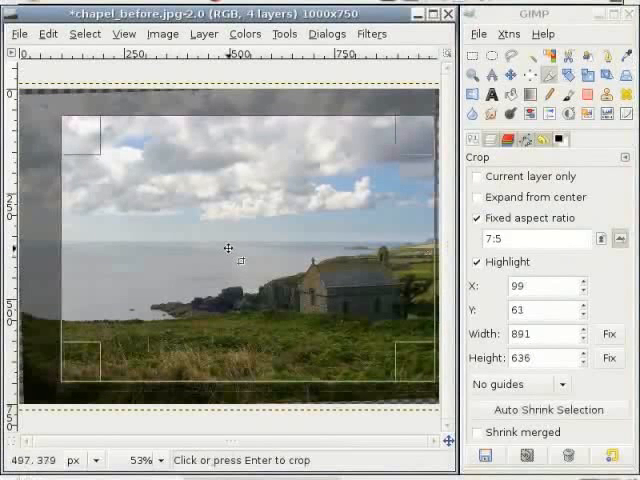
mouse_move(320, 264)
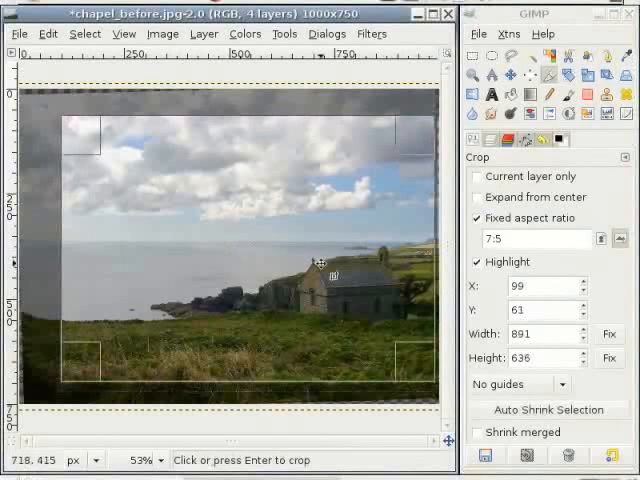
mouse_move(324, 272)
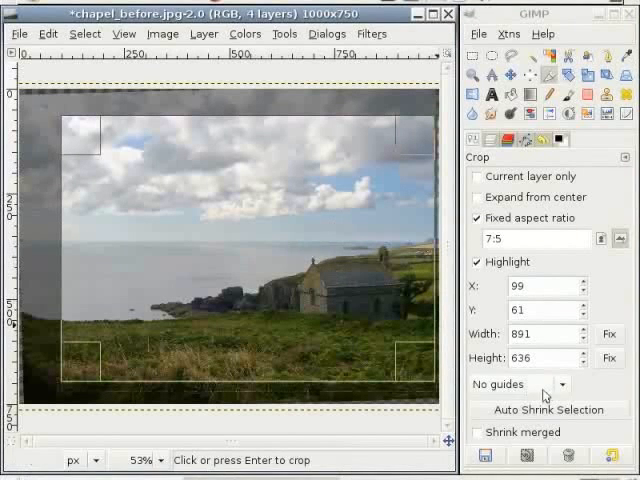
Try Rule of thirds and Golden sections guides over the crop area, then turn guides off
left_click(512, 384)
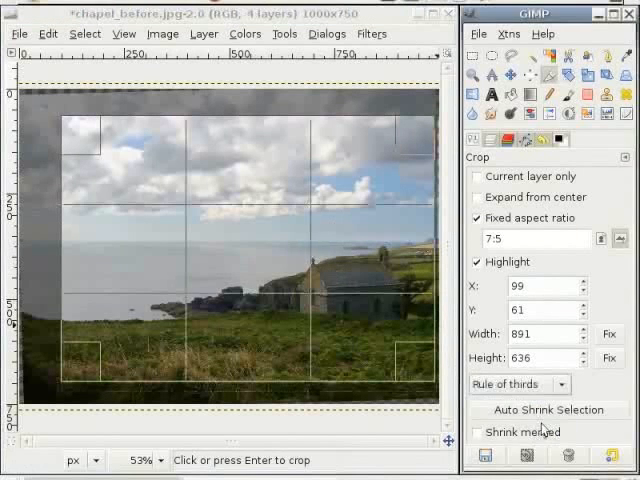
mouse_move(320, 308)
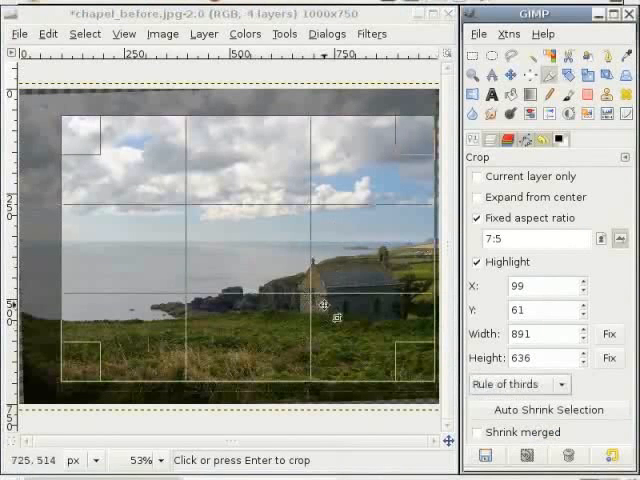
mouse_move(332, 296)
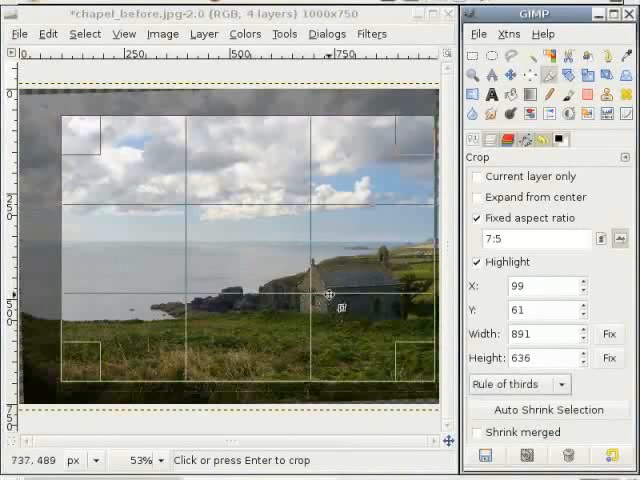
mouse_move(318, 296)
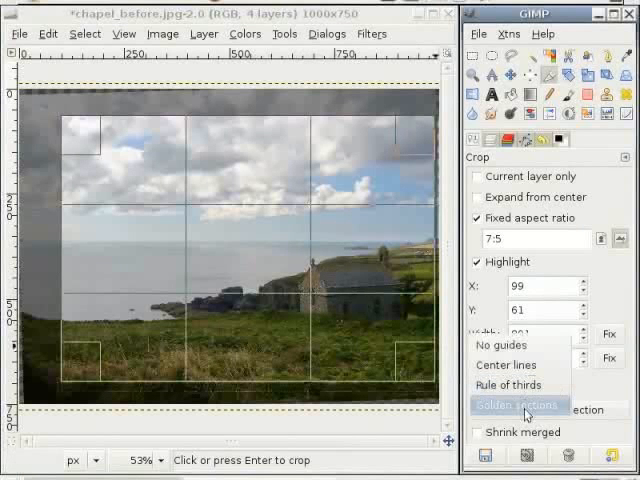
left_click(518, 406)
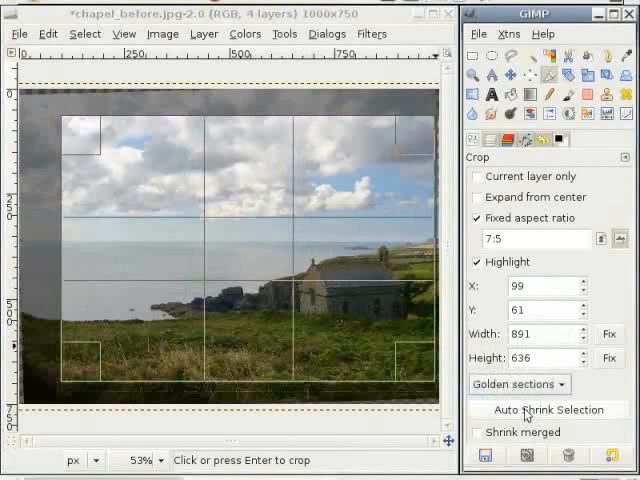
mouse_move(316, 280)
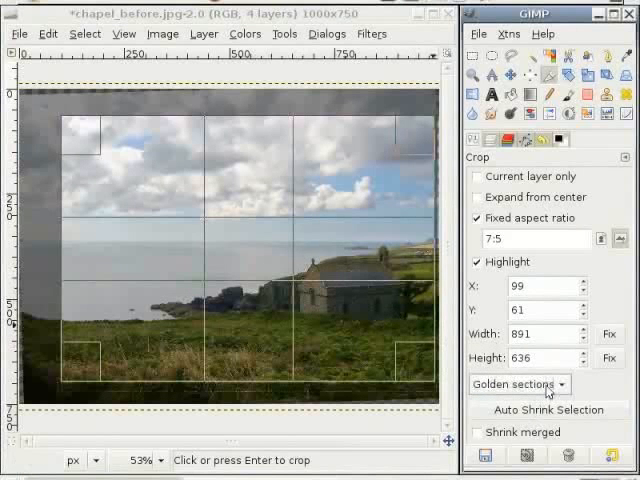
left_click(520, 384)
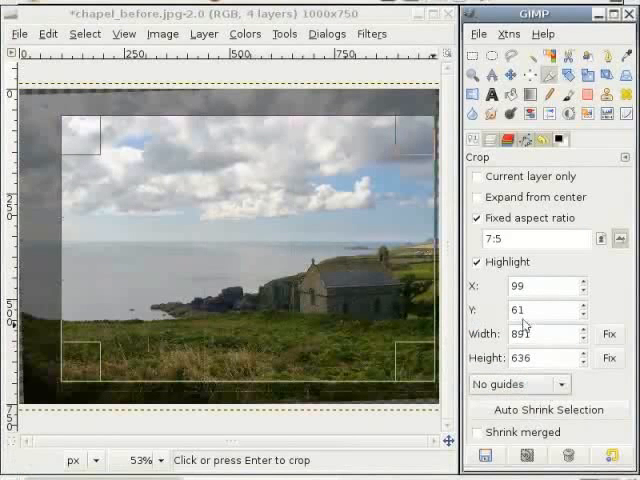
mouse_move(280, 276)
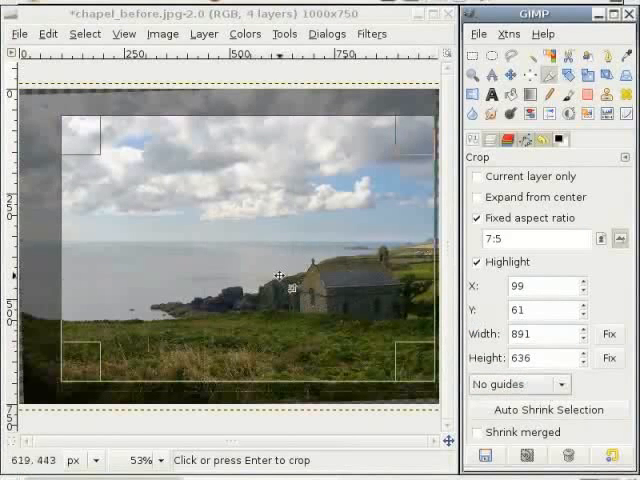
mouse_move(212, 214)
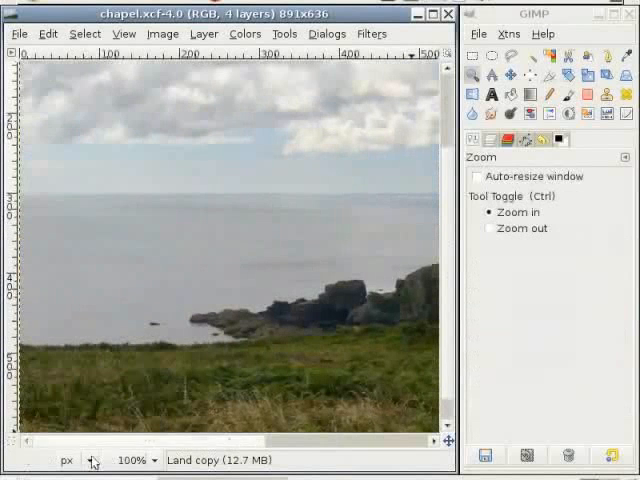
mouse_move(150, 316)
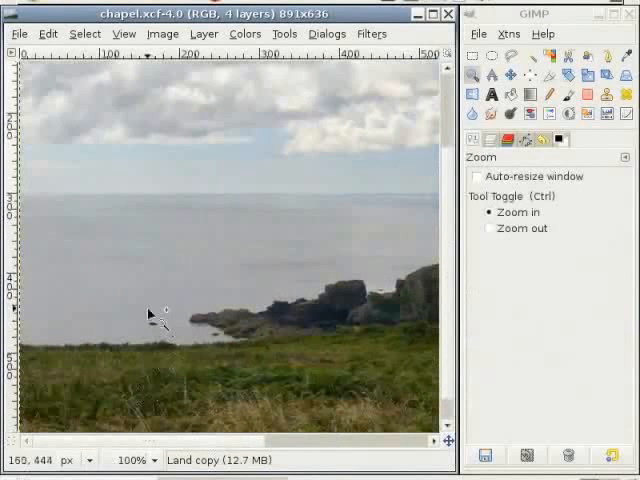
mouse_move(190, 338)
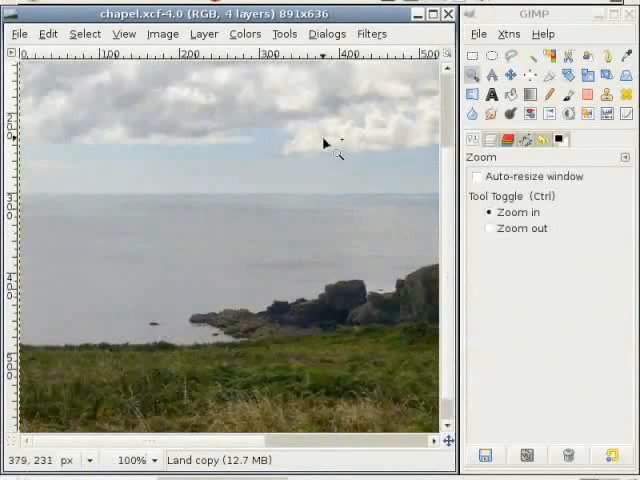
mouse_move(330, 62)
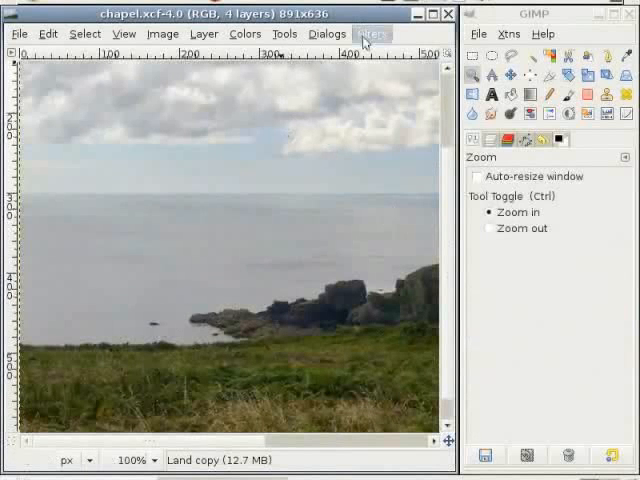
mouse_move(376, 36)
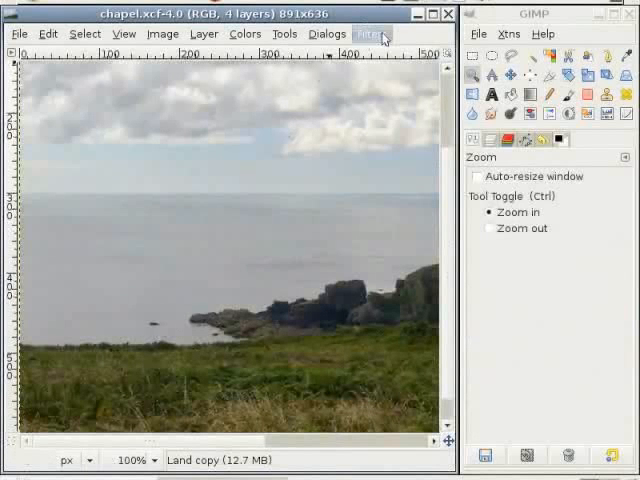
Sharpen the Land copy layer, trying strengths up to 79 and settling on 20
left_click(372, 32)
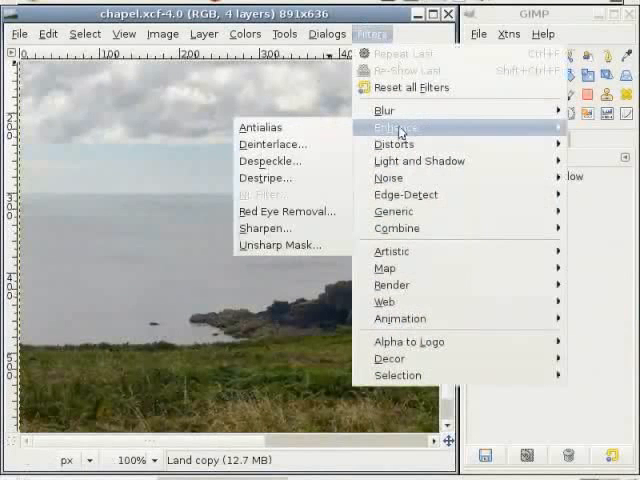
mouse_move(268, 228)
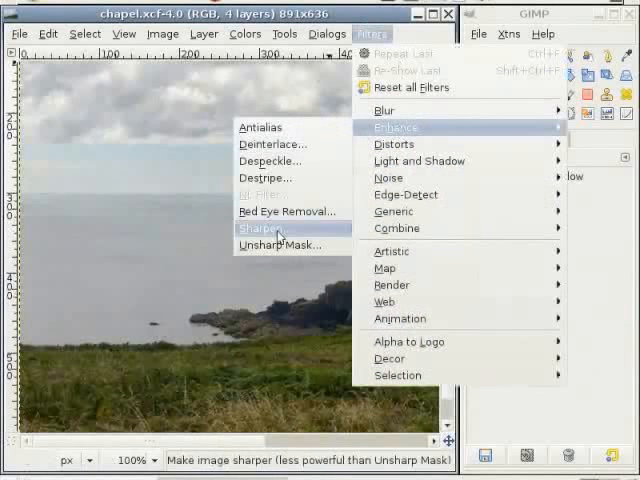
left_click(268, 232)
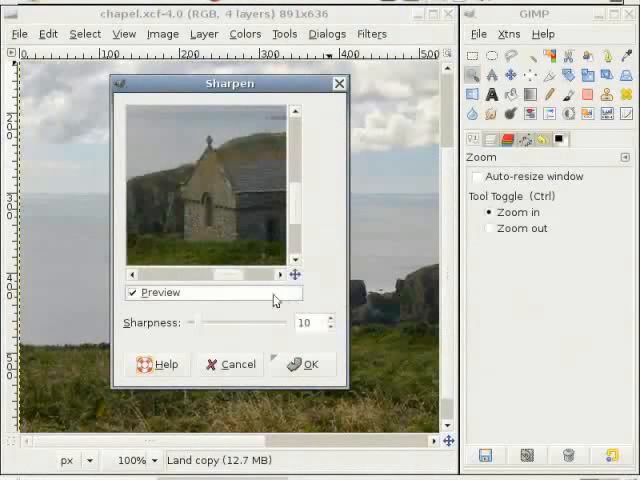
mouse_move(202, 328)
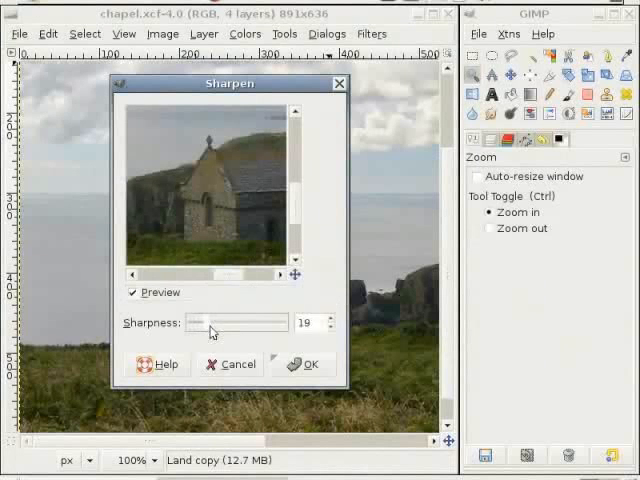
left_click_drag(210, 324, 218, 324)
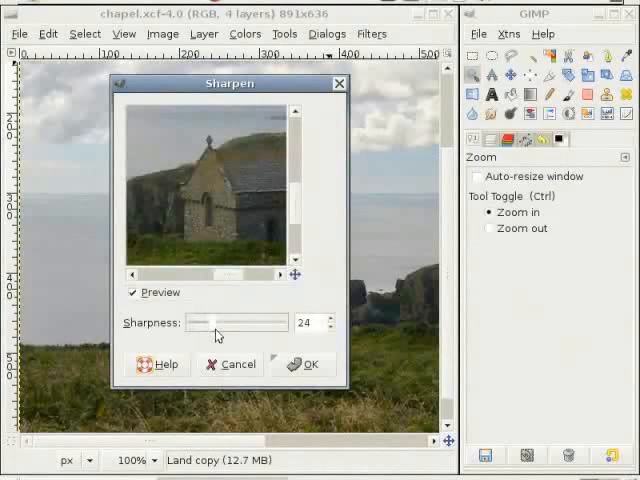
left_click_drag(200, 322, 228, 322)
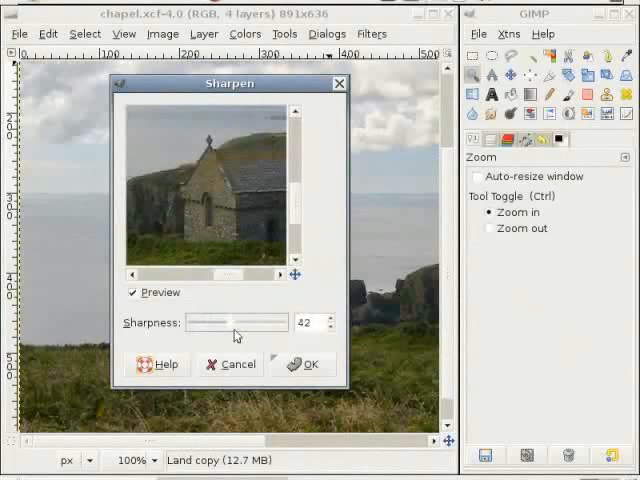
left_click_drag(224, 322, 268, 322)
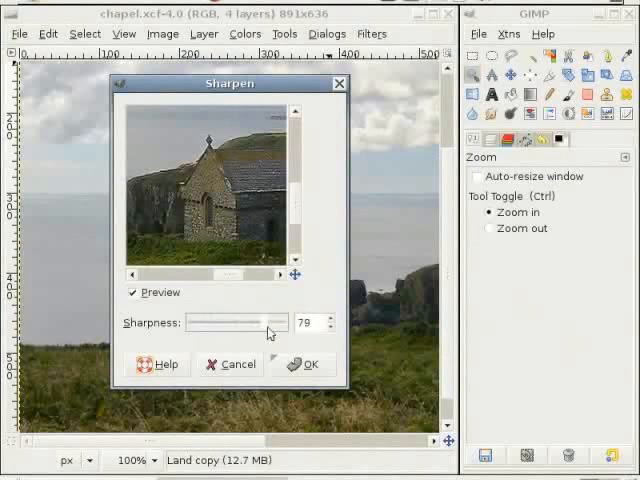
left_click_drag(270, 322, 222, 322)
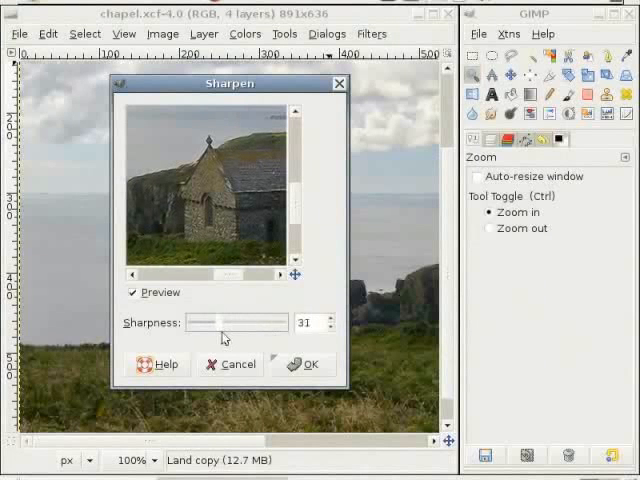
left_click_drag(220, 322, 196, 322)
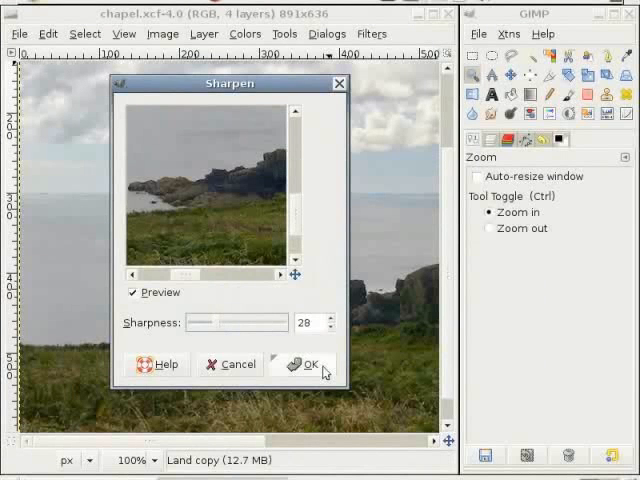
left_click(304, 364)
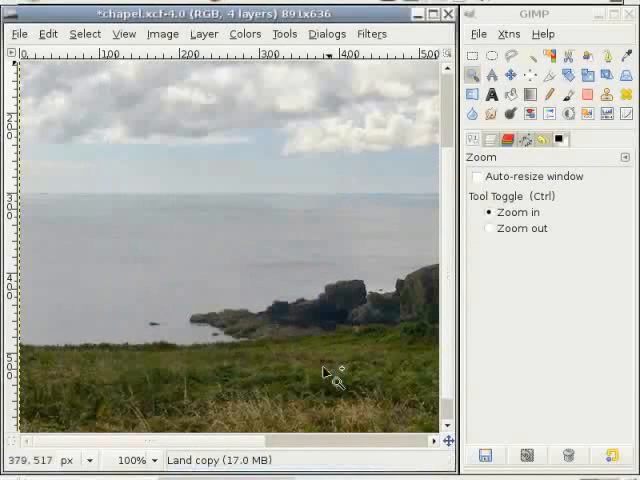
mouse_move(288, 210)
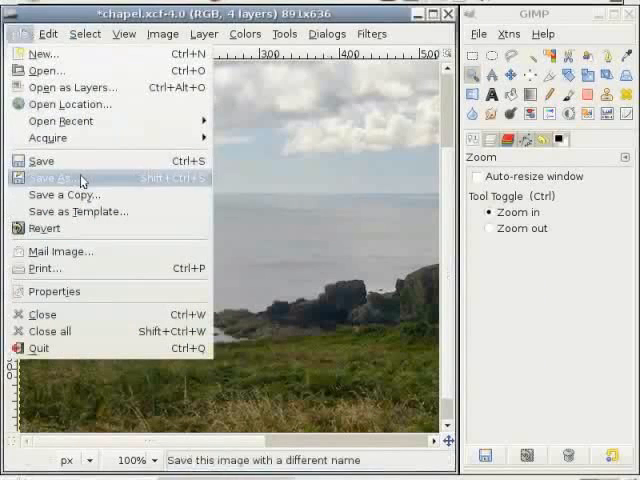
Name the Save As file chapel-roll.jpg for the Desktop export
left_click(60, 178)
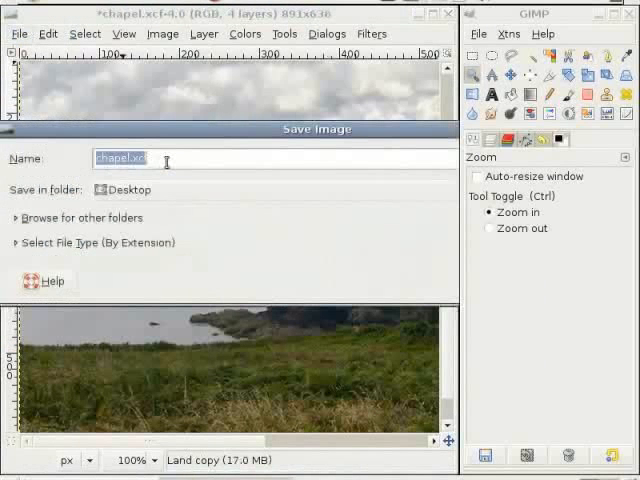
type("chapel")
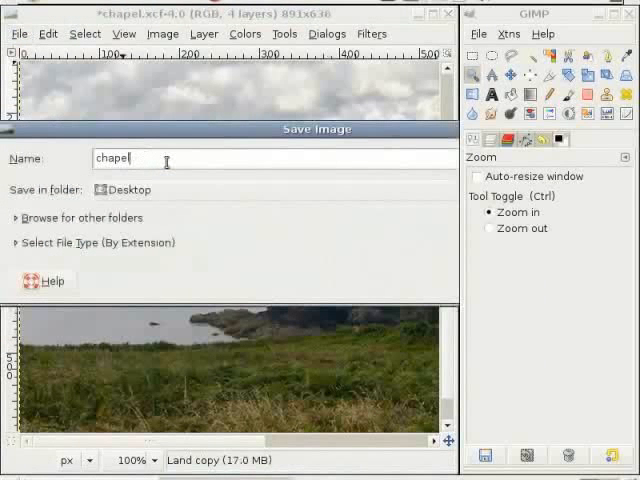
type("-roll")
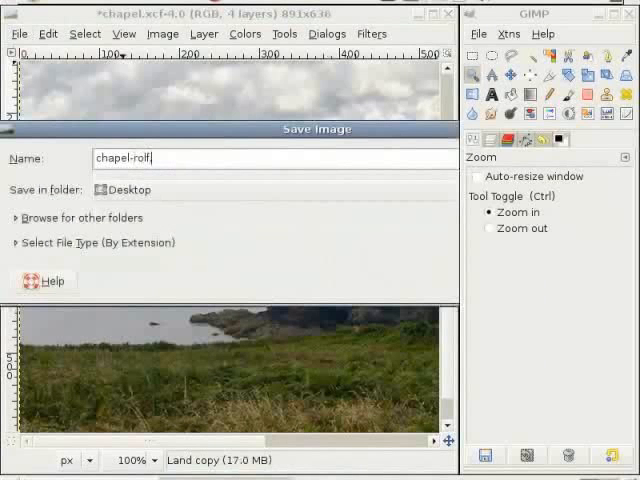
type(".jp")
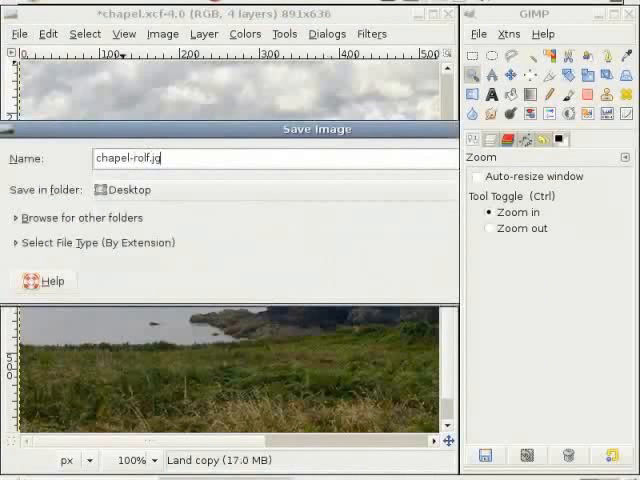
type("g")
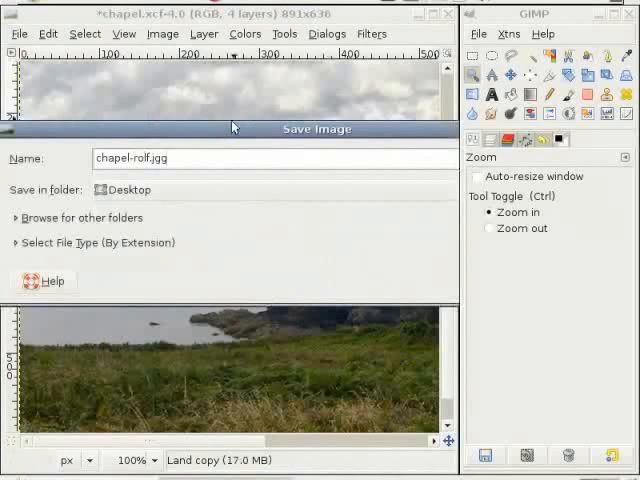
key("BackSpace")
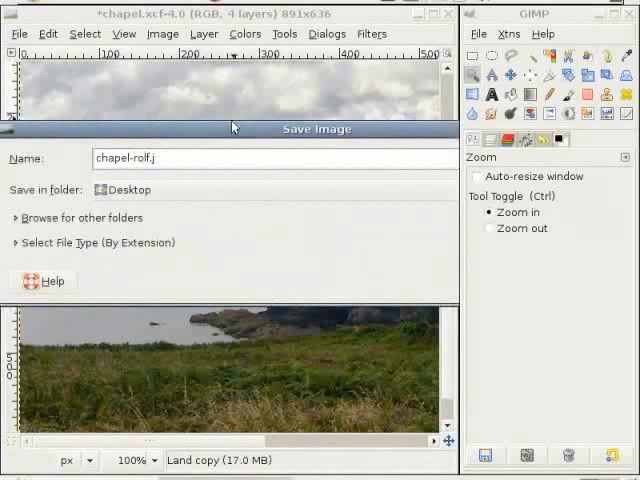
type("p")
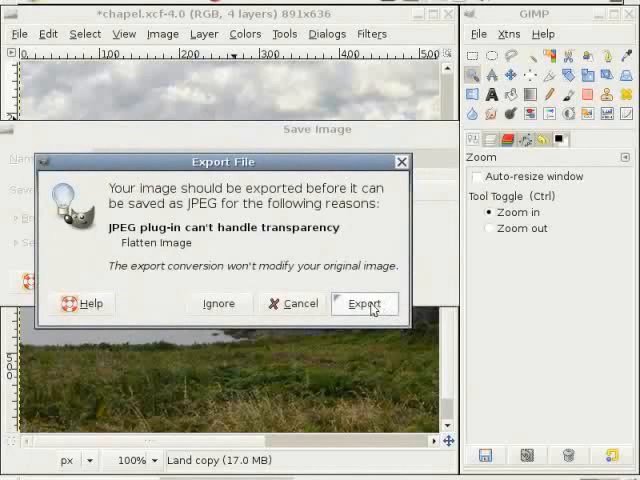
Flatten the image for export and save the JPEG at quality 85
left_click(364, 304)
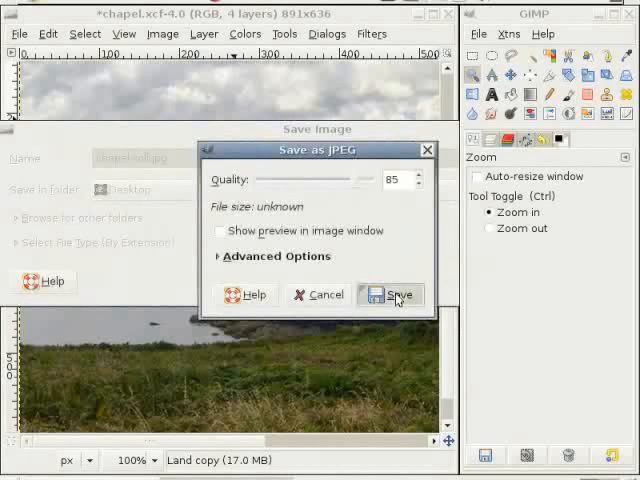
left_click(396, 294)
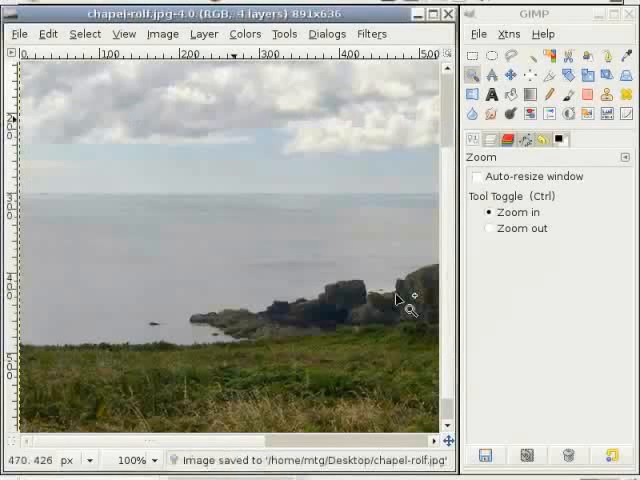
mouse_move(284, 244)
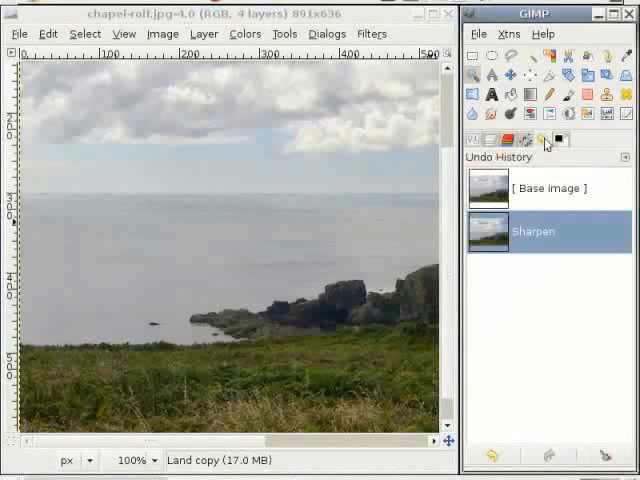
mouse_move(492, 456)
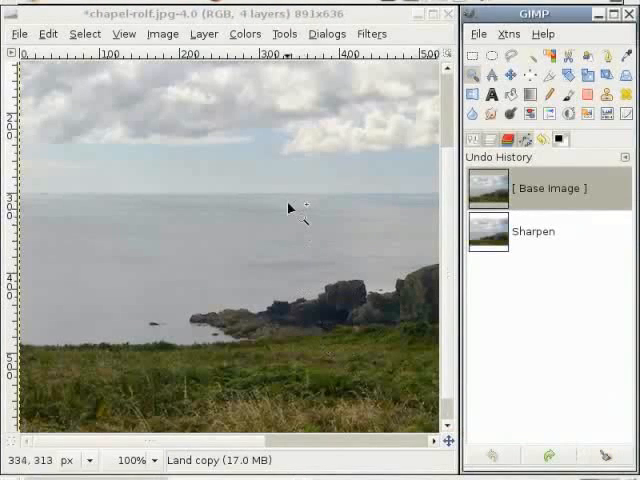
mouse_move(268, 152)
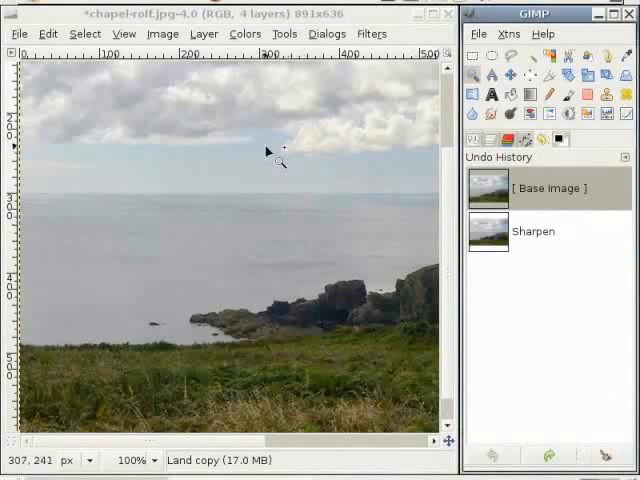
mouse_move(248, 132)
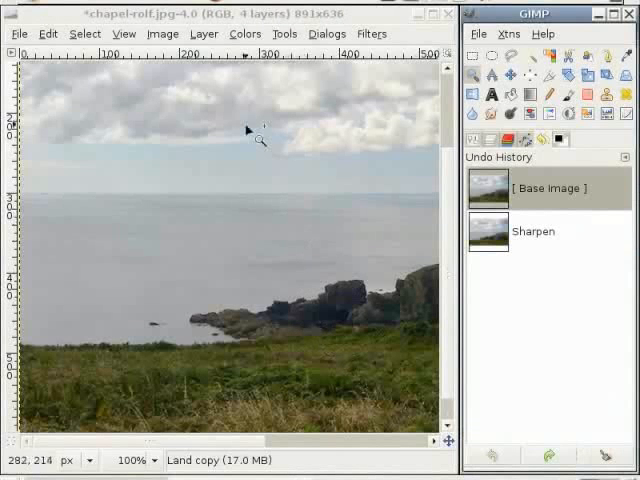
mouse_move(228, 108)
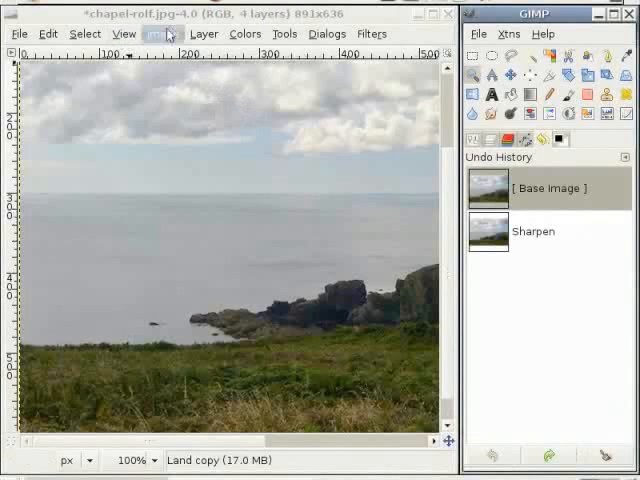
Scale the image to 600 pixels wide with proportions linked (600×428)
left_click(162, 32)
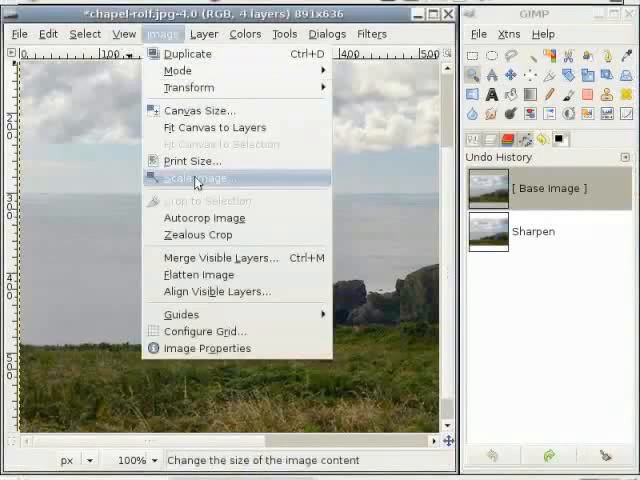
left_click(192, 180)
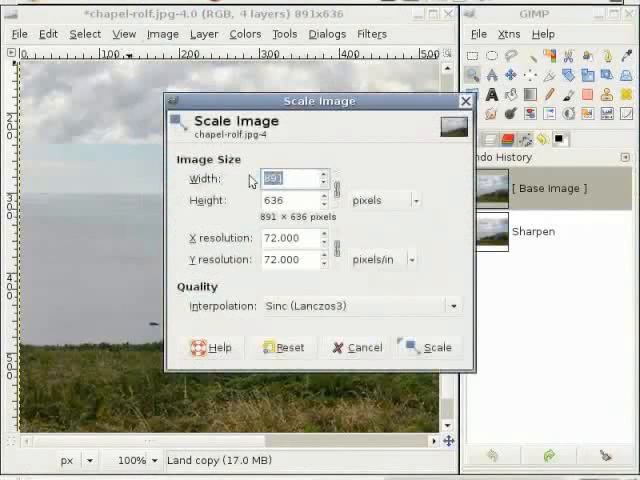
type("600")
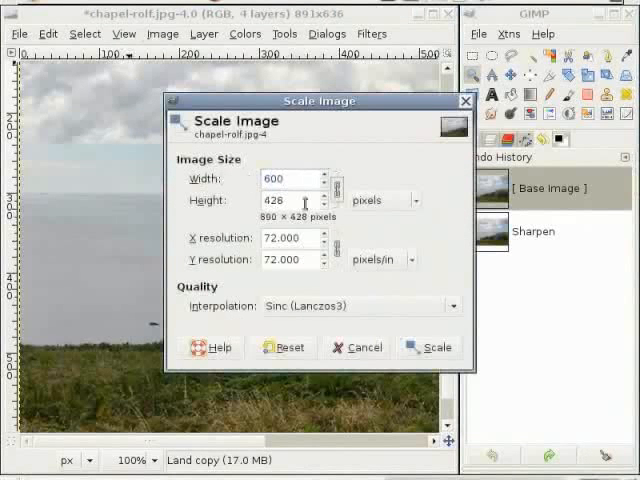
left_click(432, 348)
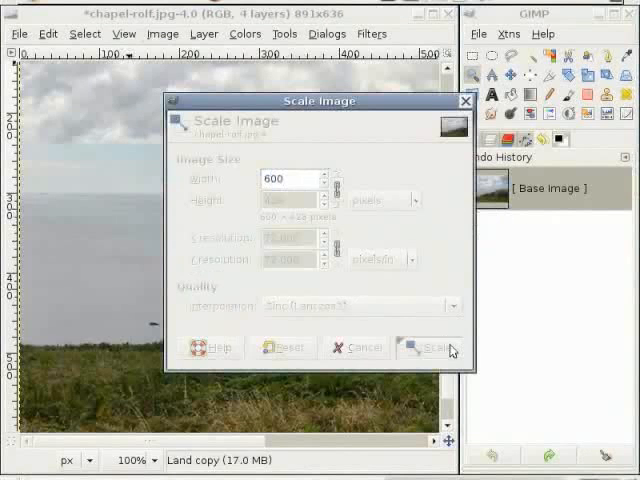
left_click(428, 348)
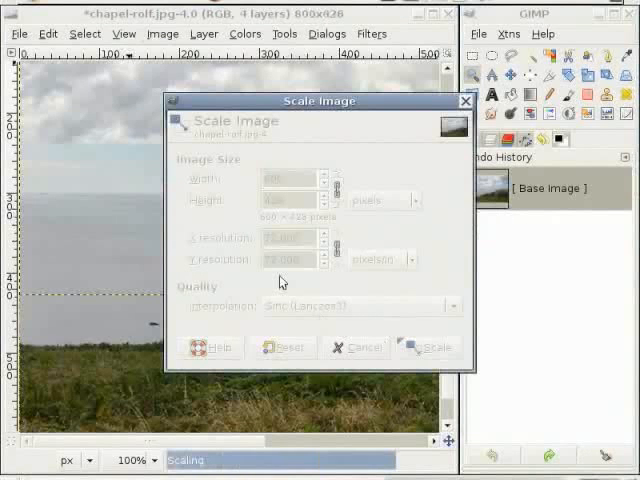
left_click(428, 348)
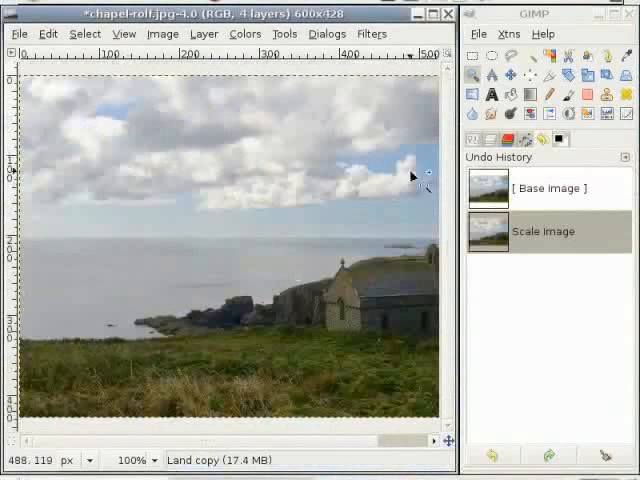
mouse_move(298, 218)
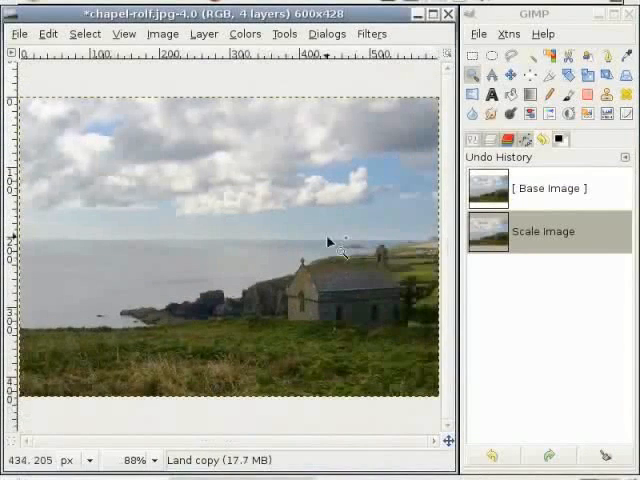
mouse_move(390, 158)
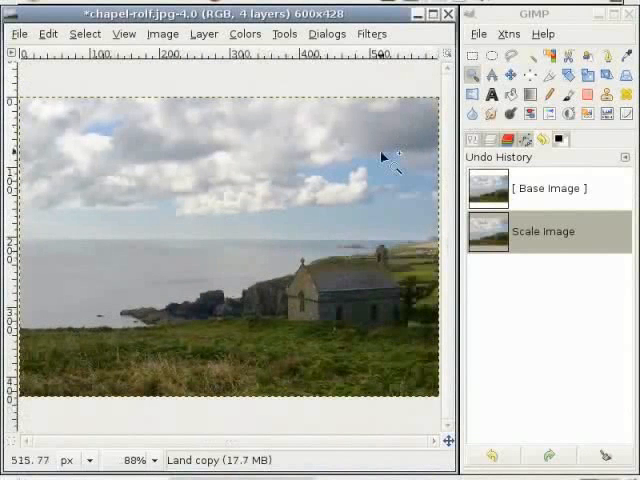
mouse_move(364, 196)
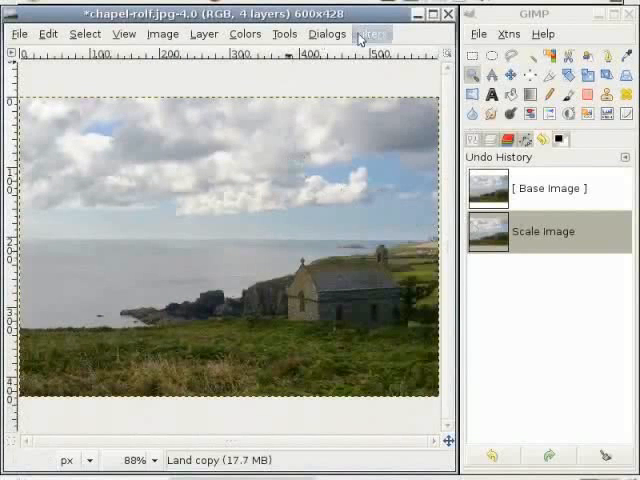
Apply the Sharpen filter to the scaled photo with Sharpness 32
left_click(372, 32)
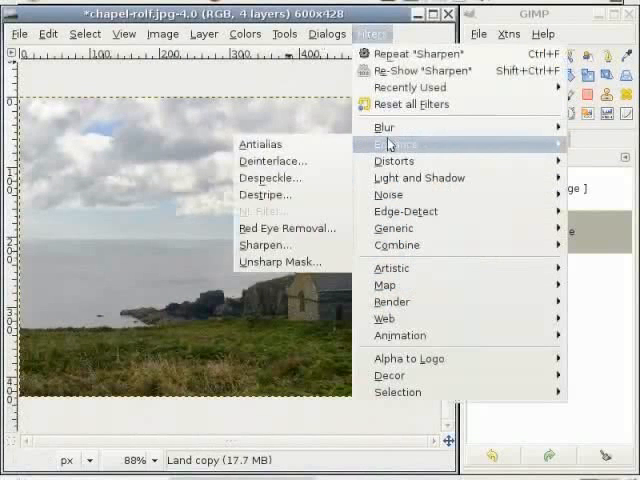
mouse_move(398, 160)
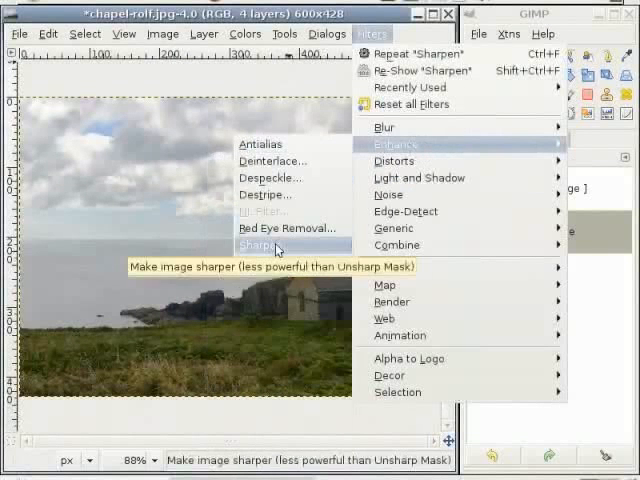
left_click(272, 244)
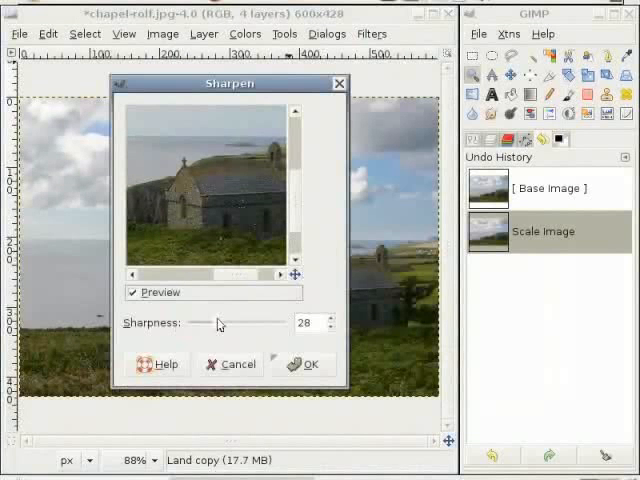
left_click_drag(212, 322, 228, 322)
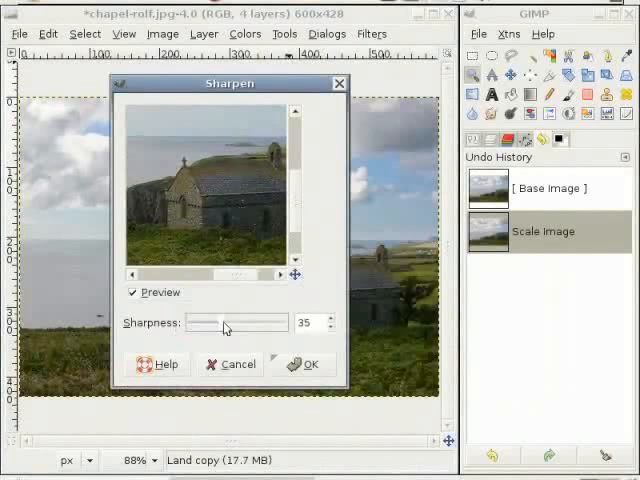
left_click_drag(226, 322, 218, 322)
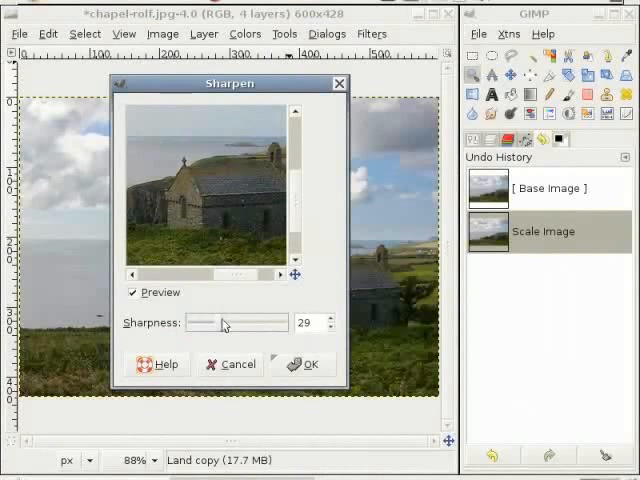
left_click_drag(216, 324, 222, 324)
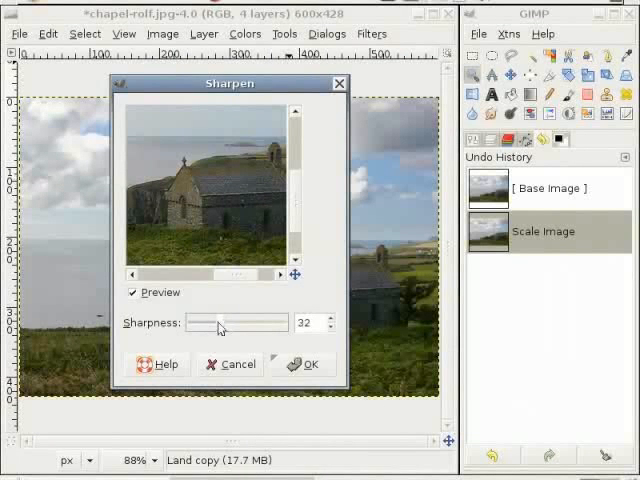
left_click(312, 364)
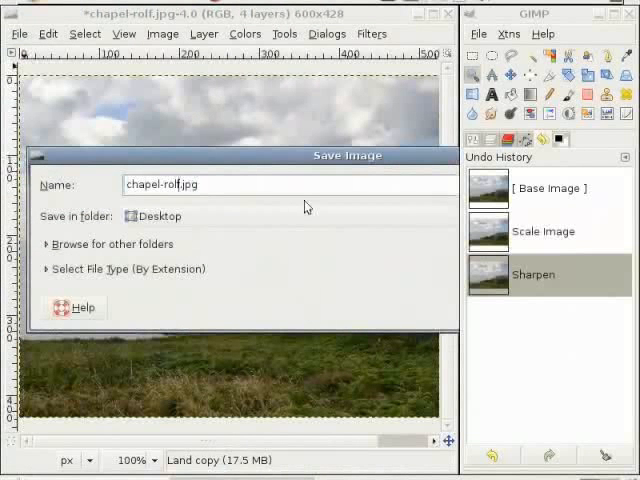
Save a flattened JPEG copy with '-600' added to the file name
type("-600")
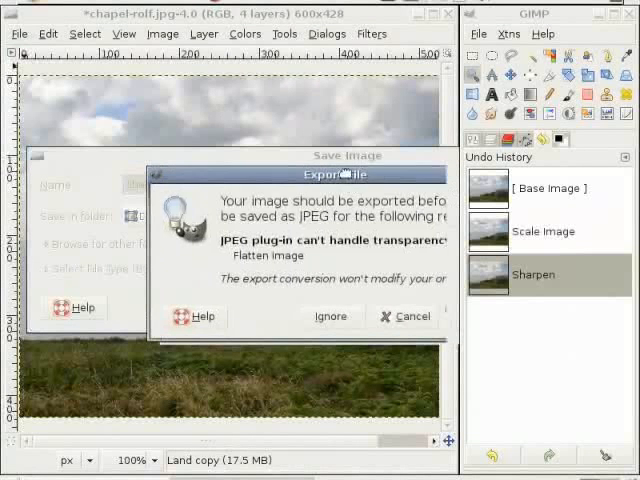
left_click(330, 316)
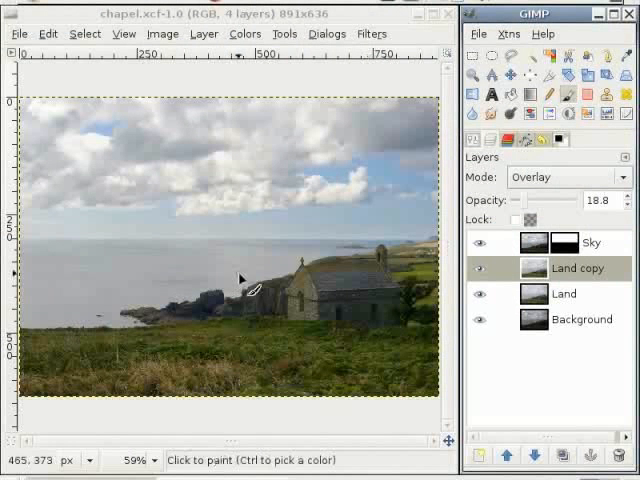
Duplicate Background, rename the copy Sea and raise it twice to sit under Sky
left_click(580, 320)
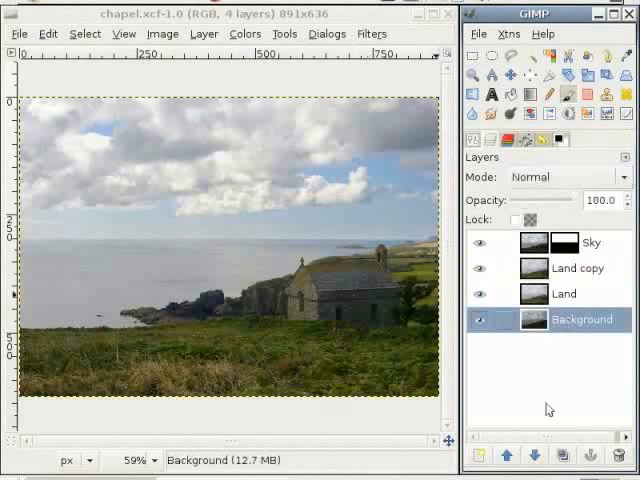
left_click(564, 456)
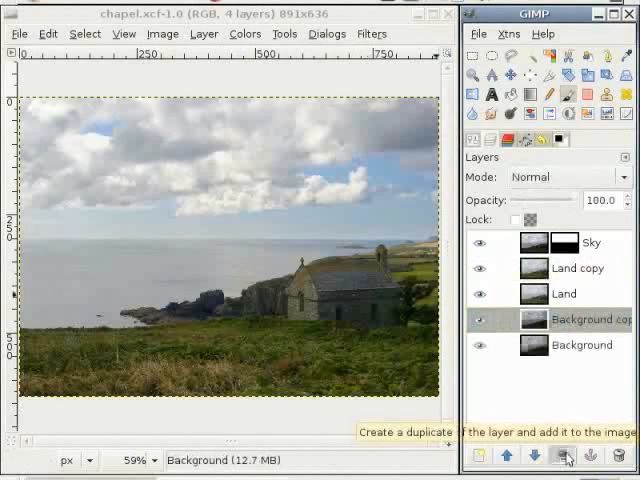
left_click(562, 456)
type("S")
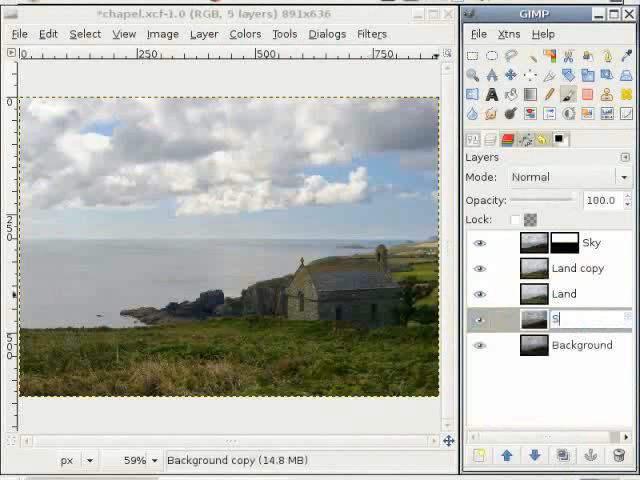
type("ea")
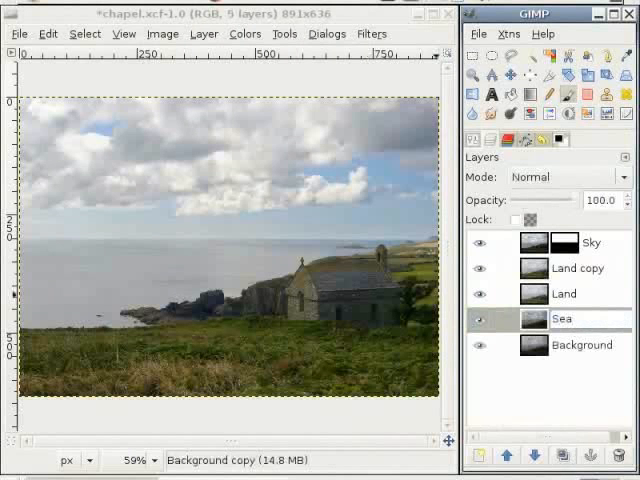
left_click(508, 456)
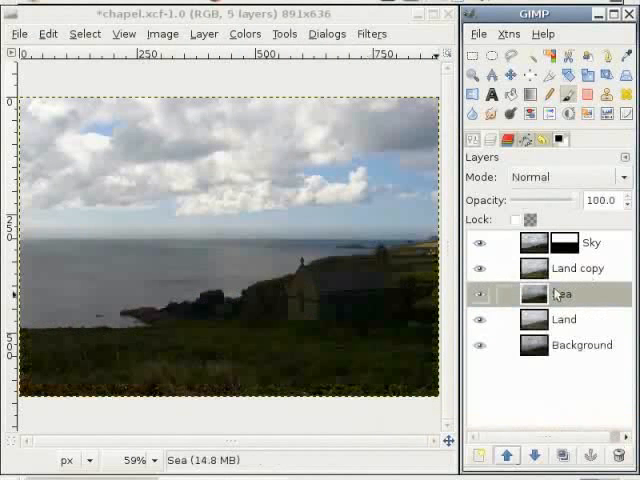
left_click(508, 456)
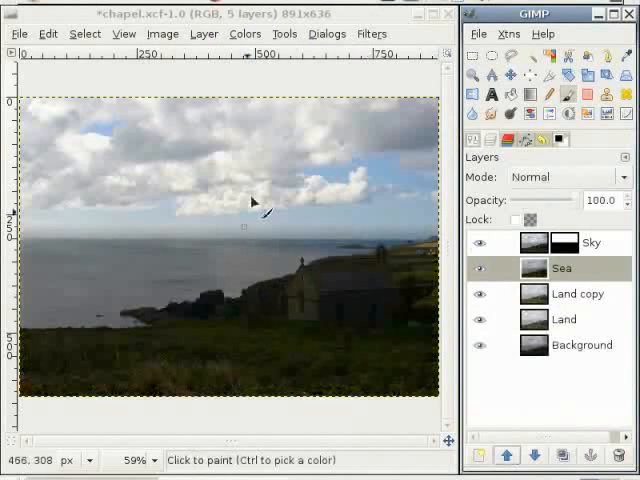
mouse_move(316, 244)
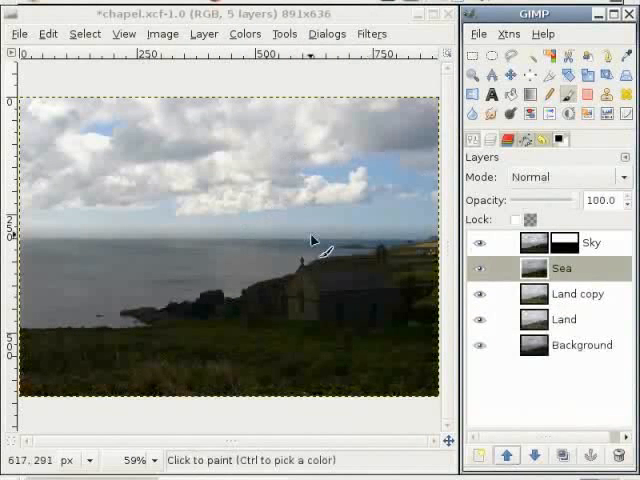
mouse_move(436, 176)
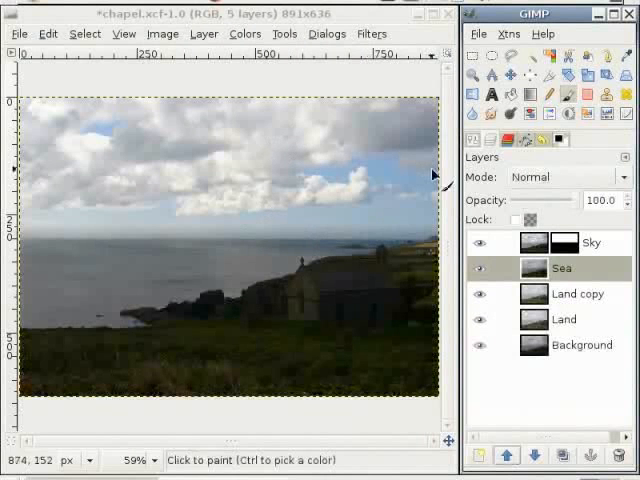
mouse_move(396, 300)
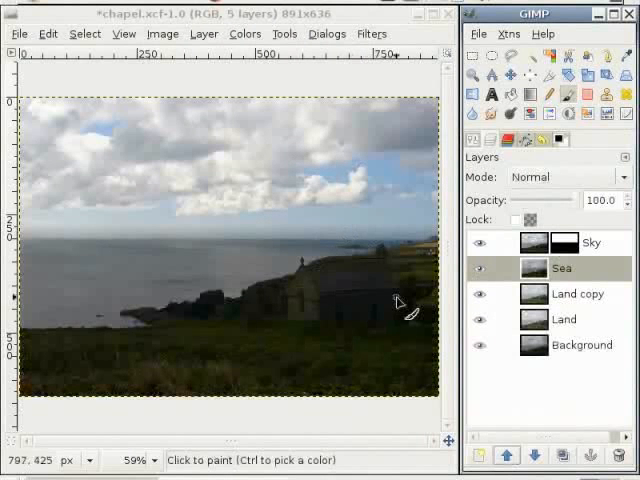
mouse_move(88, 378)
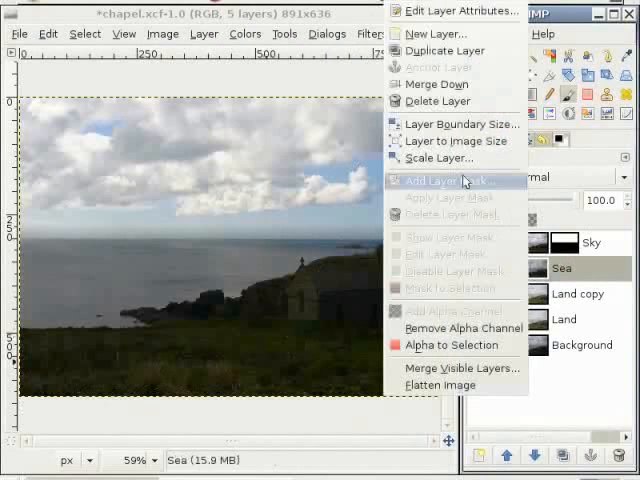
Add a layer mask to Sea from a grayscale copy of the layer
left_click(456, 180)
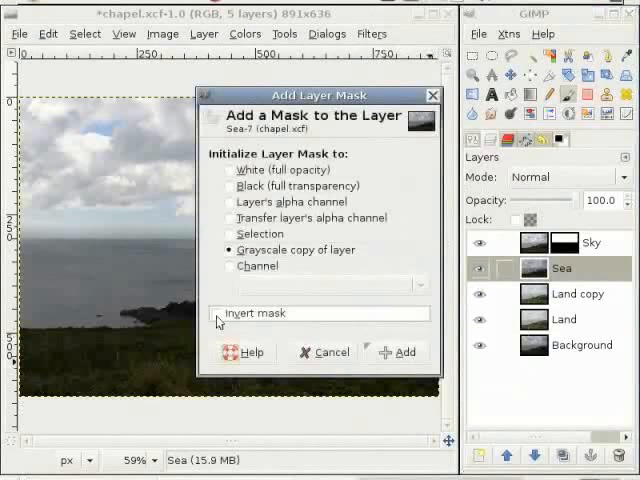
left_click(400, 352)
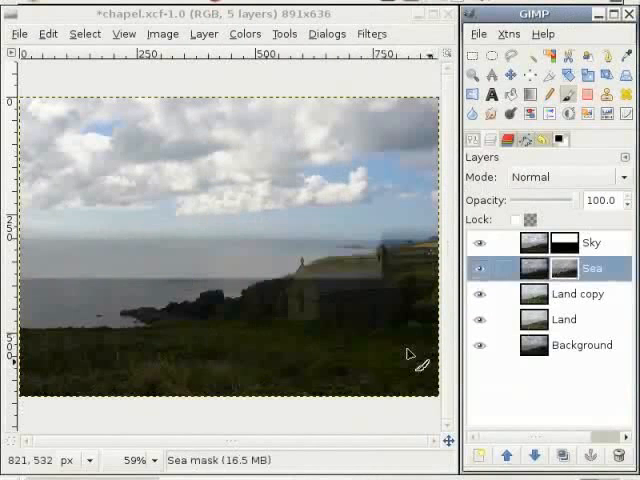
left_click(300, 290)
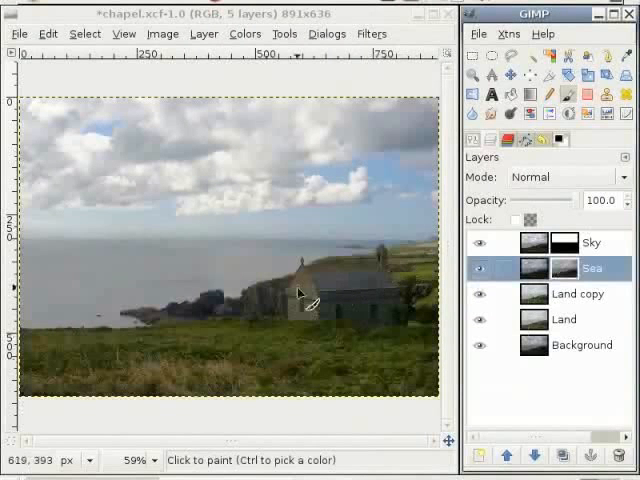
mouse_move(368, 308)
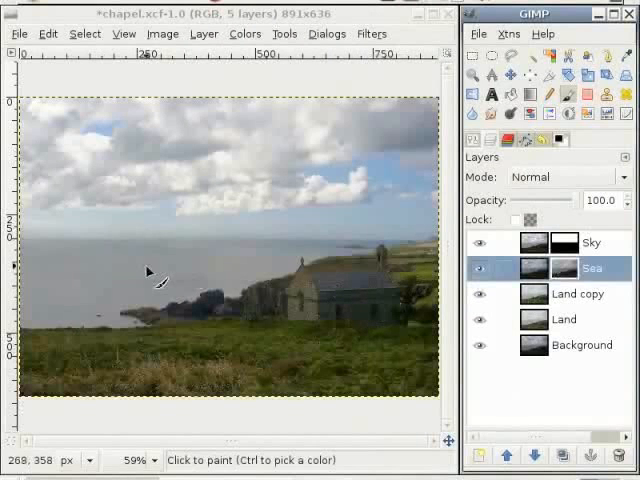
left_click(484, 268)
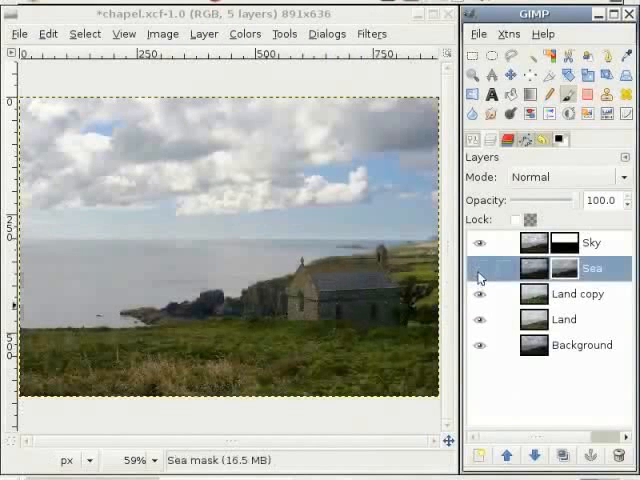
left_click(460, 270)
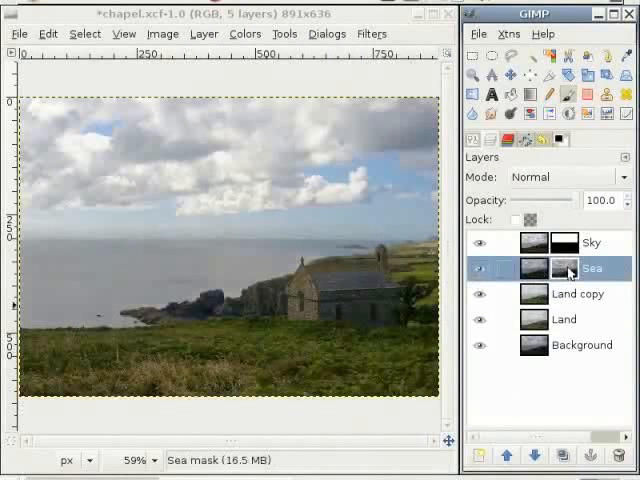
Enable Show Layer Mask on Sea so the canvas shows the grayscale mask
right_click(570, 268)
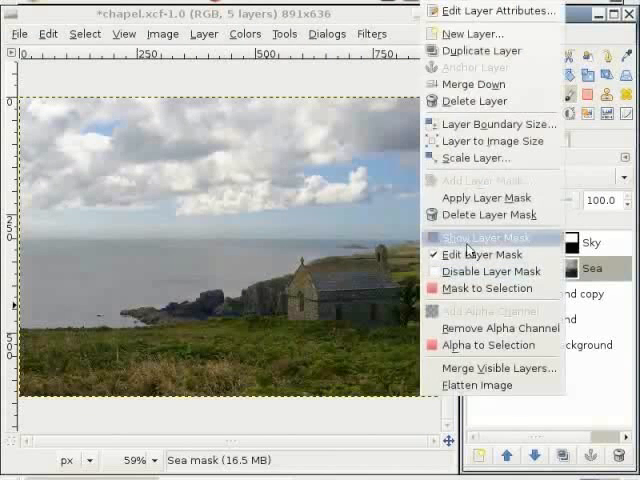
left_click(488, 236)
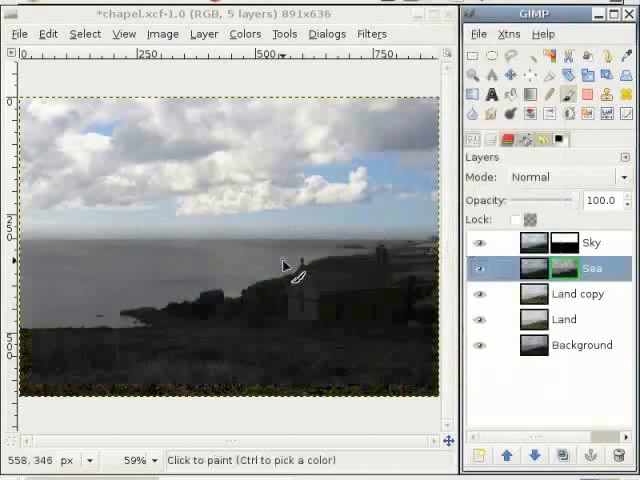
left_click(482, 242)
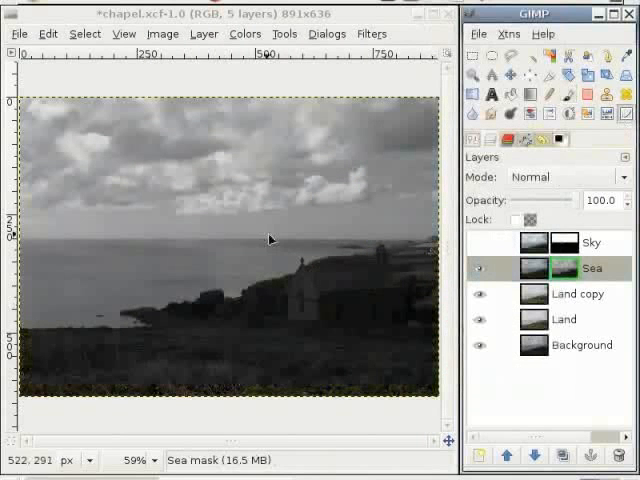
Apply Curves to the Sea mask: black point pushed right, midtones lifted
left_click(244, 32)
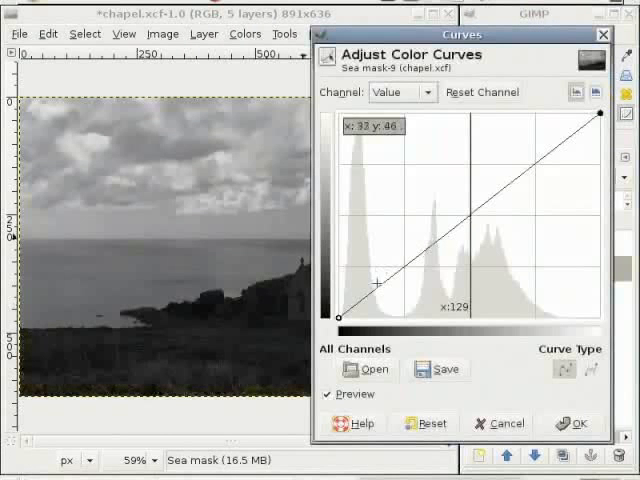
mouse_move(104, 344)
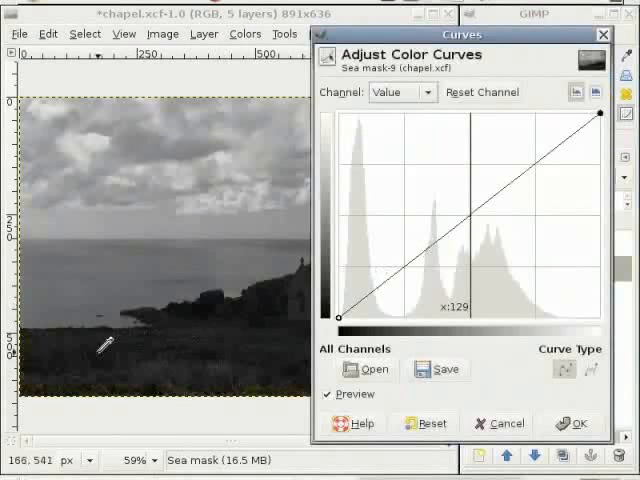
left_click_drag(340, 318, 388, 310)
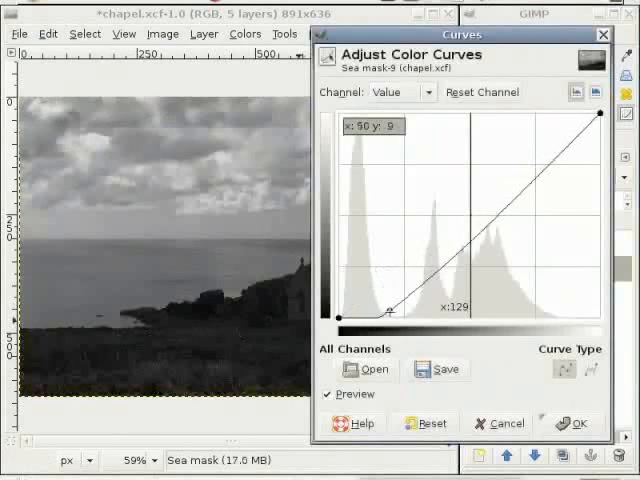
left_click_drag(390, 308, 394, 316)
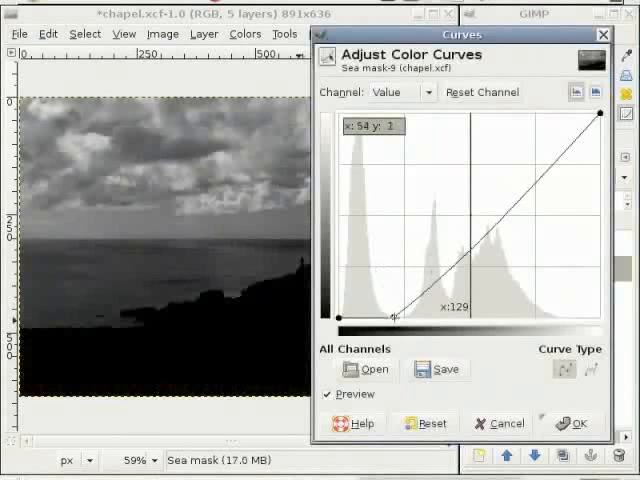
left_click_drag(396, 318, 460, 222)
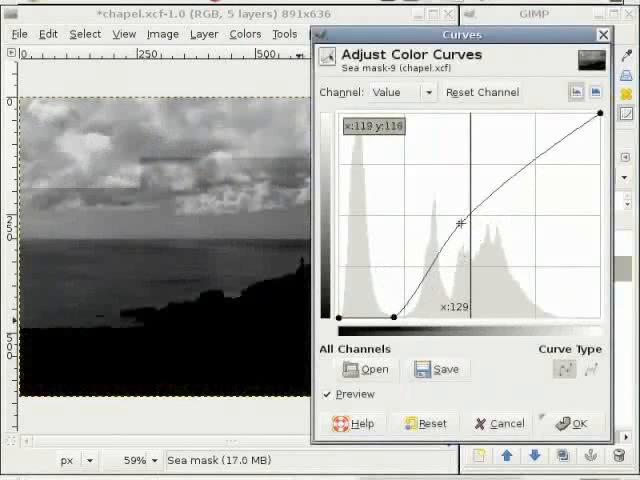
left_click_drag(460, 222, 466, 192)
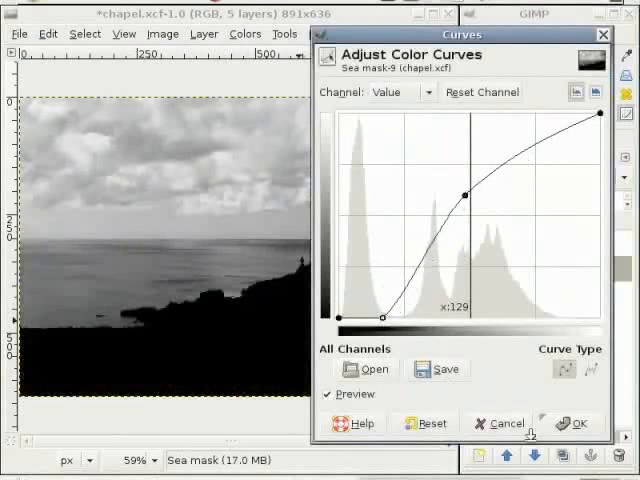
left_click(572, 424)
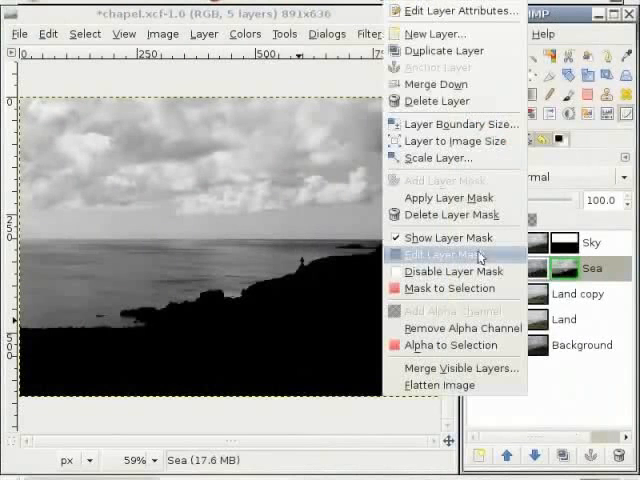
mouse_move(448, 236)
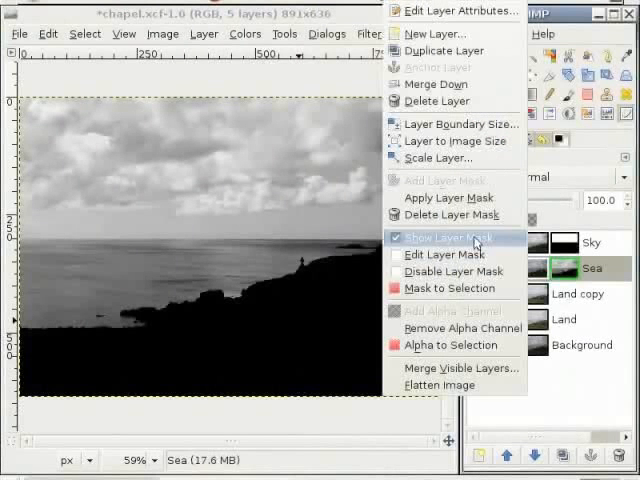
Untick Show Layer Mask and select the Sea mask thumbnail for editing
left_click(448, 238)
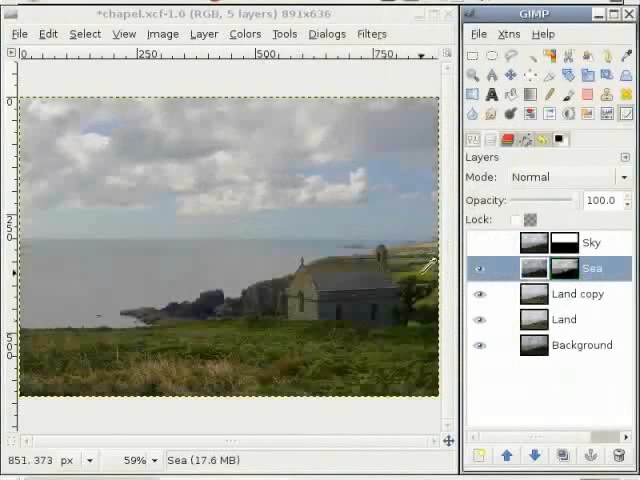
left_click(480, 272)
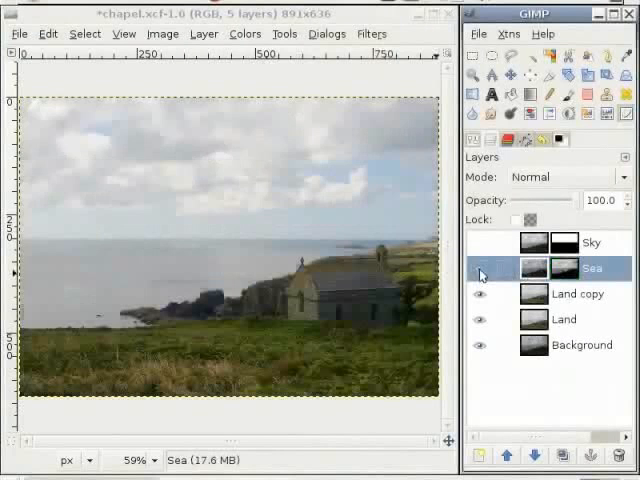
left_click(480, 268)
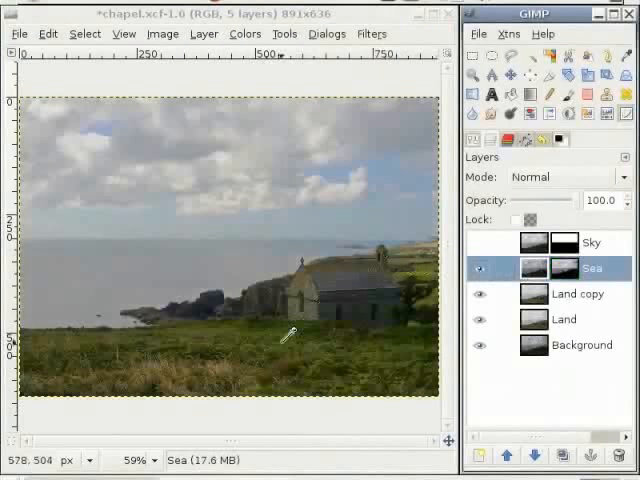
left_click(480, 268)
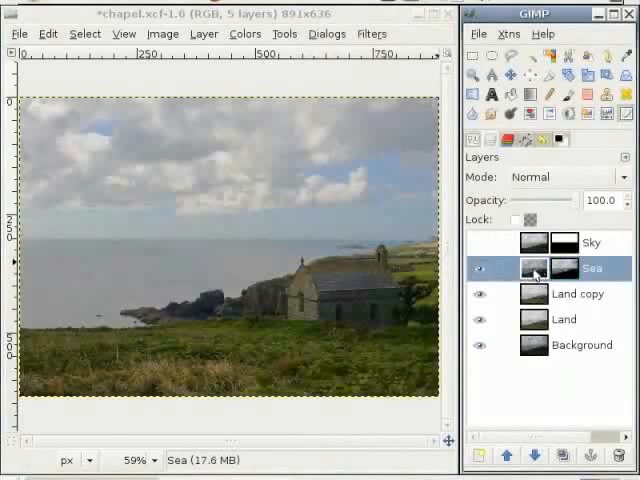
left_click(482, 242)
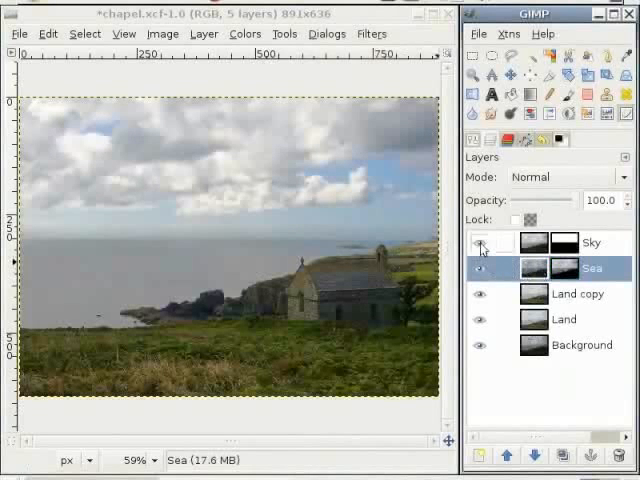
Shape a Curves adjustment on the Sea mask into an S with dark and light points
left_click(480, 242)
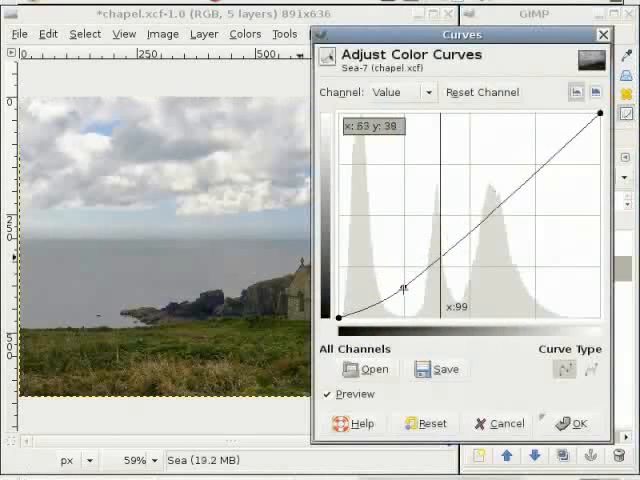
left_click_drag(408, 288, 404, 268)
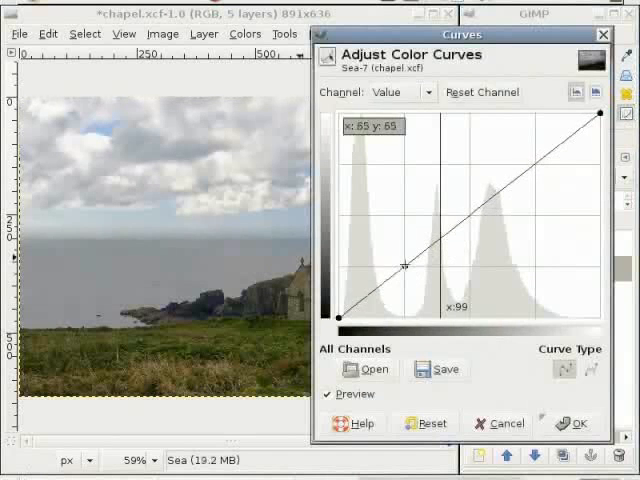
left_click_drag(406, 268, 416, 246)
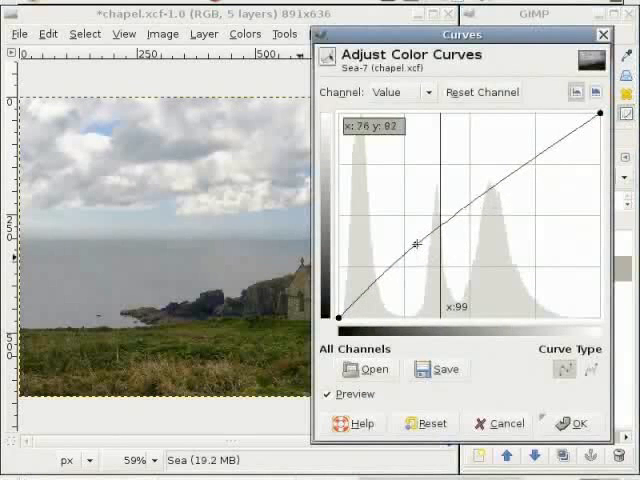
left_click_drag(416, 244, 488, 176)
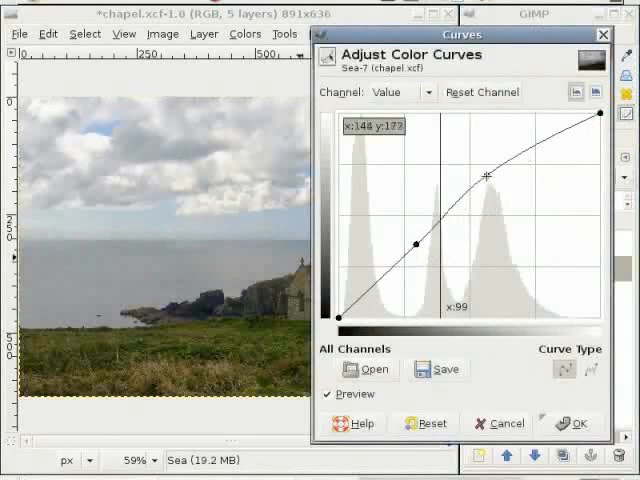
left_click_drag(488, 176, 476, 162)
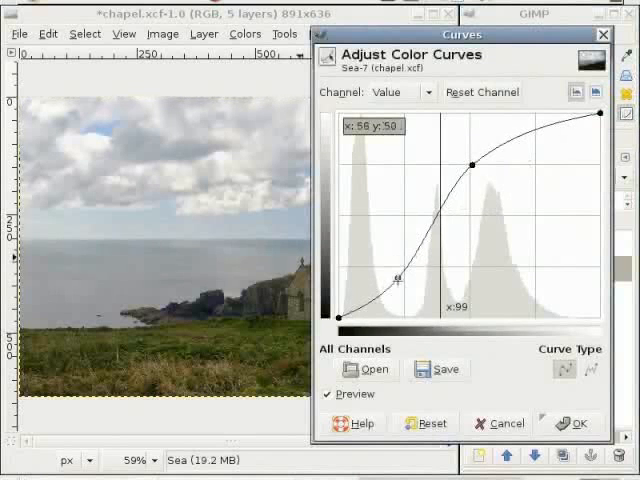
left_click_drag(400, 282, 400, 296)
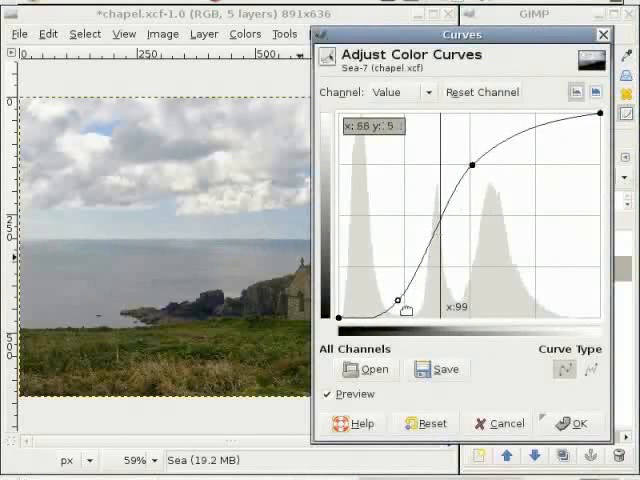
Steepen the S-curve by lowering shadows and lifting highlights, then apply it
left_click_drag(398, 310, 428, 268)
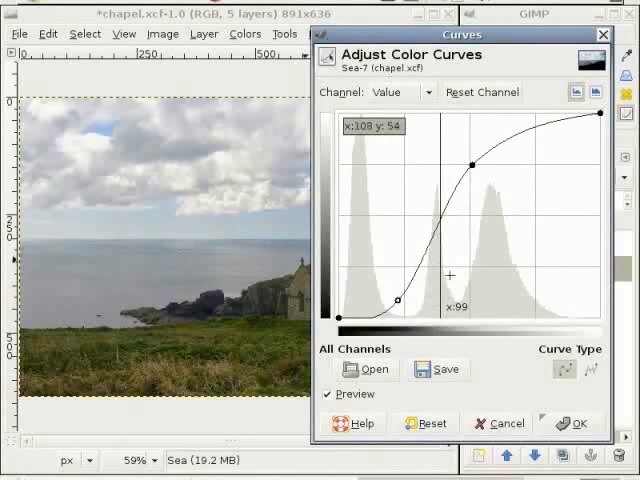
left_click_drag(470, 164, 476, 162)
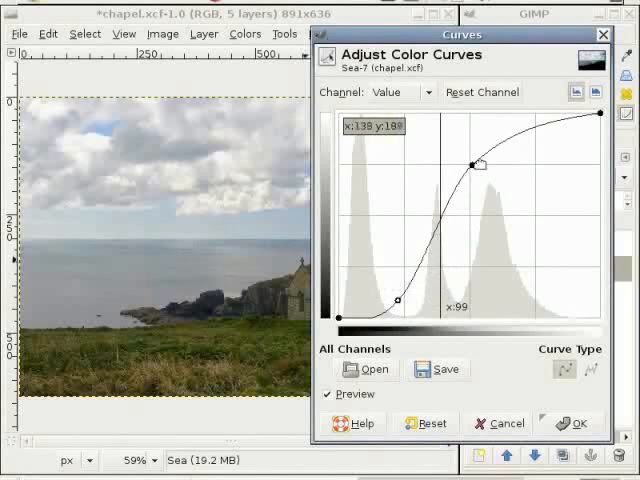
left_click_drag(474, 164, 478, 146)
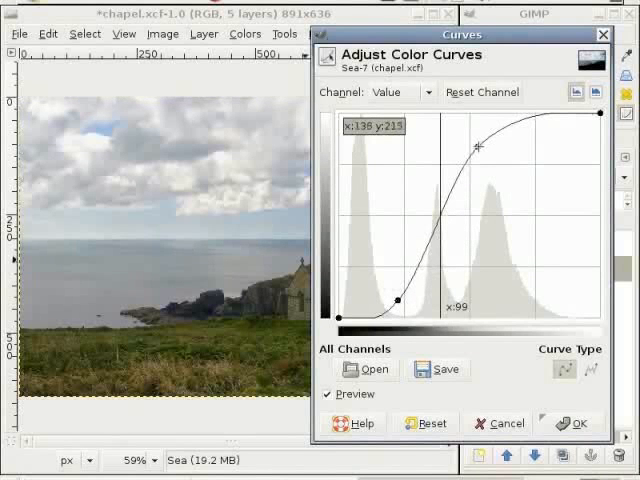
left_click_drag(480, 144, 476, 162)
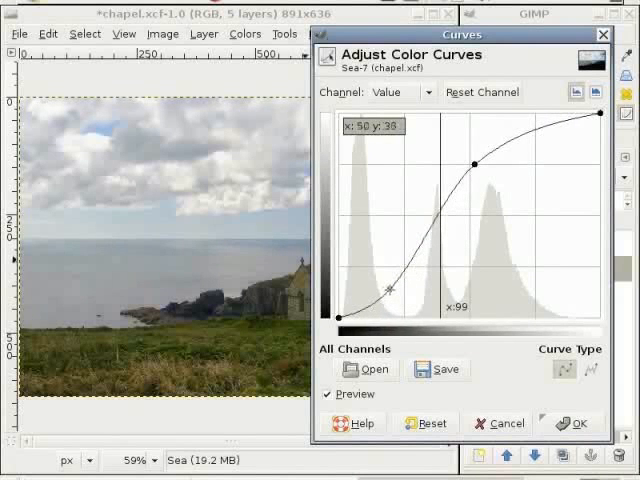
left_click_drag(392, 292, 396, 282)
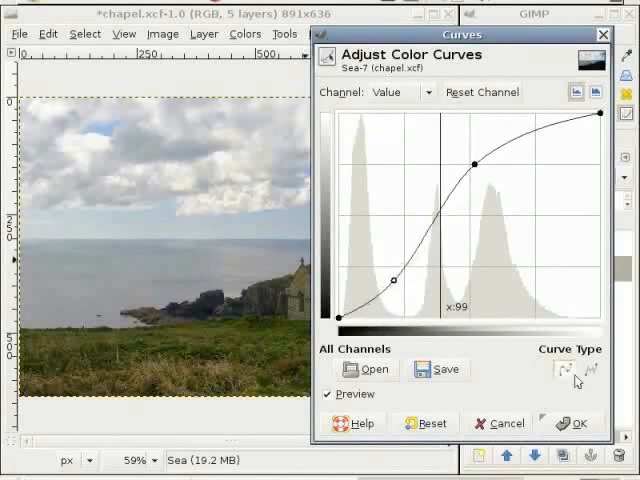
left_click(578, 424)
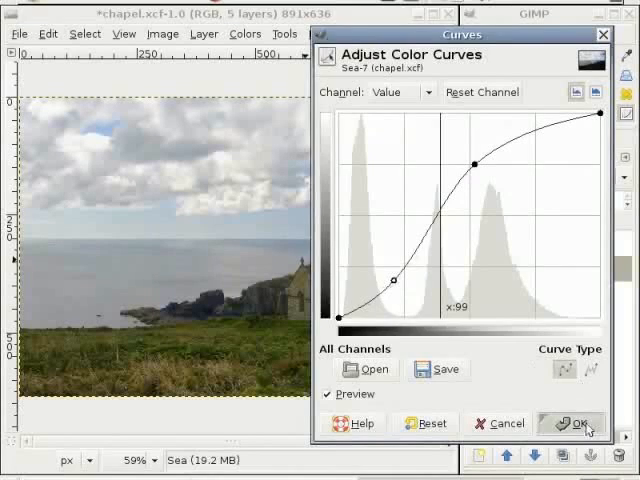
left_click(576, 424)
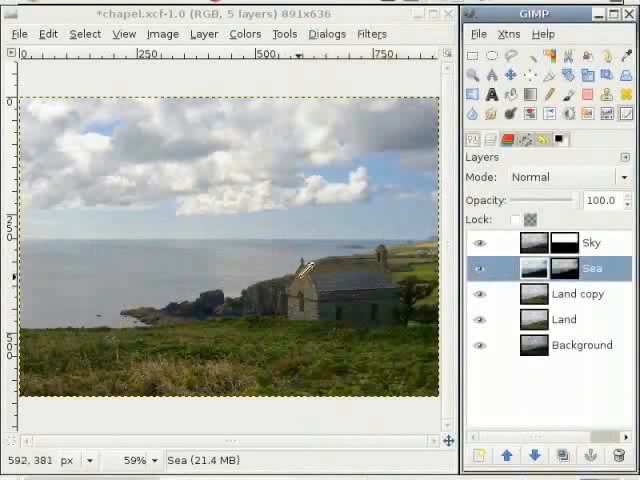
mouse_move(256, 316)
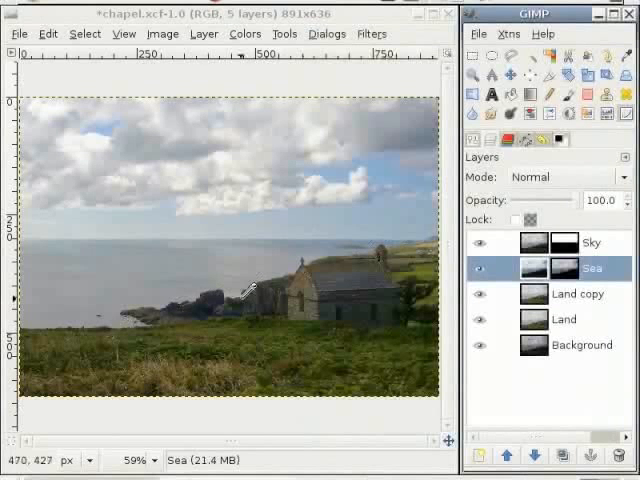
mouse_move(150, 308)
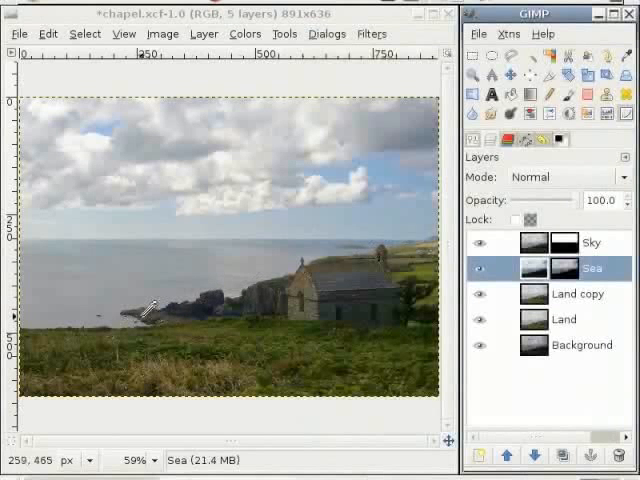
mouse_move(260, 68)
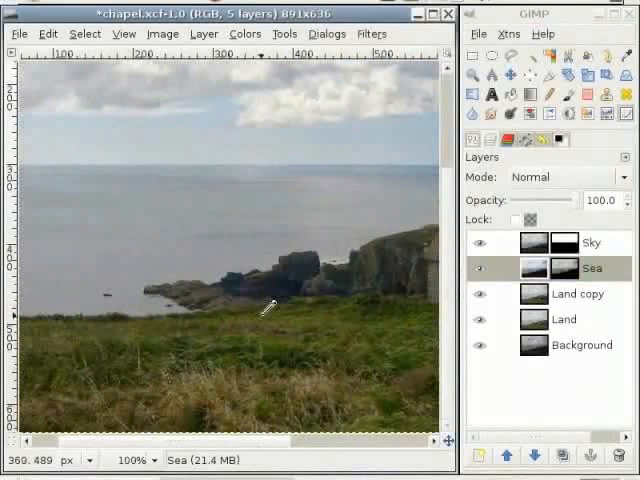
mouse_move(380, 290)
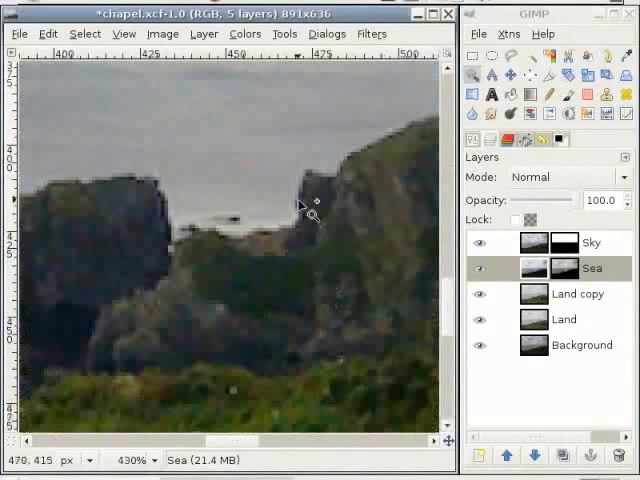
mouse_move(168, 196)
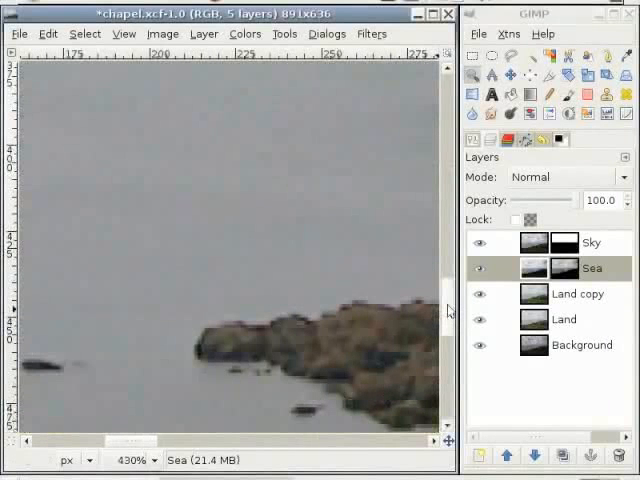
scroll("down", 3)
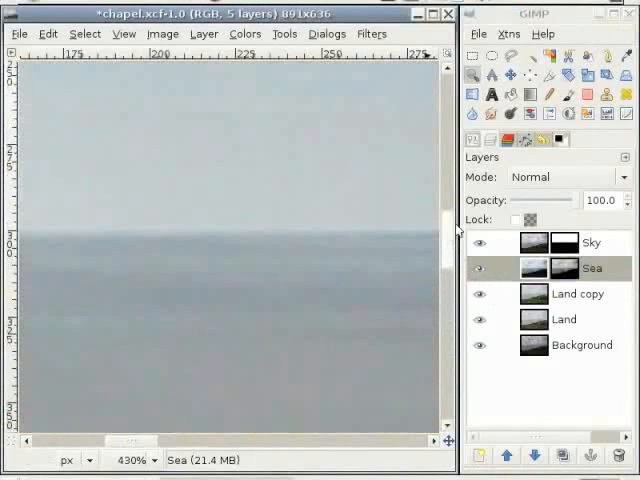
scroll("down", 3)
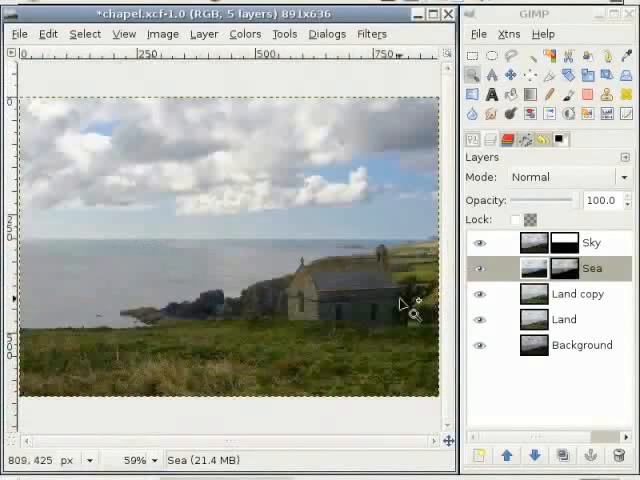
mouse_move(312, 312)
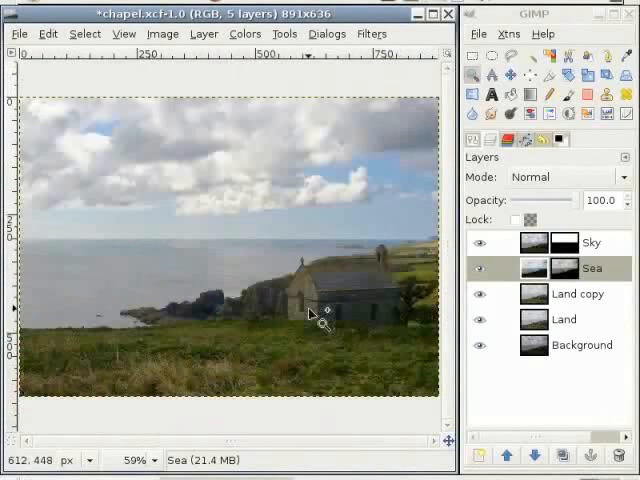
mouse_move(410, 300)
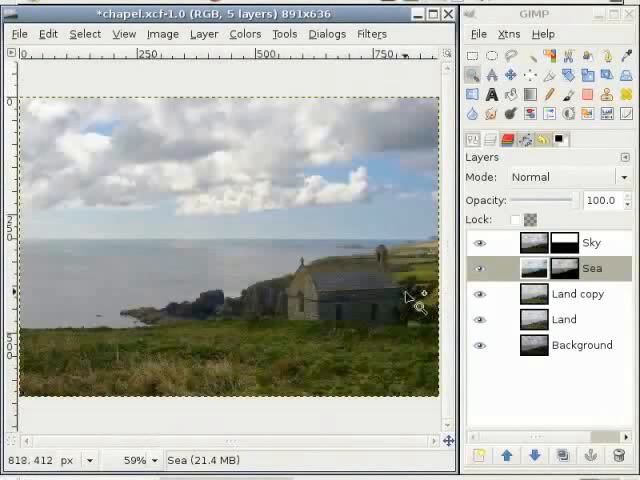